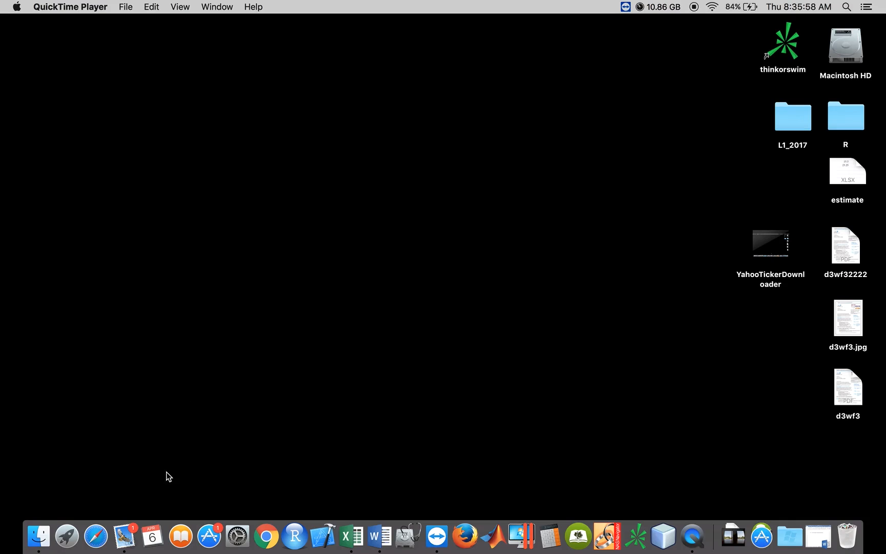
Launch RStudio from the Dock and start a new empty R script.
right_click(124, 534)
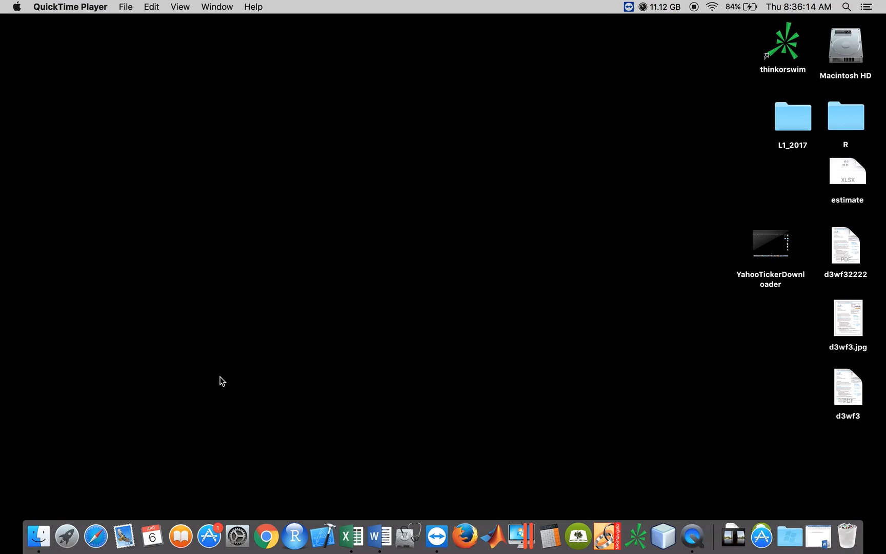
mouse_move(483, 328)
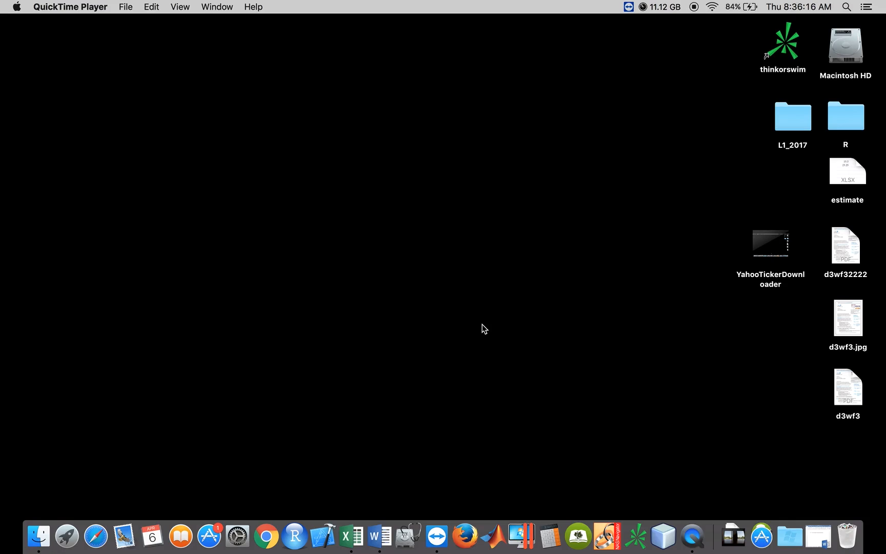
left_click(294, 535)
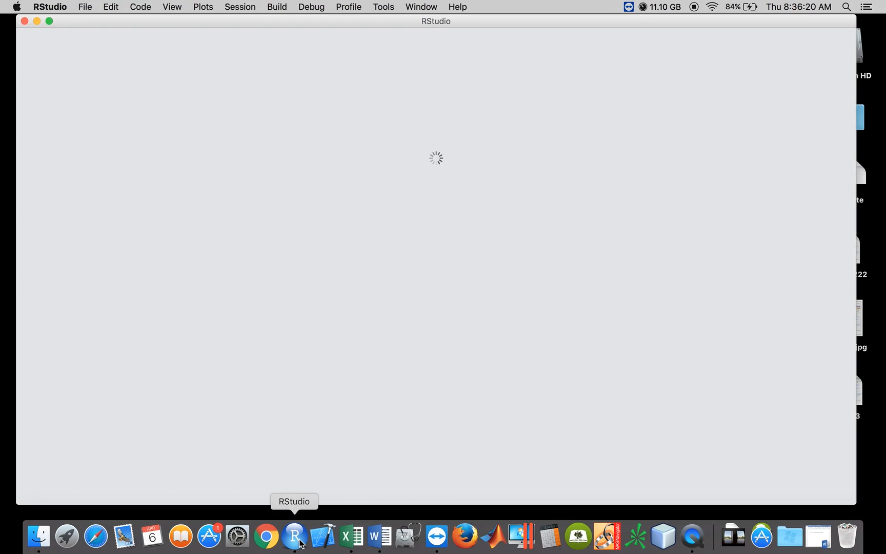
left_click(294, 535)
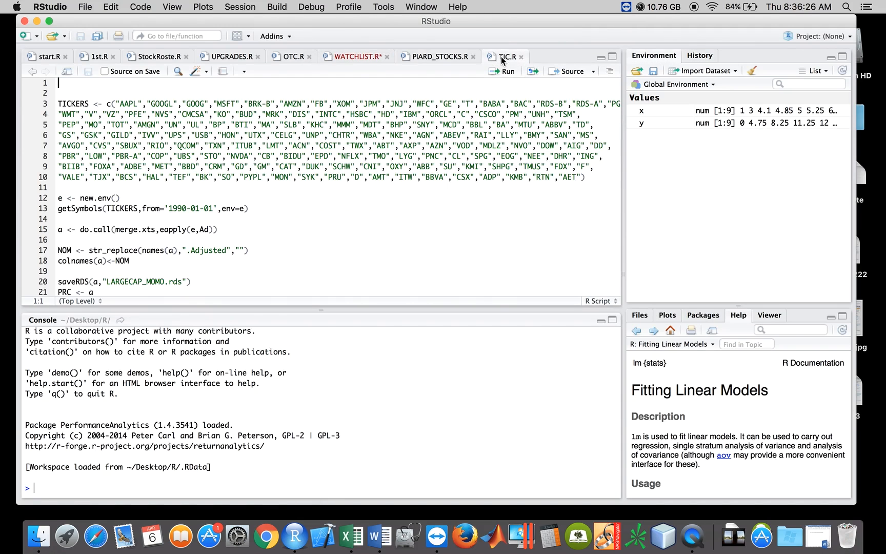
left_click(23, 36)
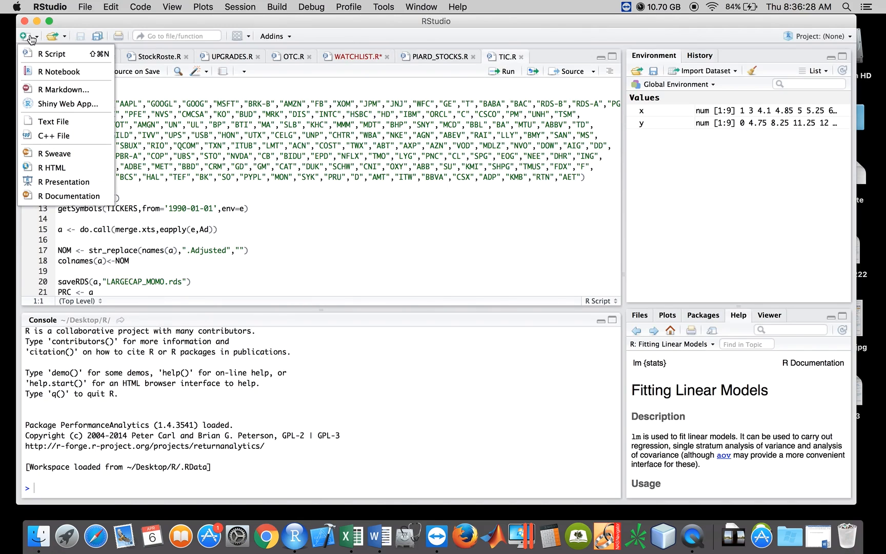
mouse_move(51, 54)
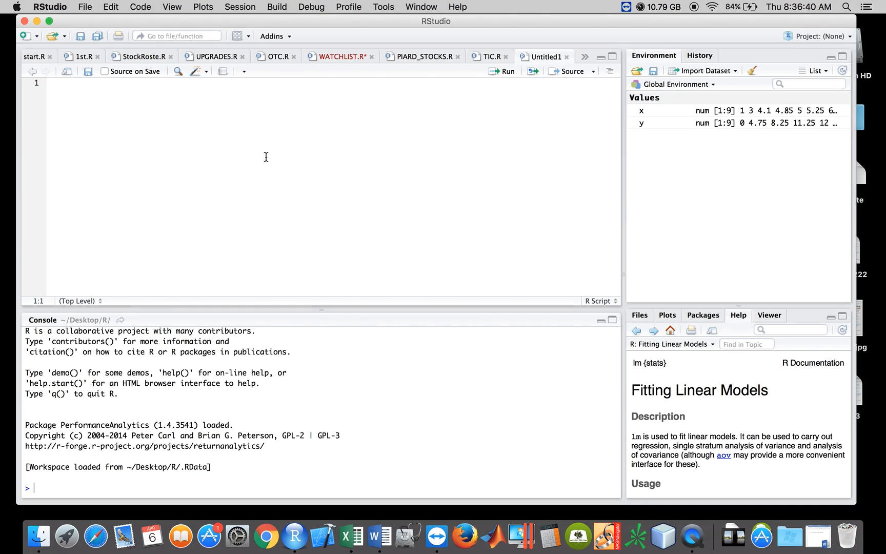
Clear all objects from the global environment and remove a stray # from the blank script.
left_click(752, 69)
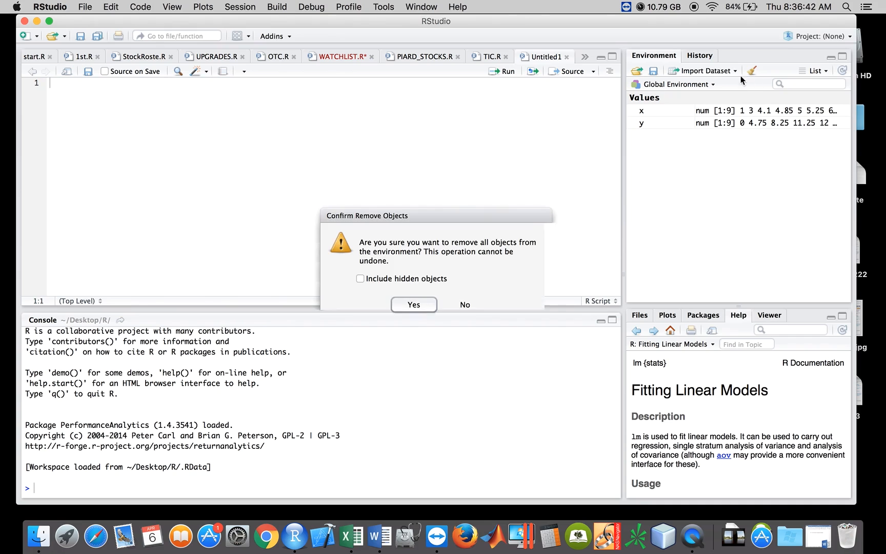
left_click(413, 304)
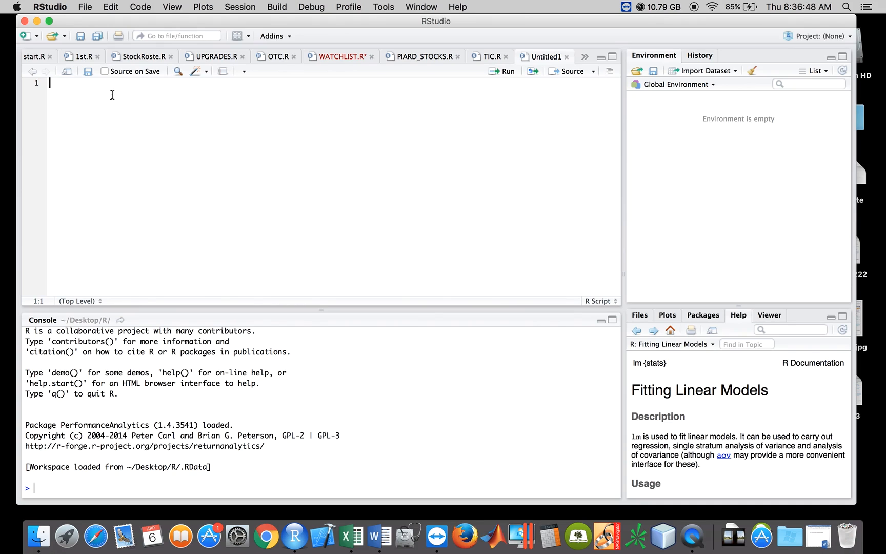
type("#")
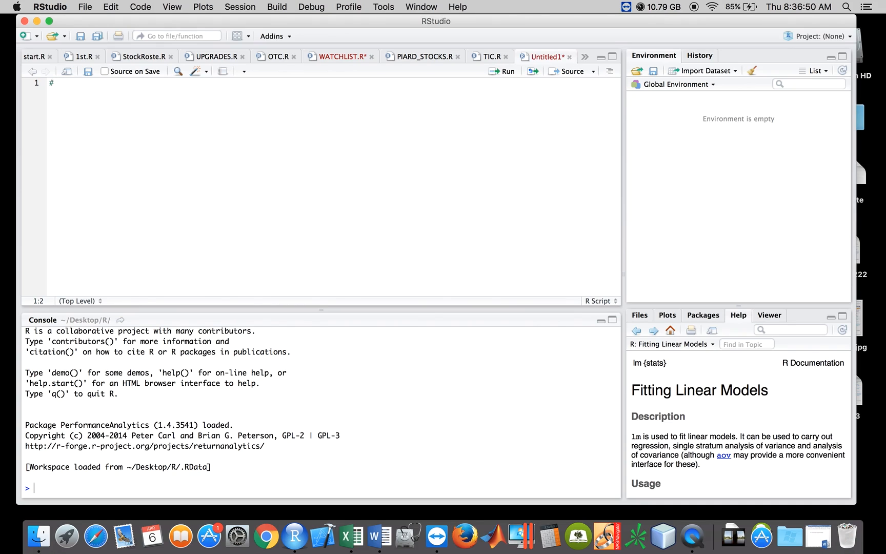
key("backspace")
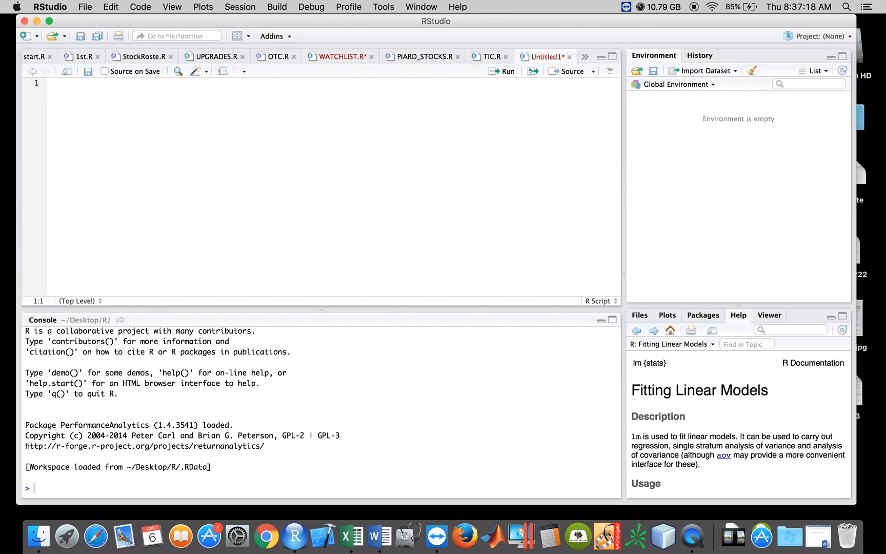
Write setwd("~/Desktop/R") on line 1 of the script.
type("set")
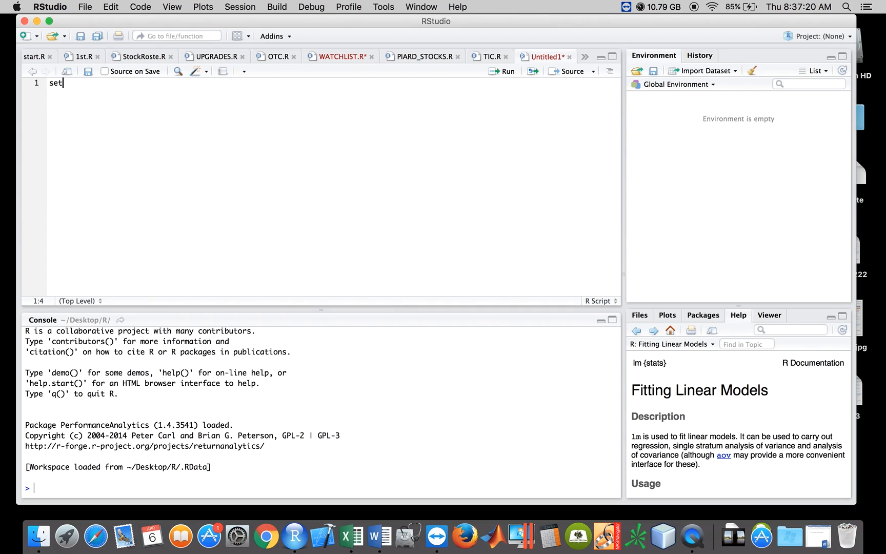
type("wd()")
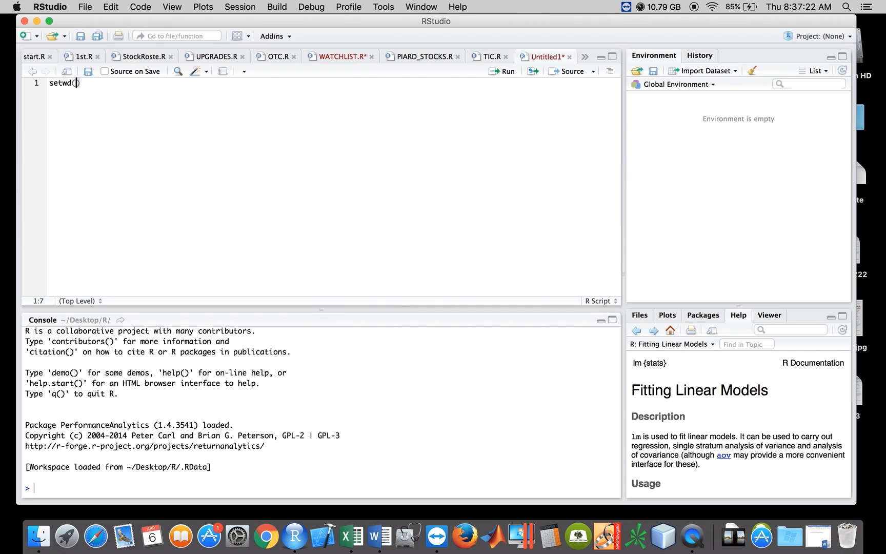
type("\"/\"")
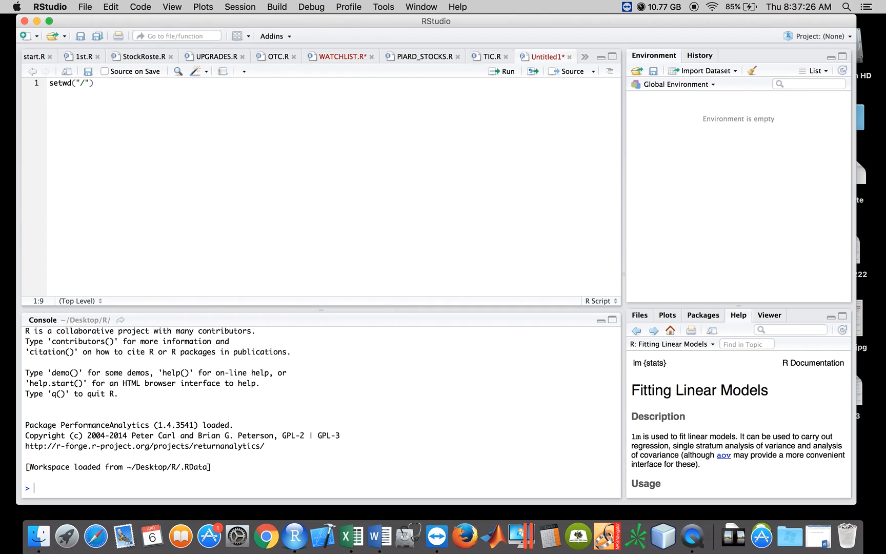
type("~")
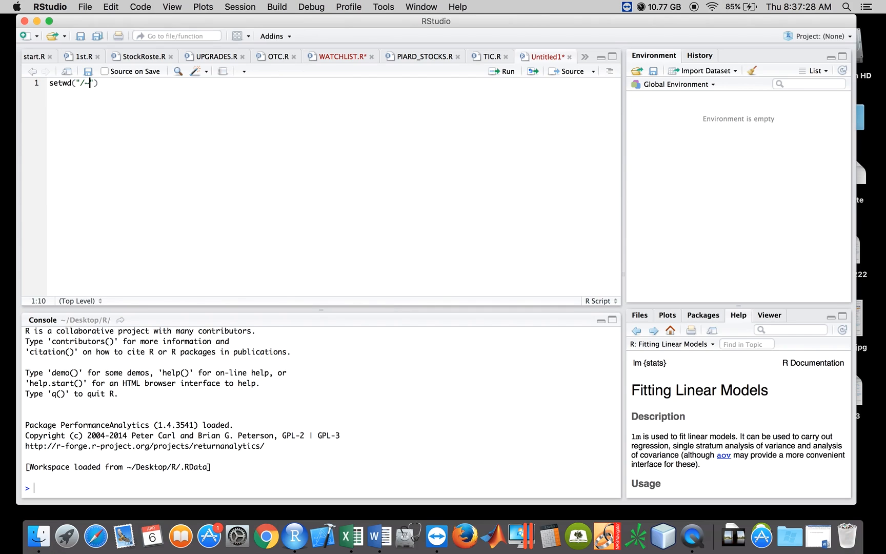
type("Dektop/")
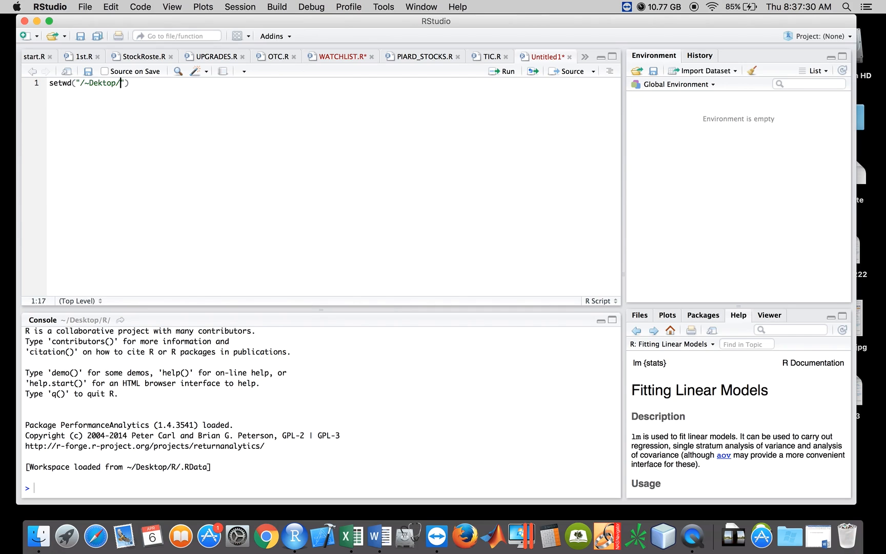
type("R")
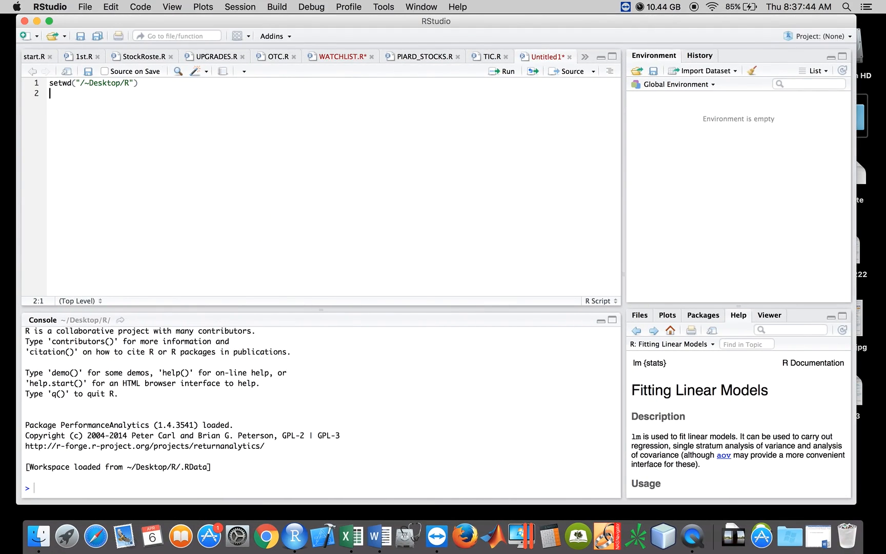
Begin line 2 with install.packages("quantmod", and a source argument.
type("install.packages(\"")
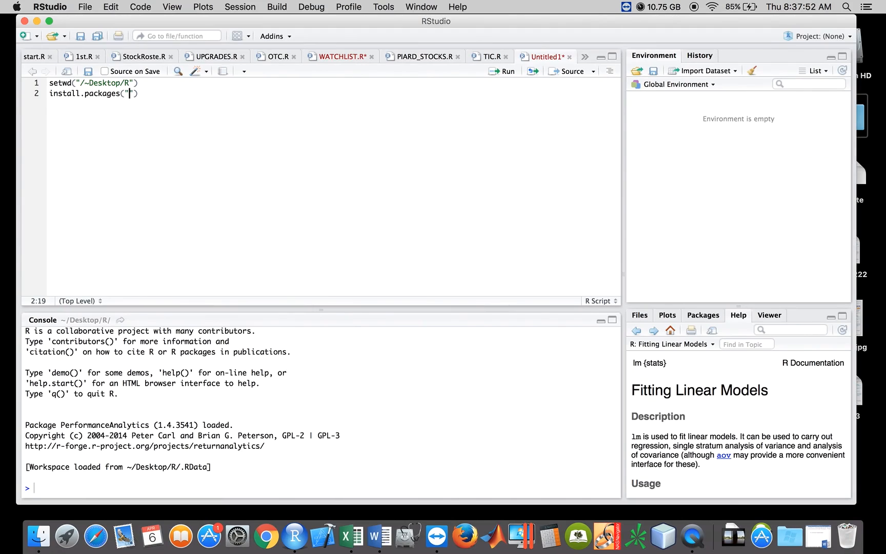
type("quo")
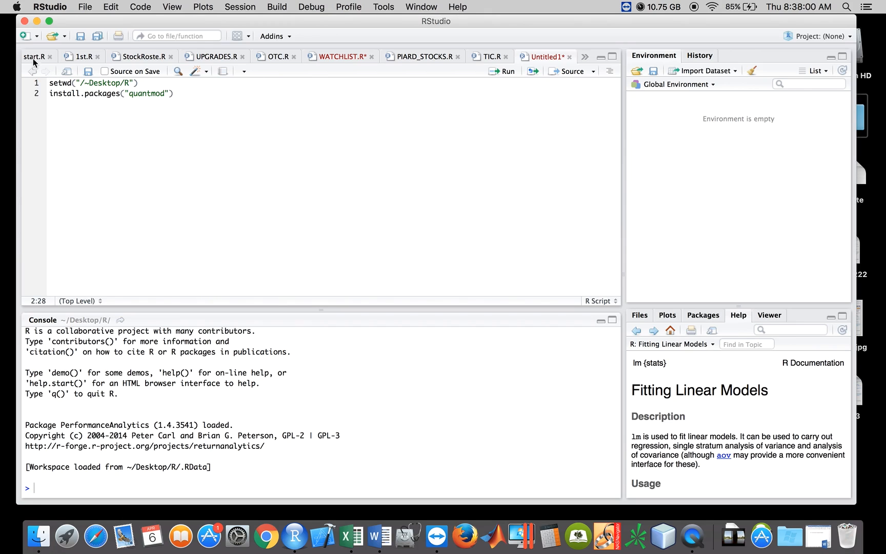
type(",")
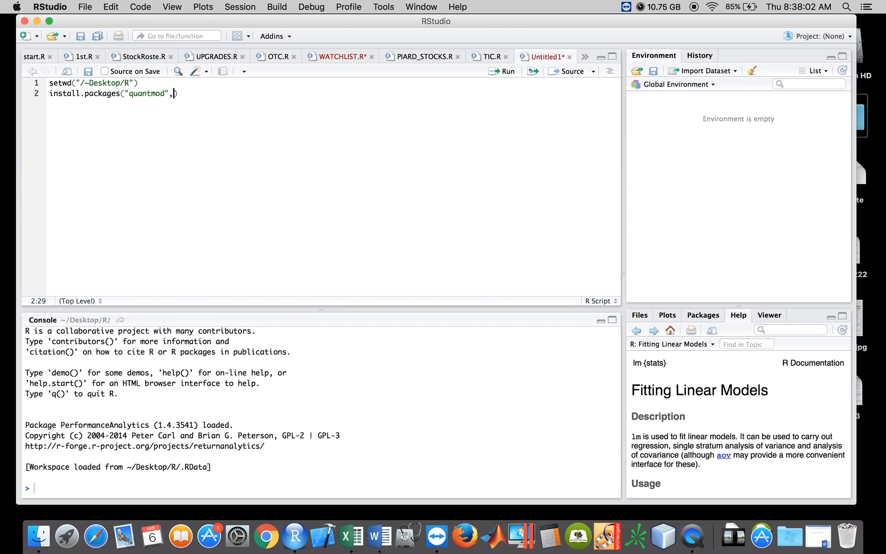
type("src=")
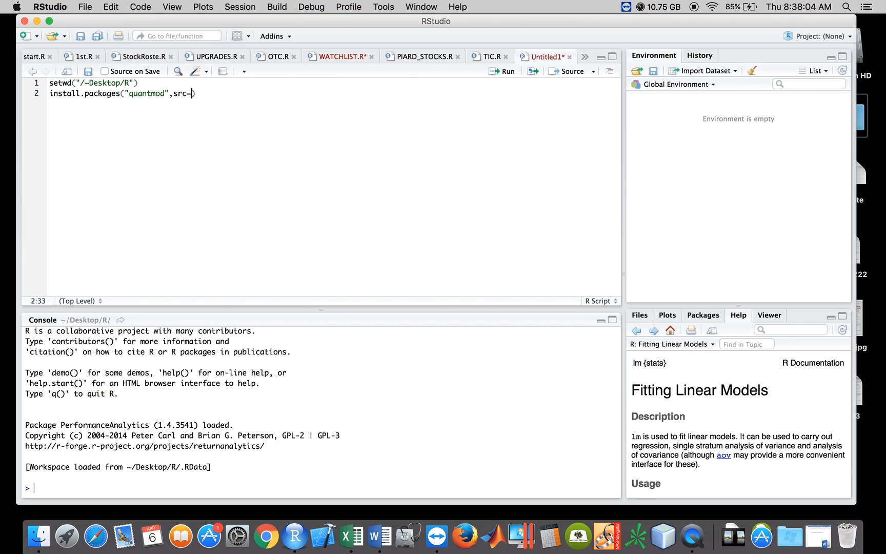
Copy the R-Forge repos and source-type arguments from start.R into the install call and append ;library("quantmod").
left_click(34, 57)
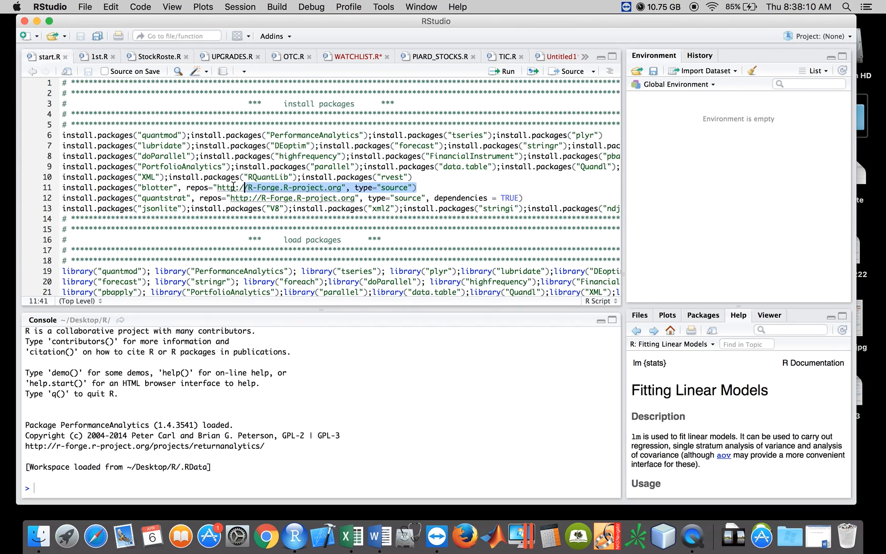
right_click(195, 187)
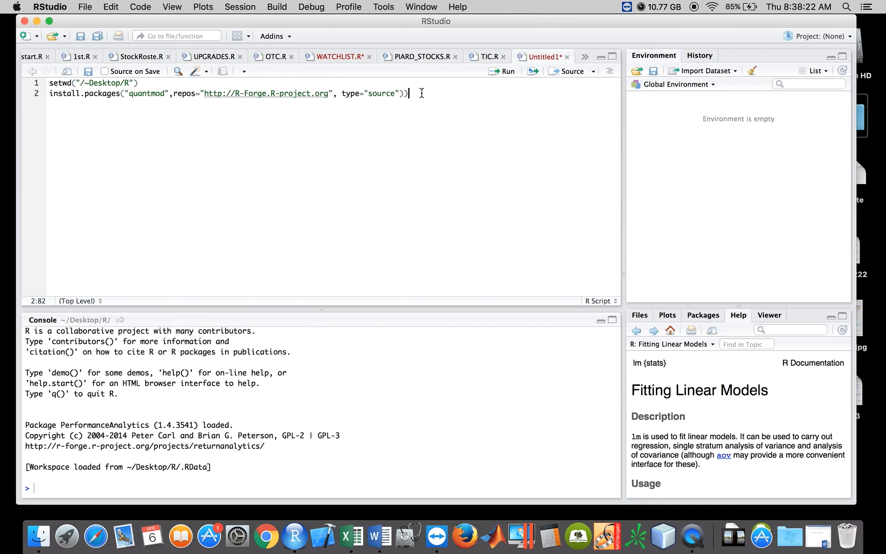
type(";library(\"quantmod")
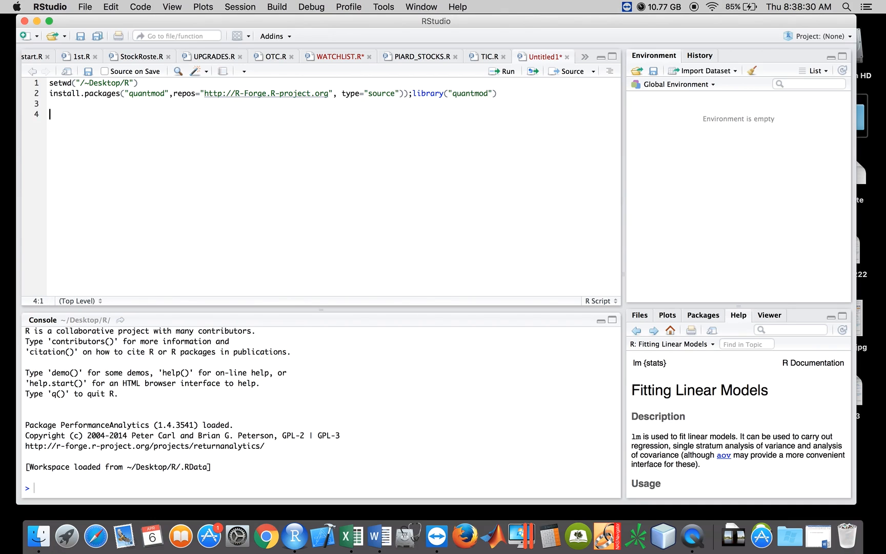
type("# Actu")
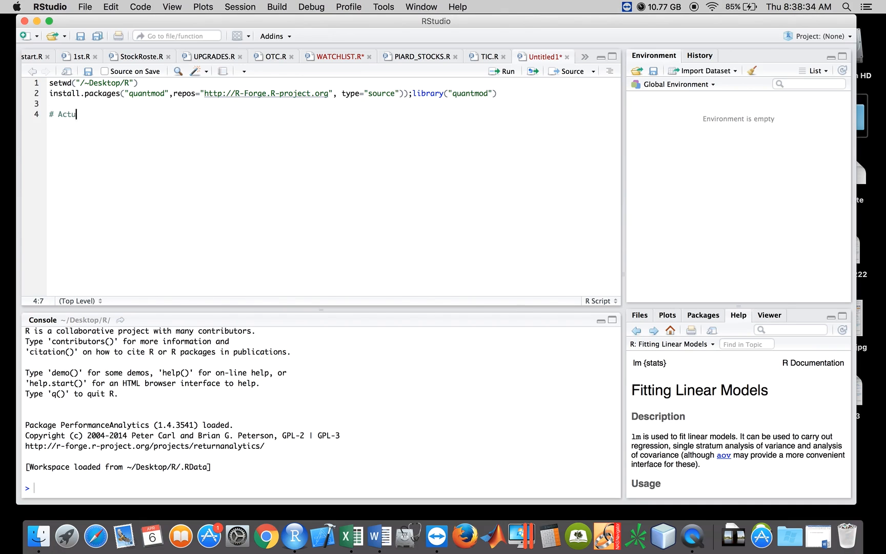
Add the comments "# Set working directory & load packages" and "# Actual Script begins".
type("al Script begins")
type("#")
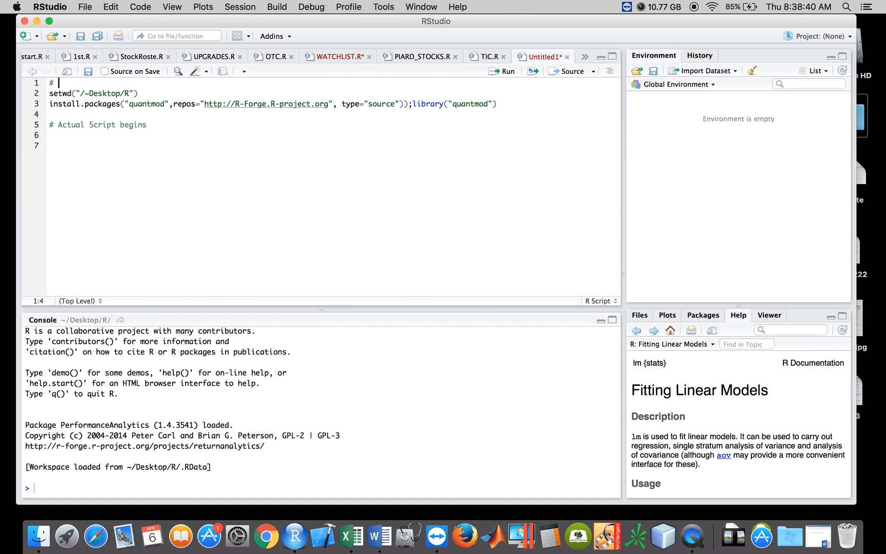
type("Load")
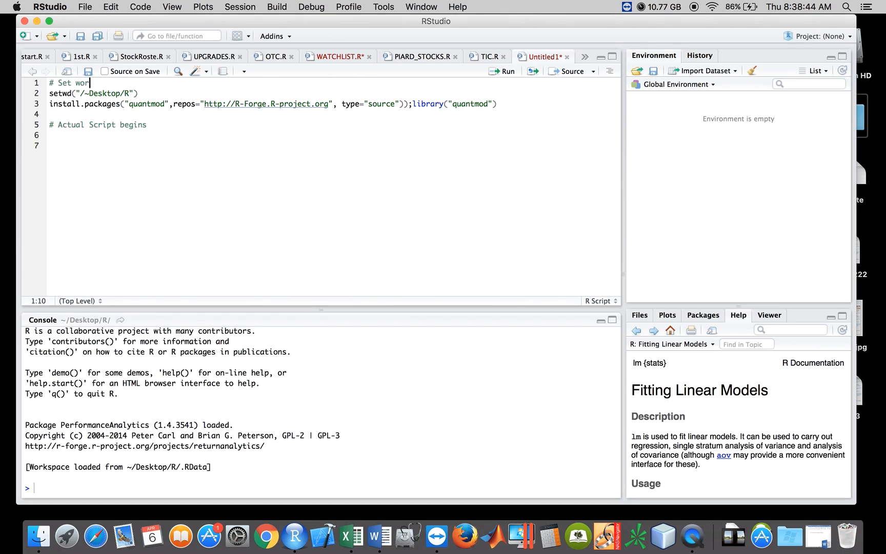
type("king directory & load packages")
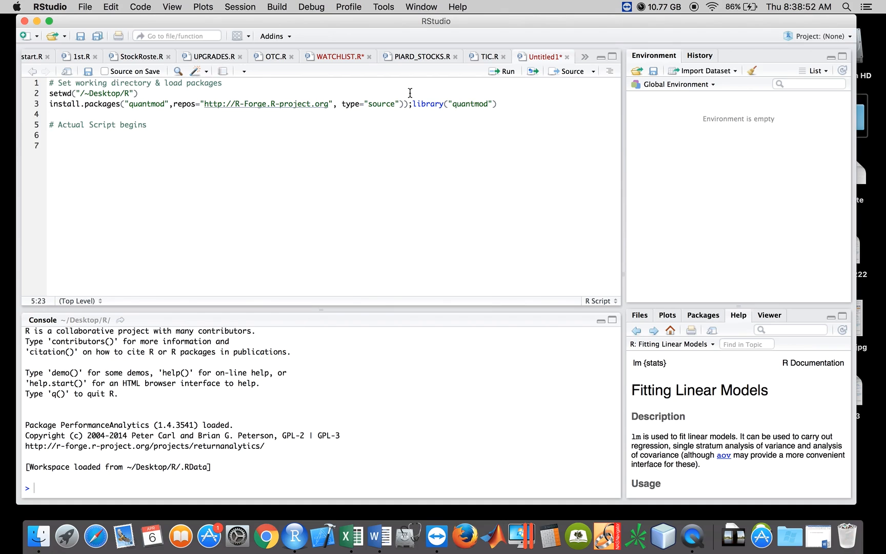
mouse_move(218, 125)
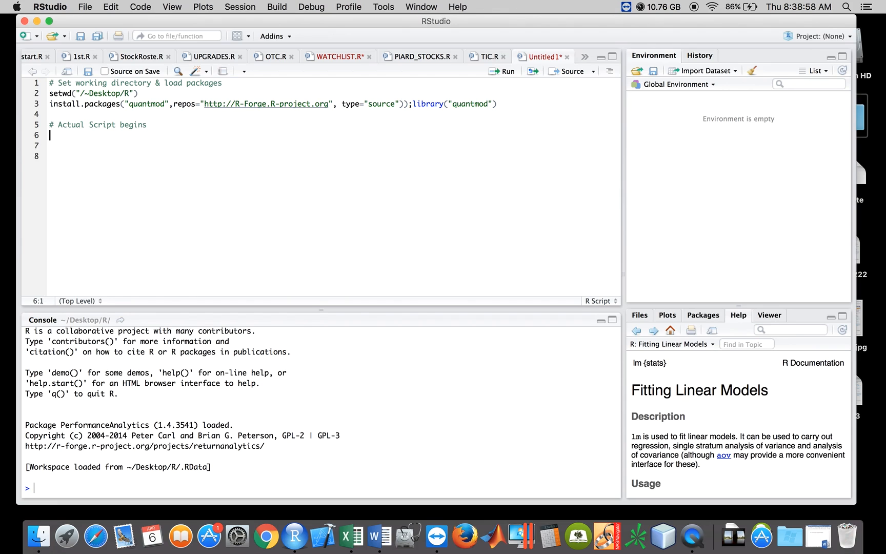
Write line 6 as a <- getSymbols("AAPL",auto.assign=FALSE).
type("get")
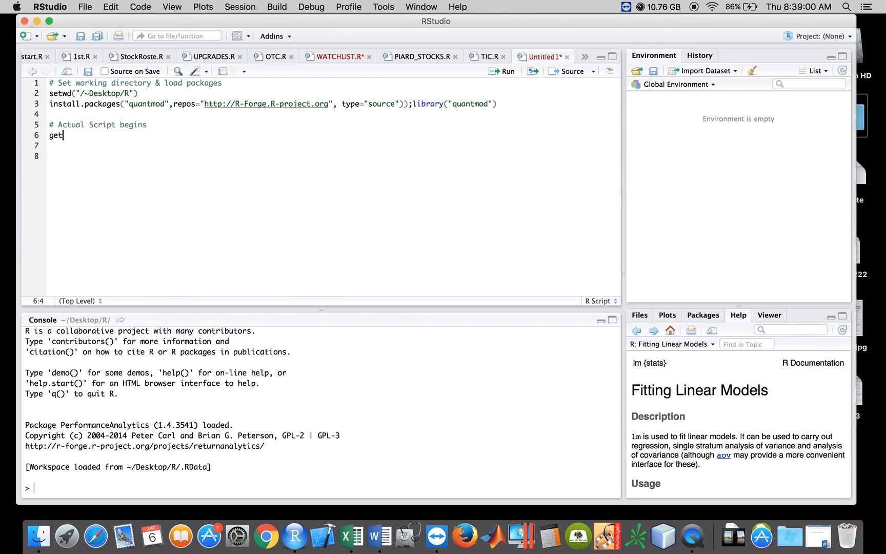
type("Symbols()")
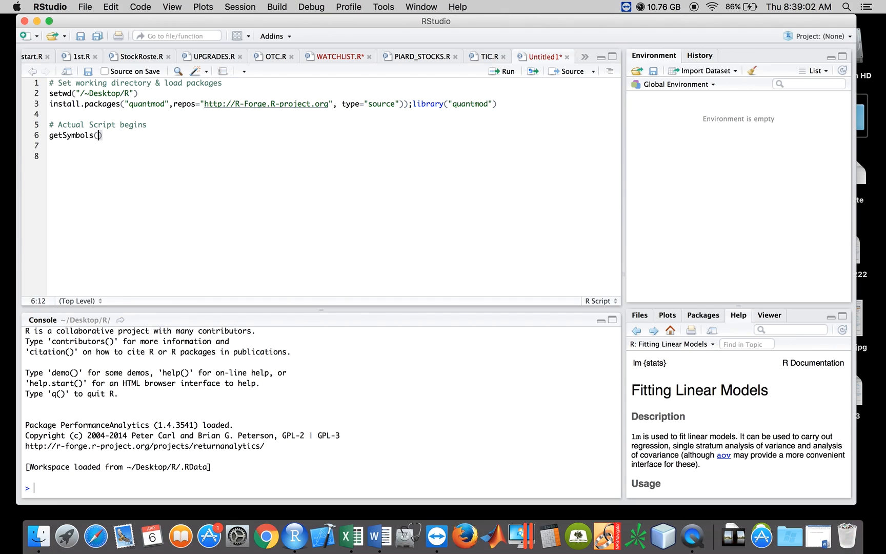
type("\"A\"")
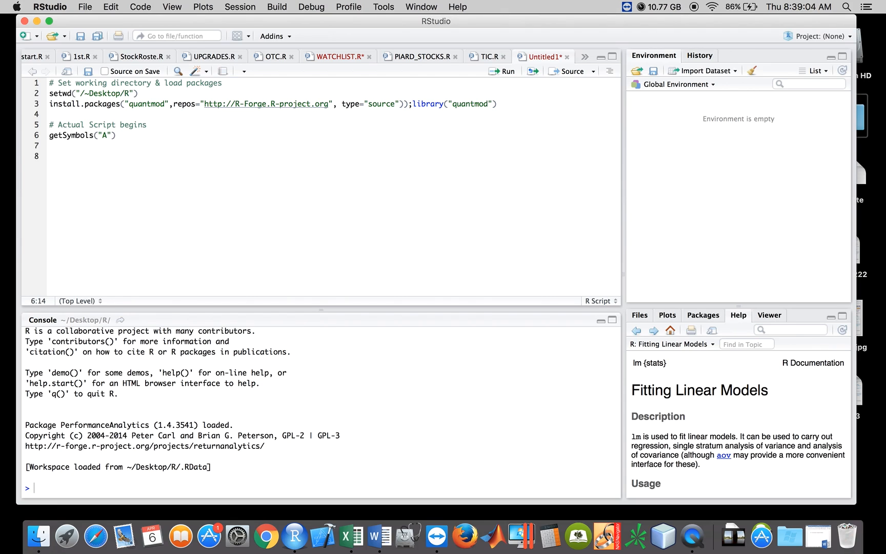
type("APL")
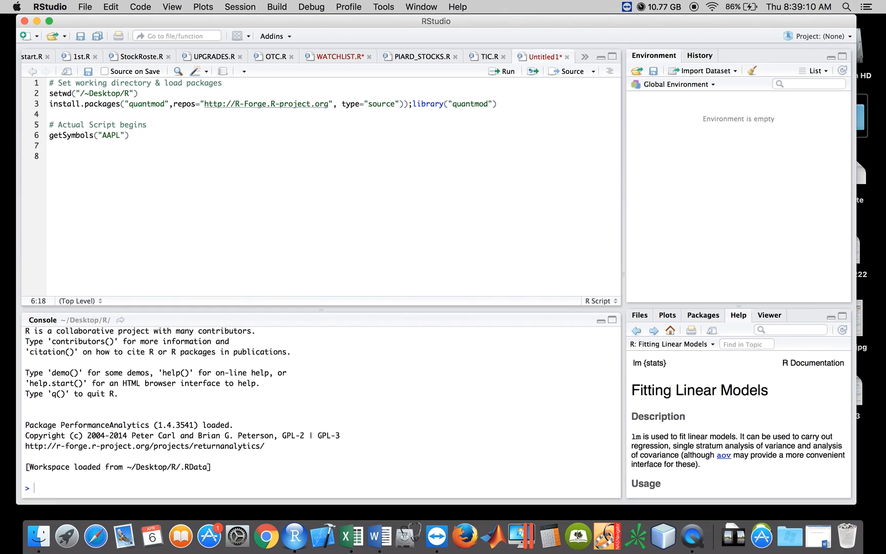
type(",a")
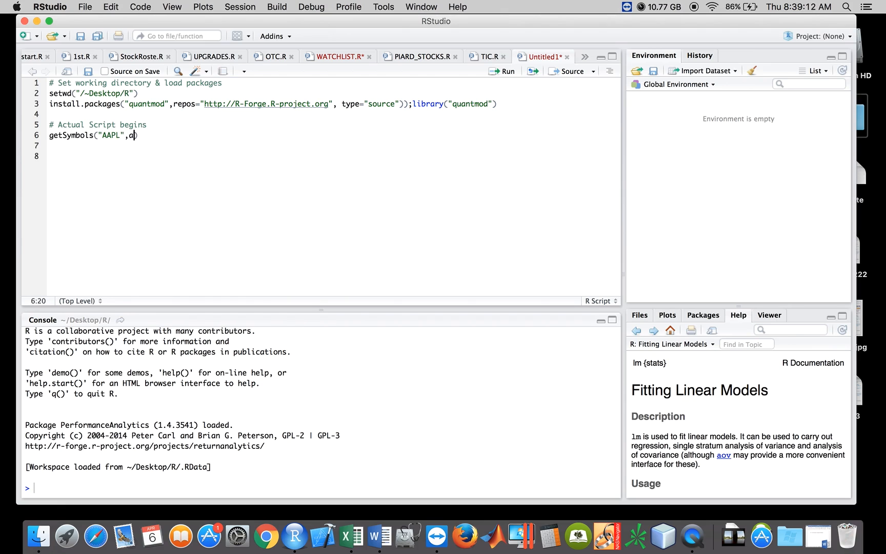
type("uto.assign")
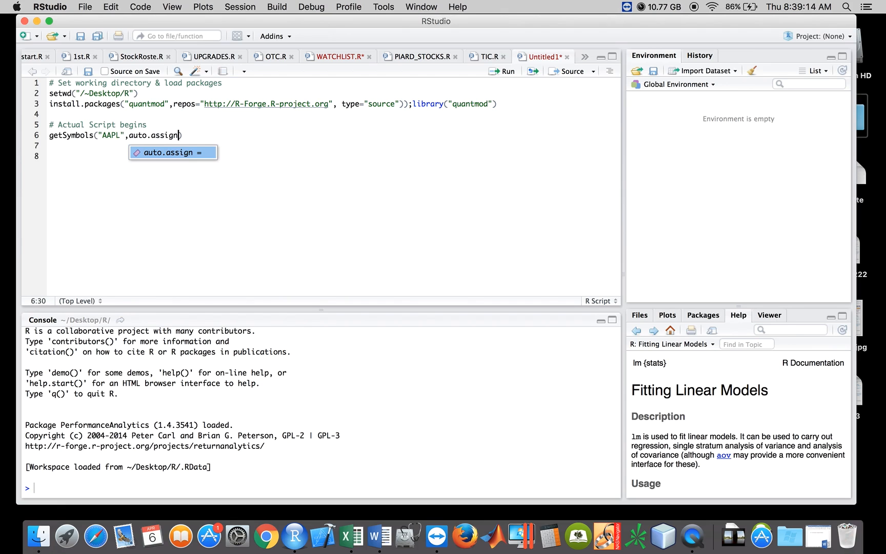
type("=FALSE)")
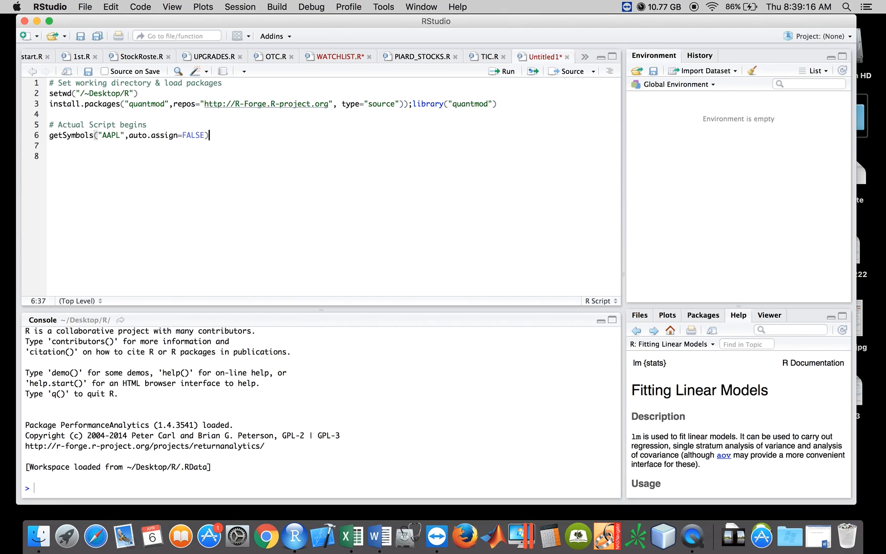
type("<-")
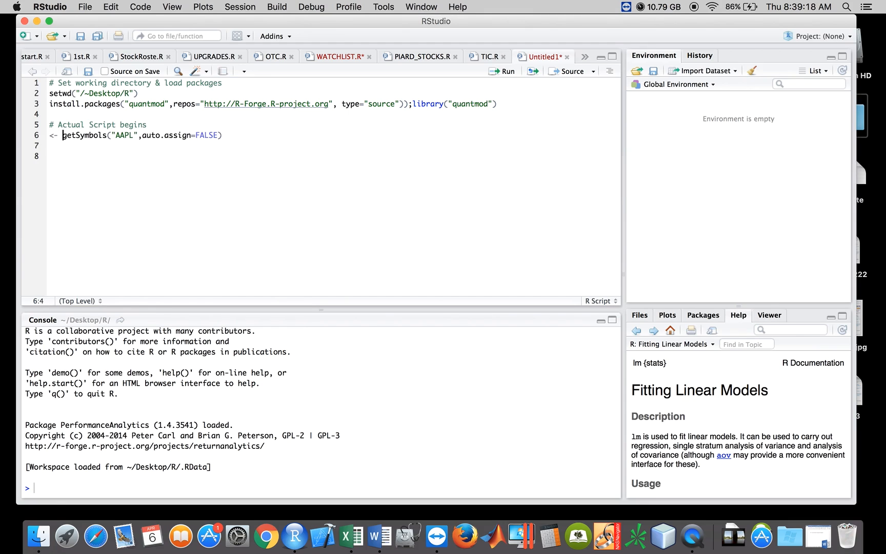
left_click(52, 135)
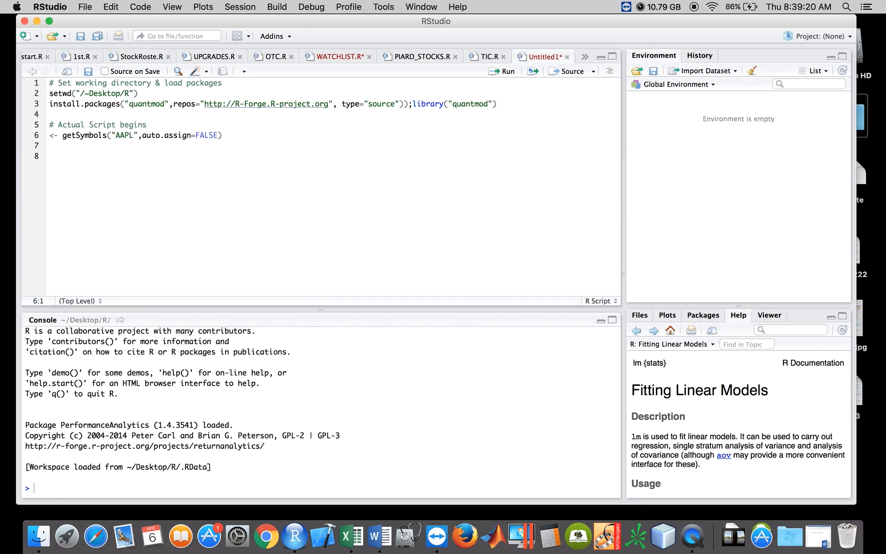
type("a")
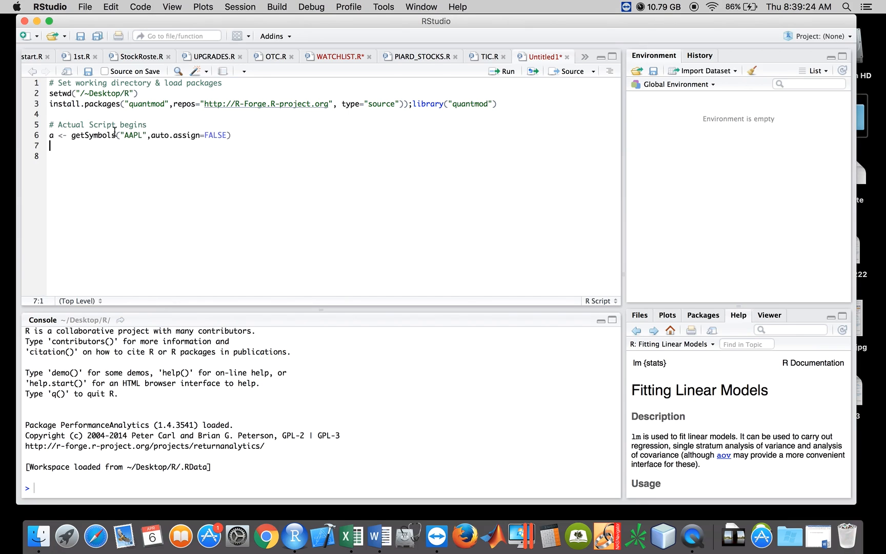
mouse_move(158, 148)
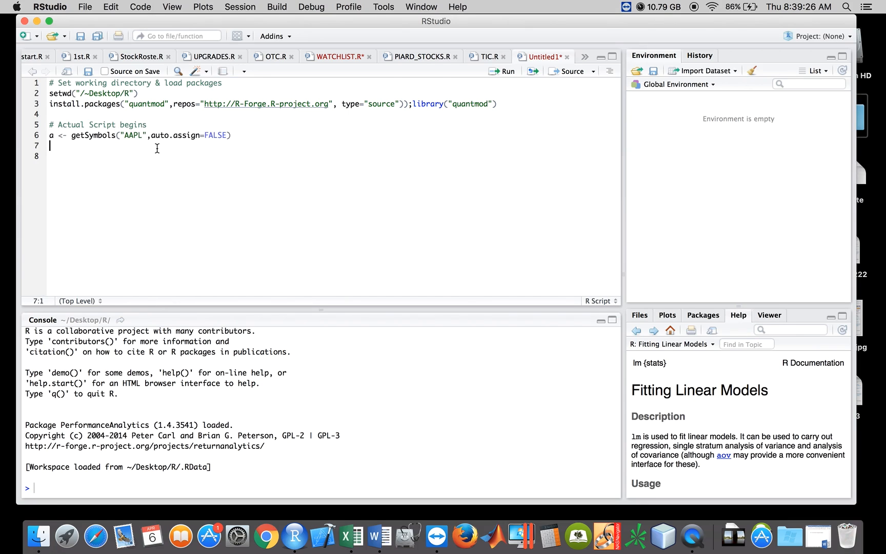
mouse_move(74, 165)
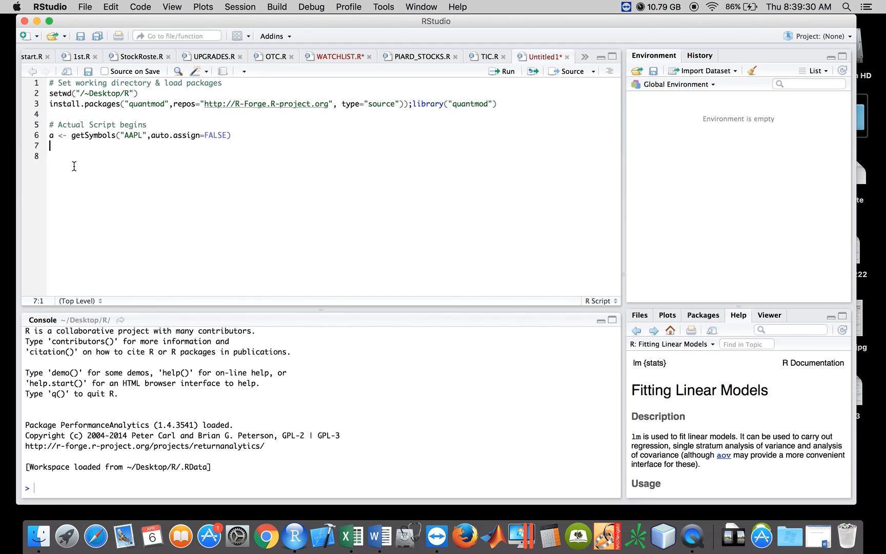
Write line 7 as write.csv2(a,"~/Desktop/R/AAPL_Data.csv").
type("write.csv2(")
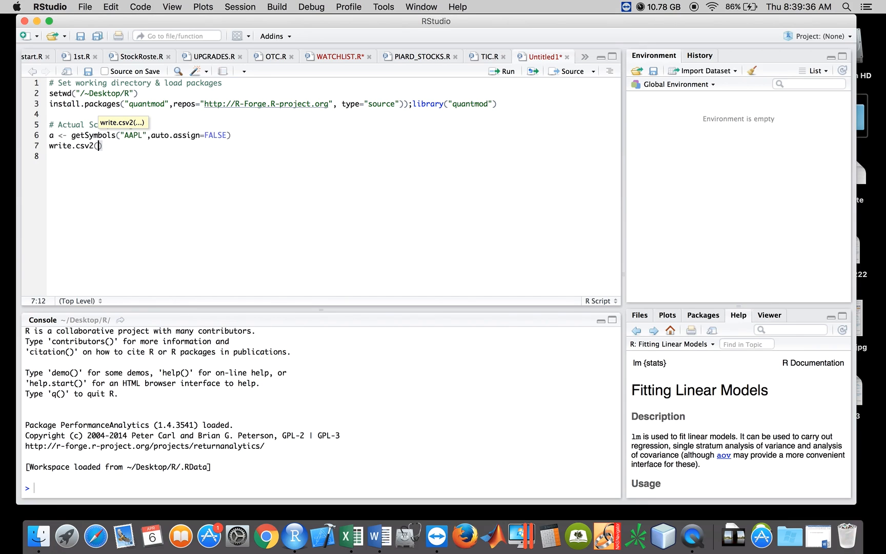
type("a,")
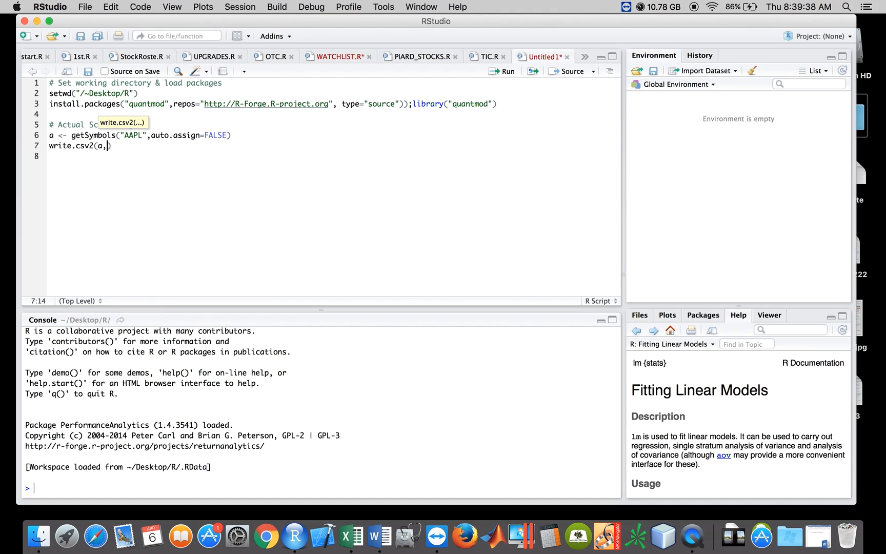
type("\"\"")
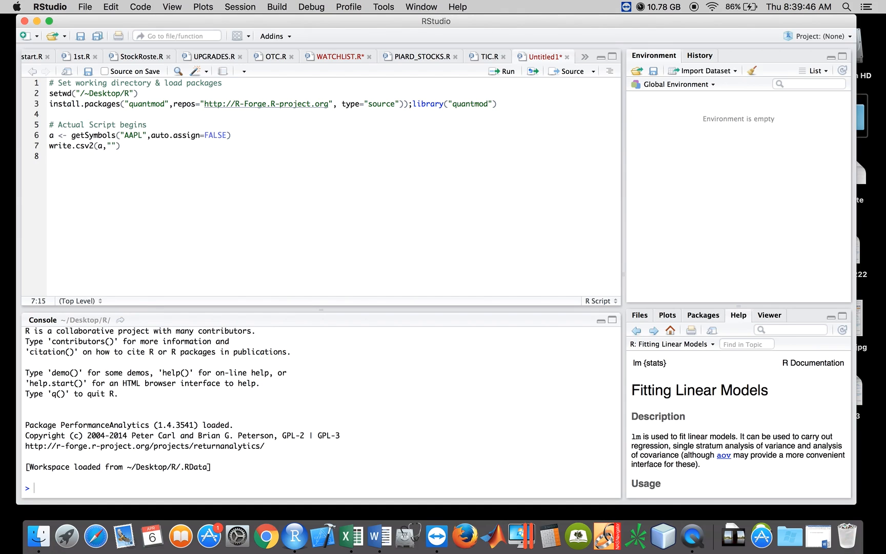
type("~/")
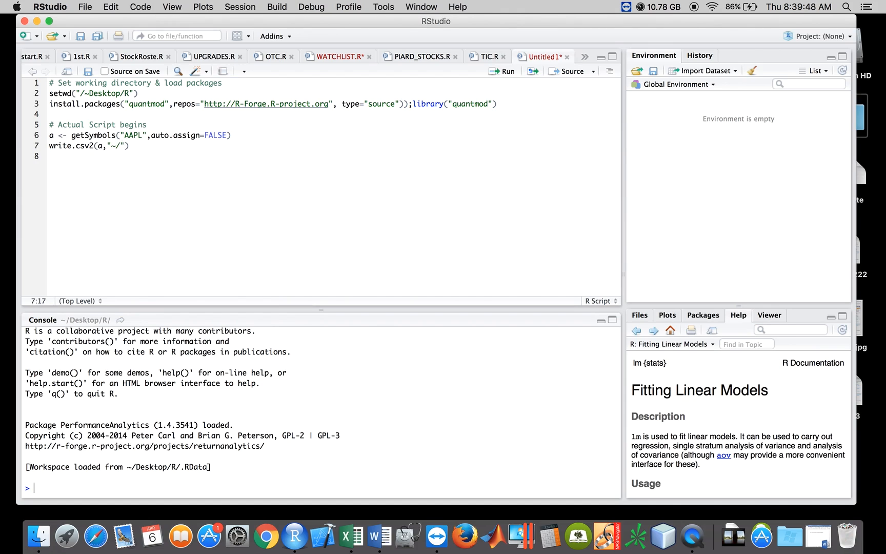
type("Deskto")
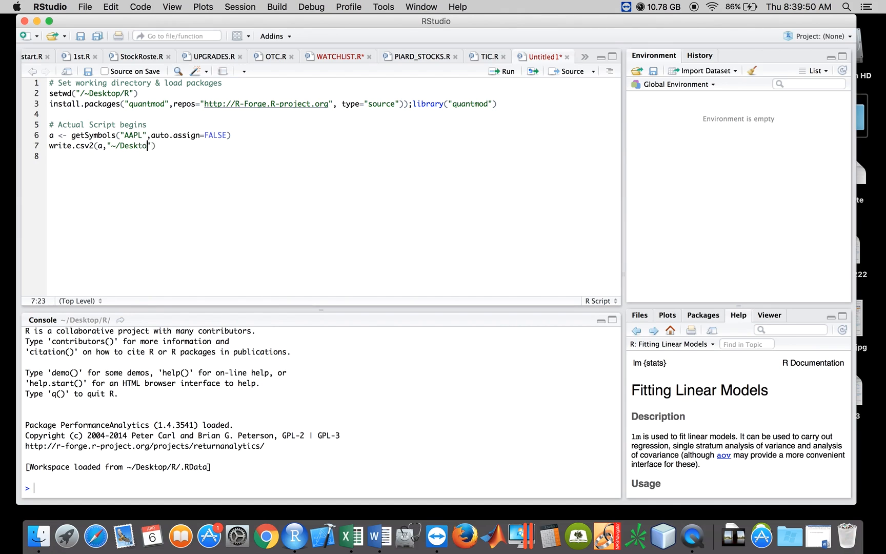
type("p/R/")
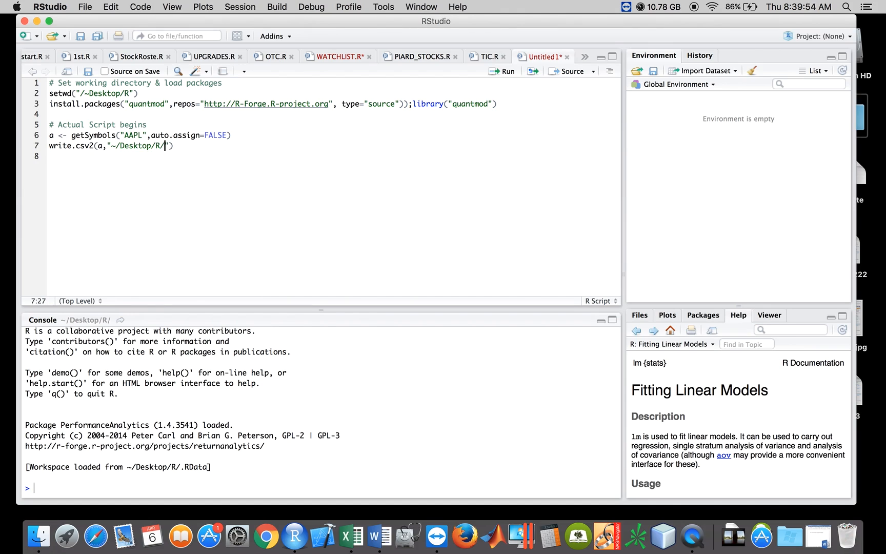
type("AAPL")
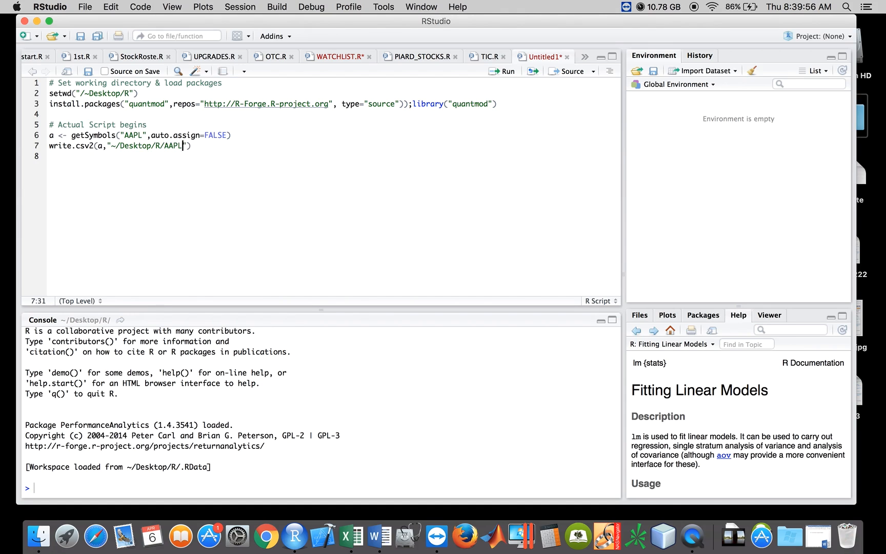
type("_Date")
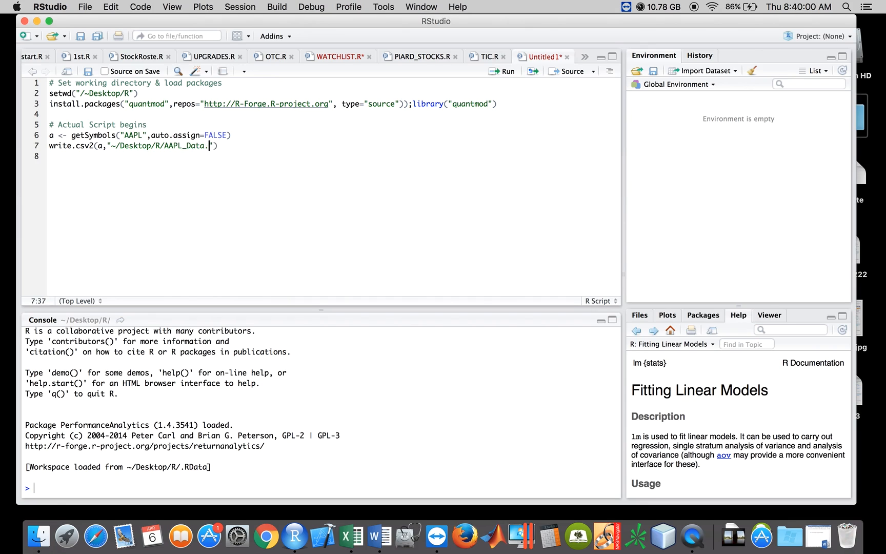
type("csv")
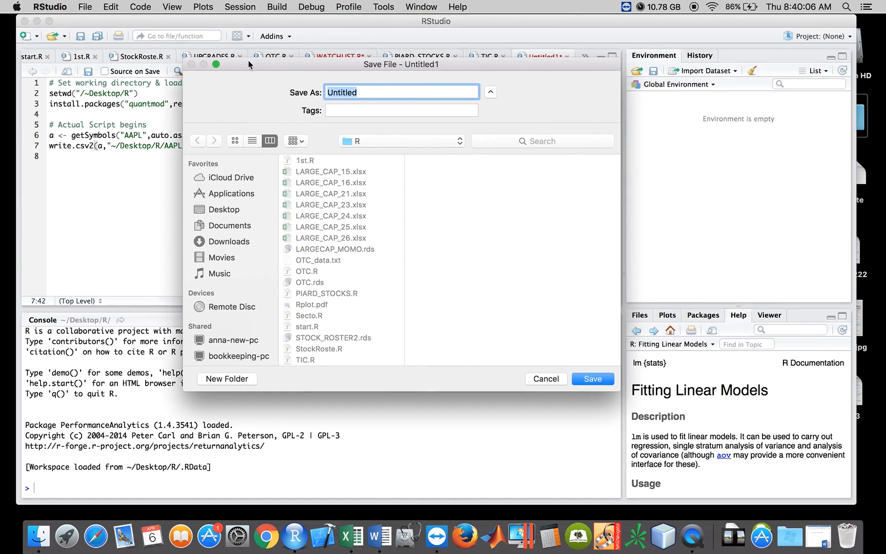
mouse_move(361, 168)
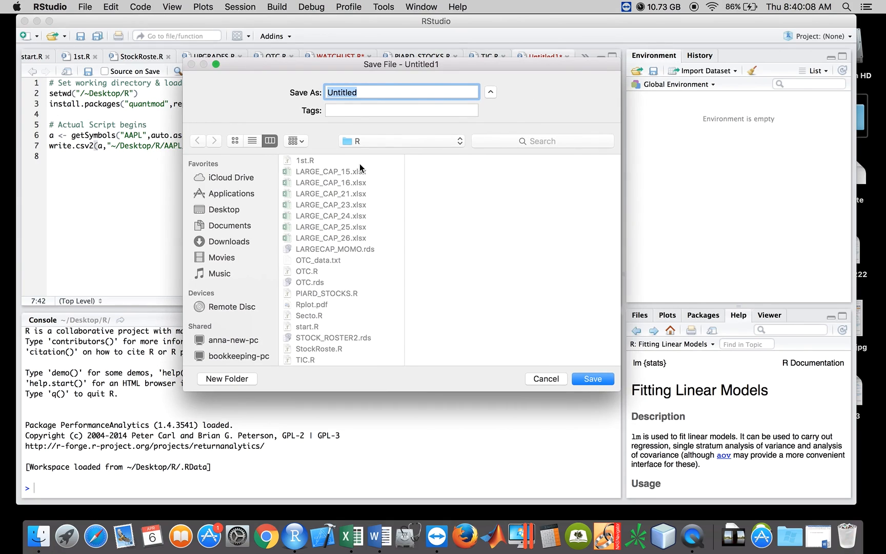
mouse_move(395, 90)
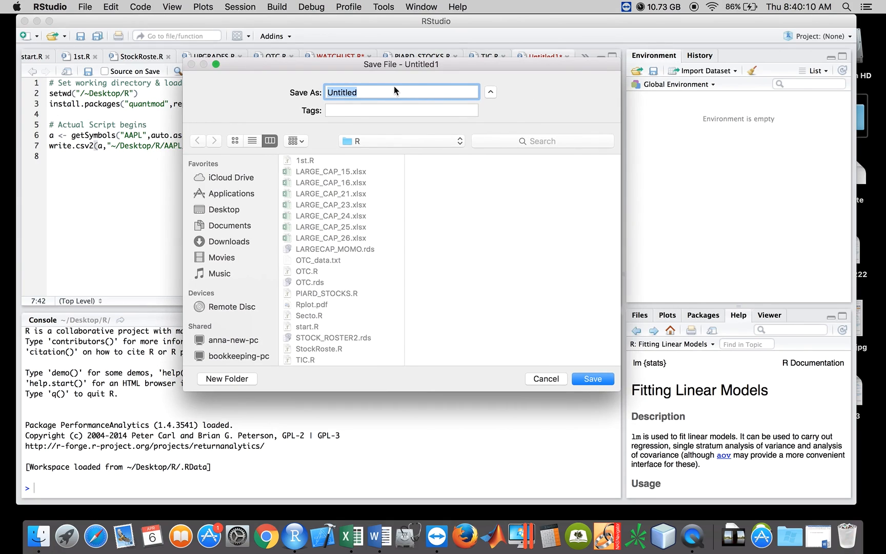
Save the script as TEST.R in the R folder.
type("TEST")
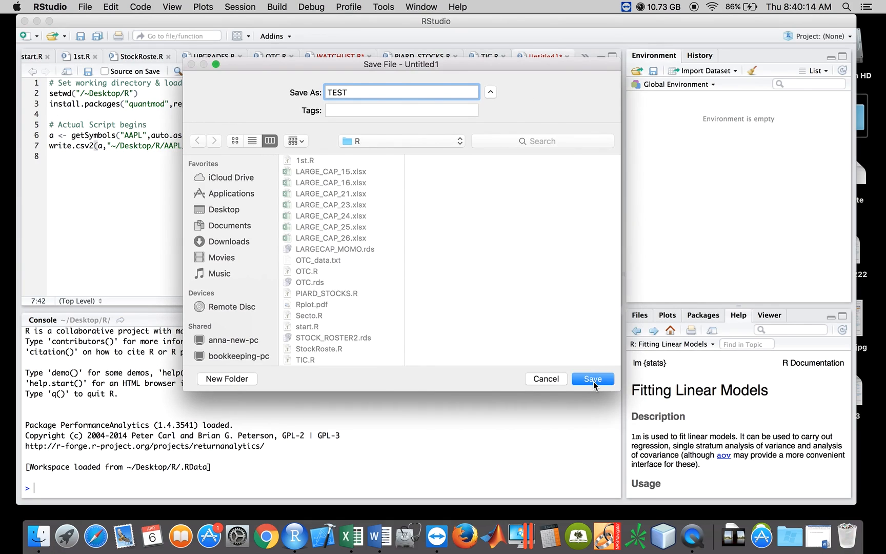
left_click(592, 379)
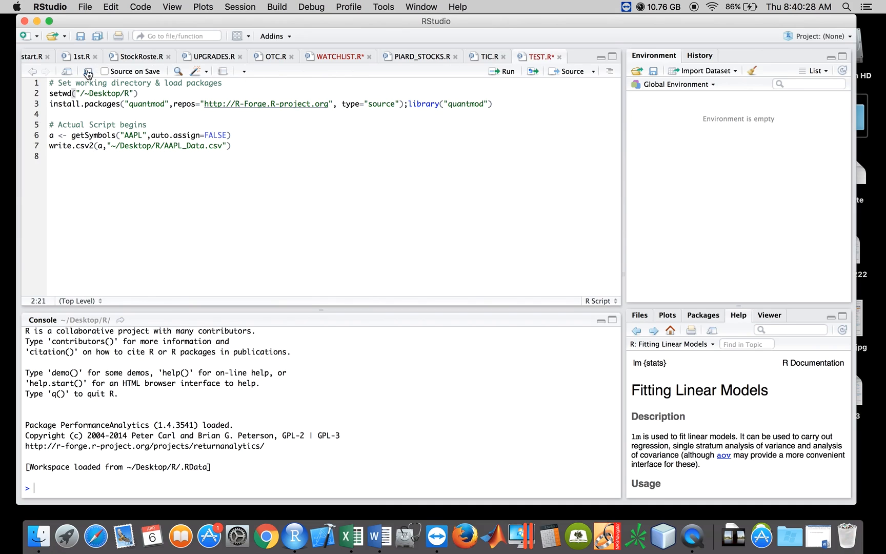
Fix the Desktop path, run the setwd and quantmod install lines, restarting R and loading the library.
left_click(505, 71)
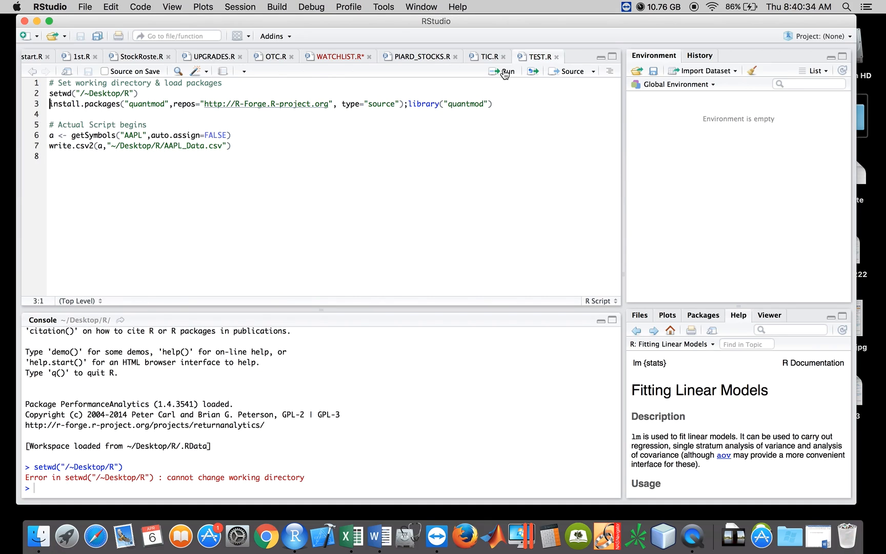
mouse_move(255, 404)
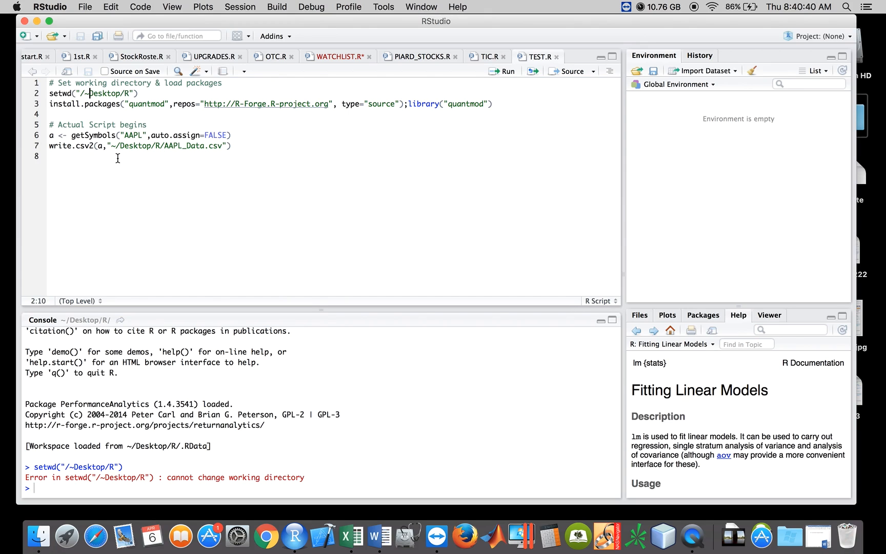
key("Backspace")
type("~")
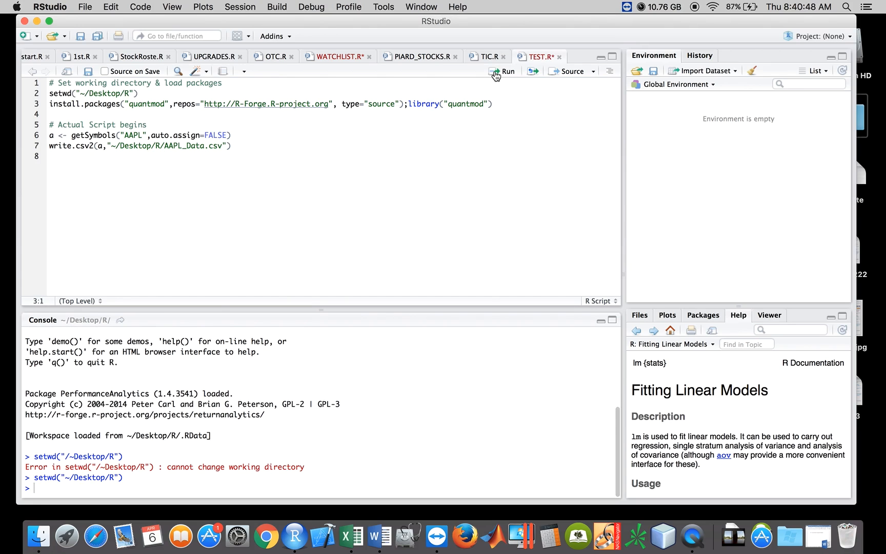
left_click(504, 70)
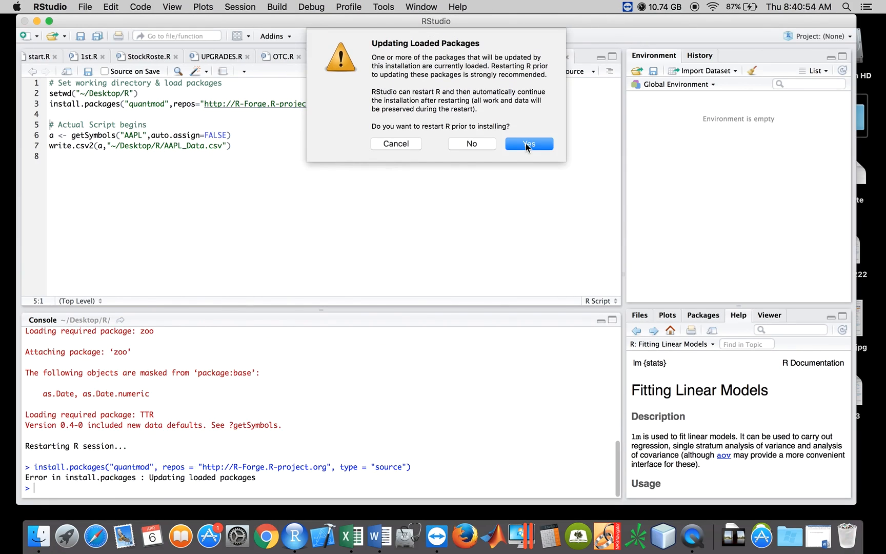
left_click(528, 142)
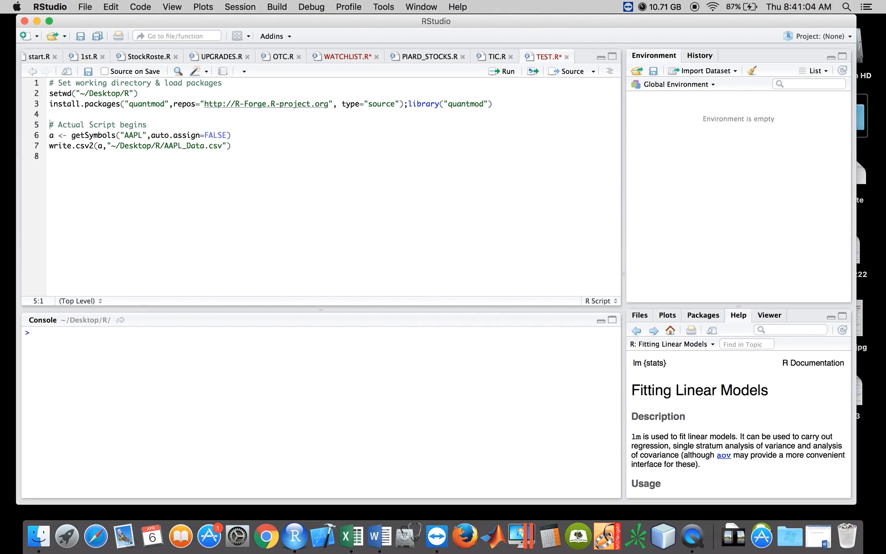
left_click(496, 104)
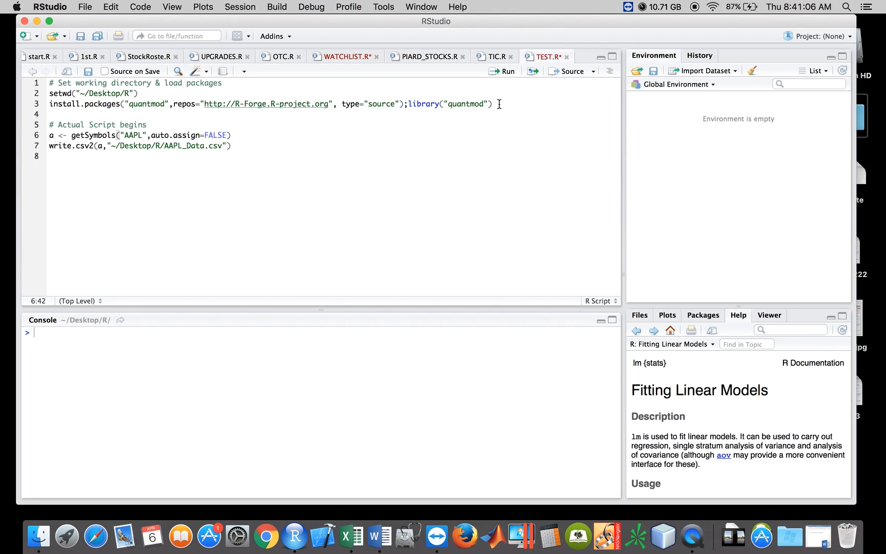
left_click(506, 71)
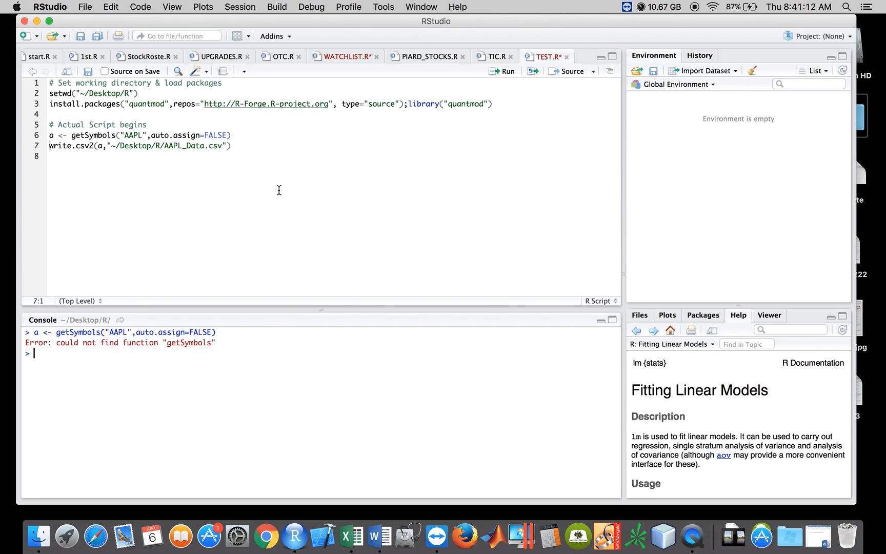
mouse_move(377, 166)
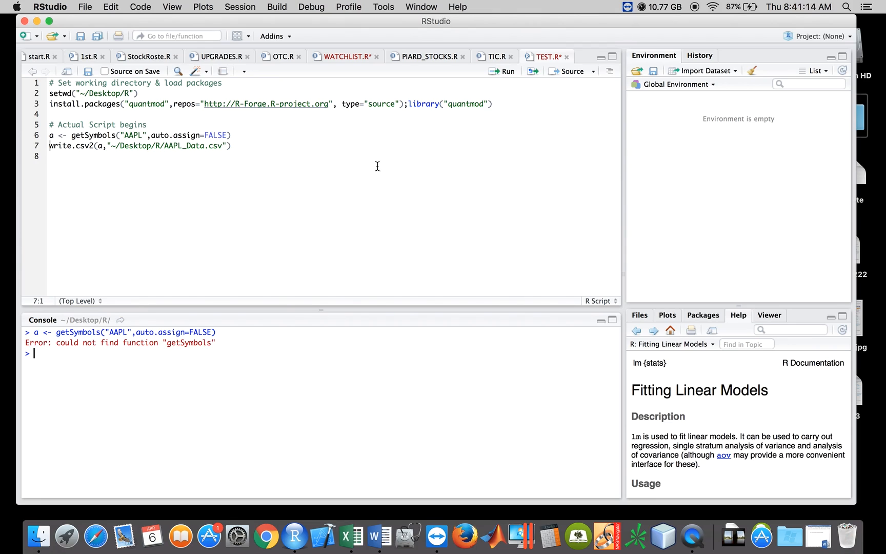
type("libr")
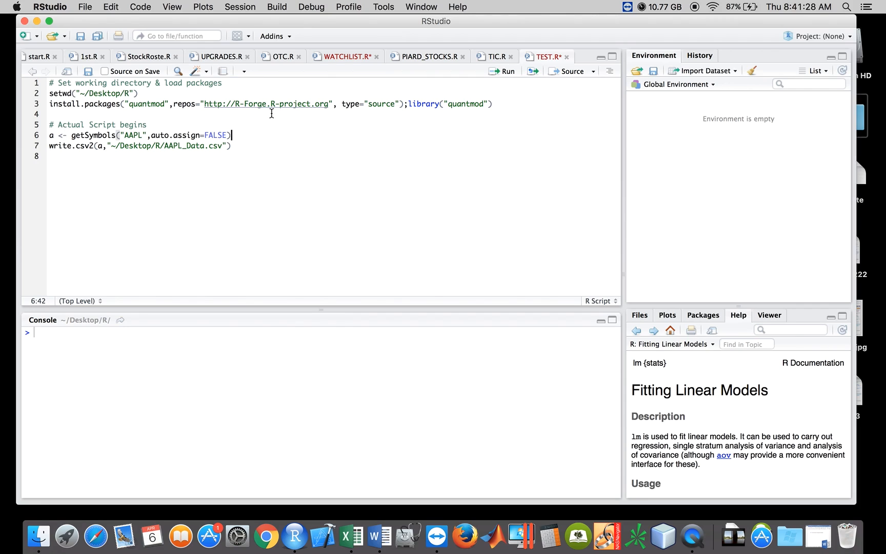
mouse_move(163, 113)
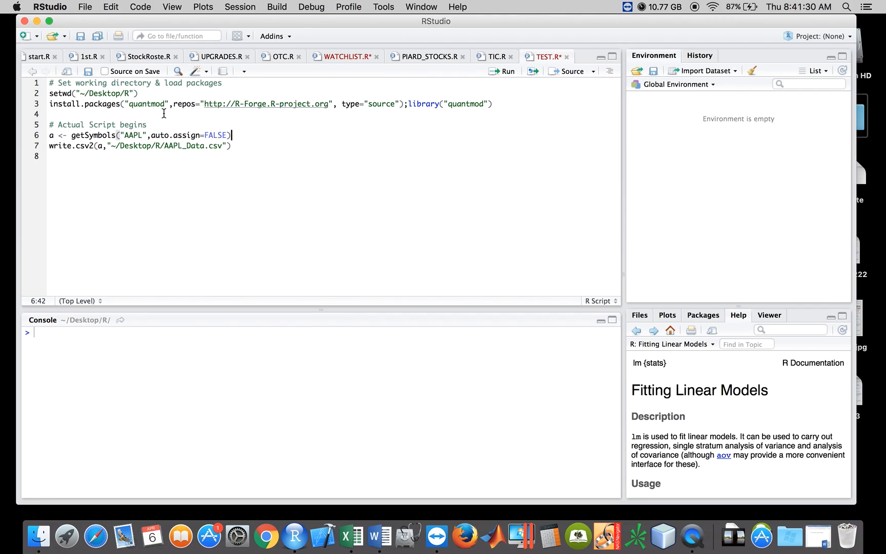
mouse_move(117, 117)
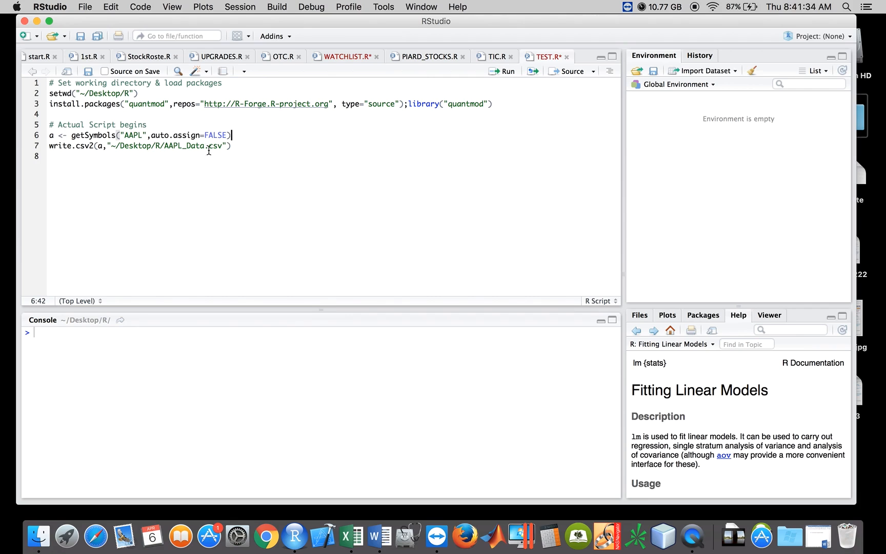
Run the getSymbols and write.csv2 lines to download AAPL data and export AAPL_Data.csv.
left_click(504, 70)
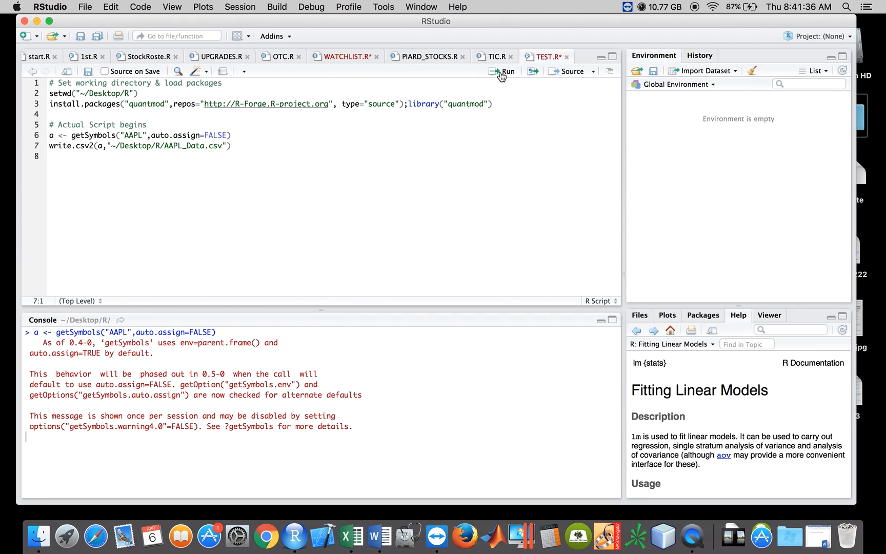
left_click(505, 71)
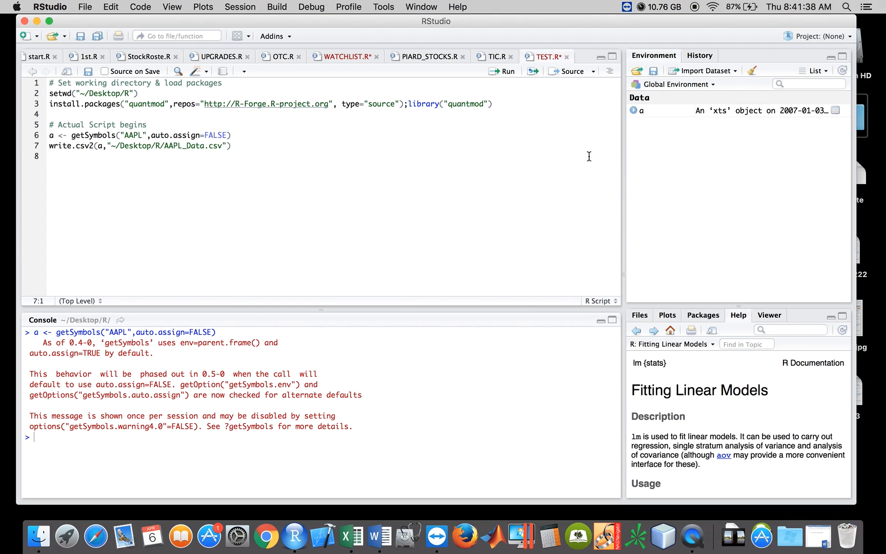
mouse_move(483, 76)
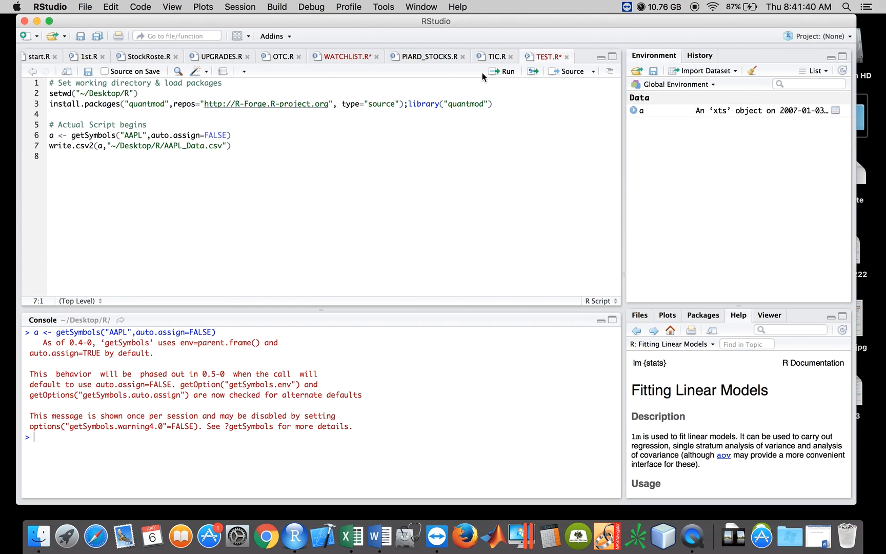
left_click(506, 70)
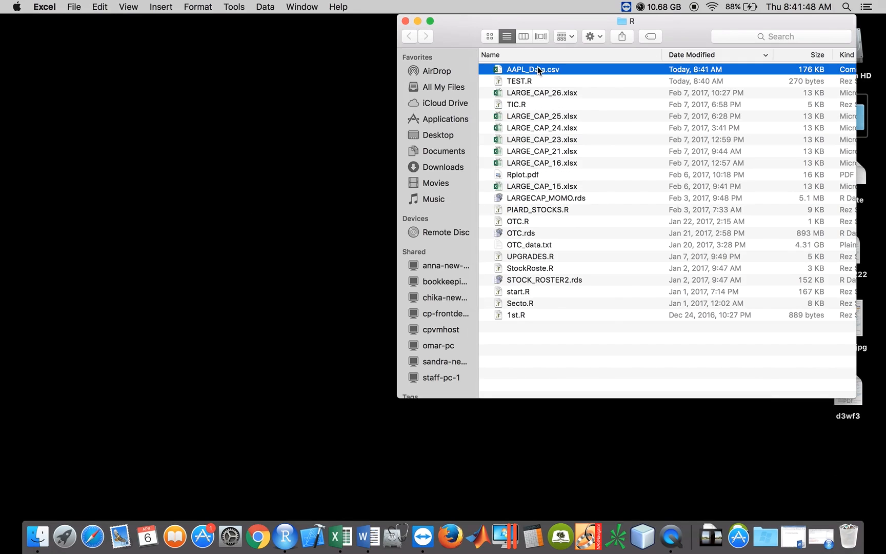
Open the exported AAPL_Data.csv from the R folder in Excel.
double_click(532, 69)
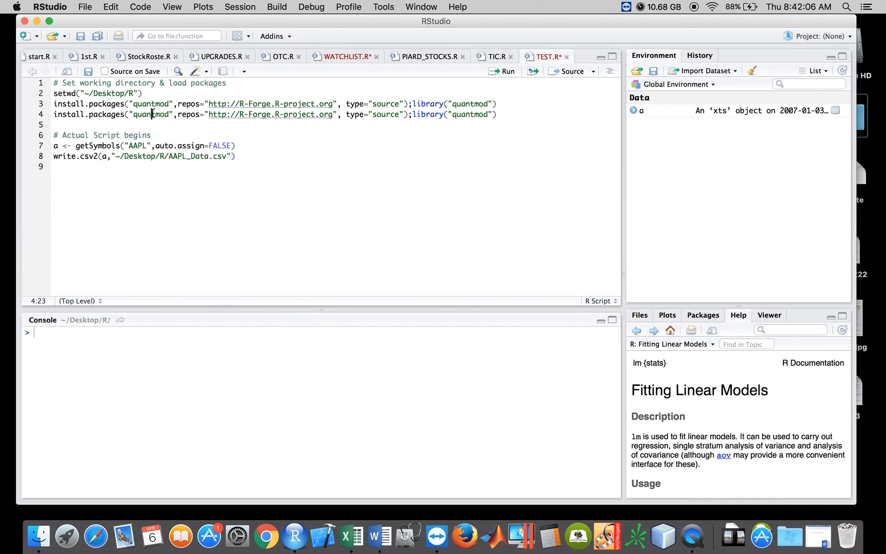
Add install.packages and library lines for the xlsx package and run them.
type("xlsx")
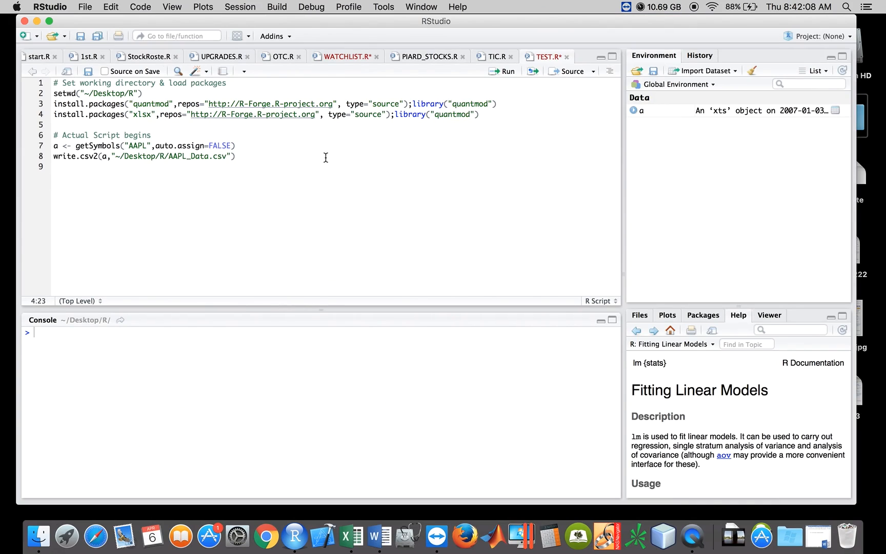
type("xlsx")
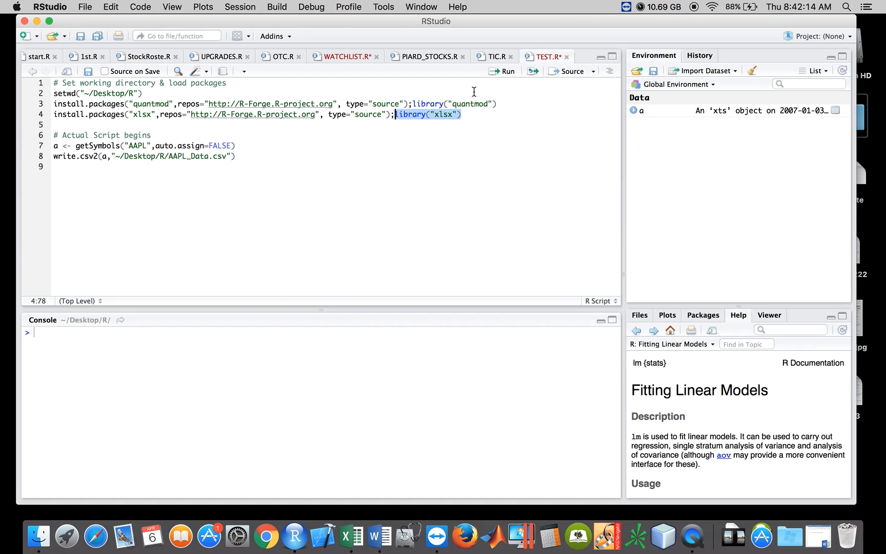
left_click(505, 71)
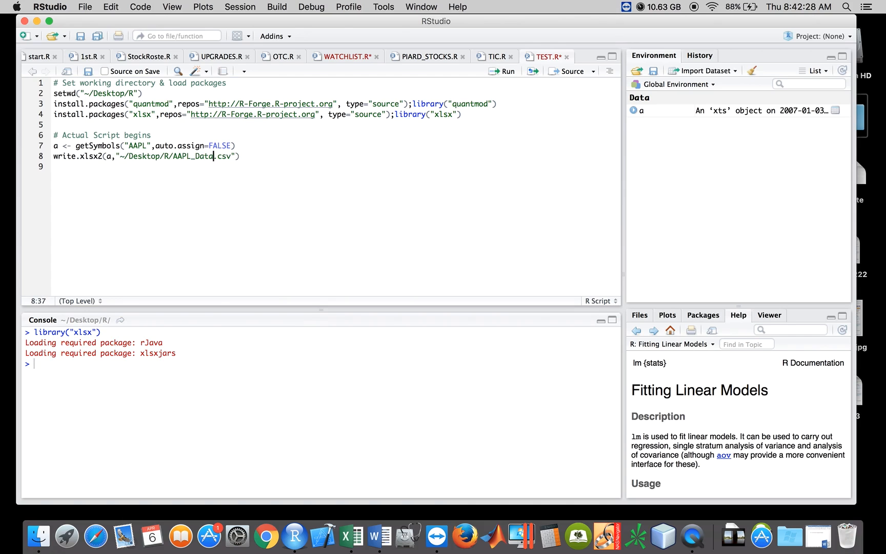
Change the export to write.xlsx2 writing AAPL_Data.xlsx.
type("xsx")
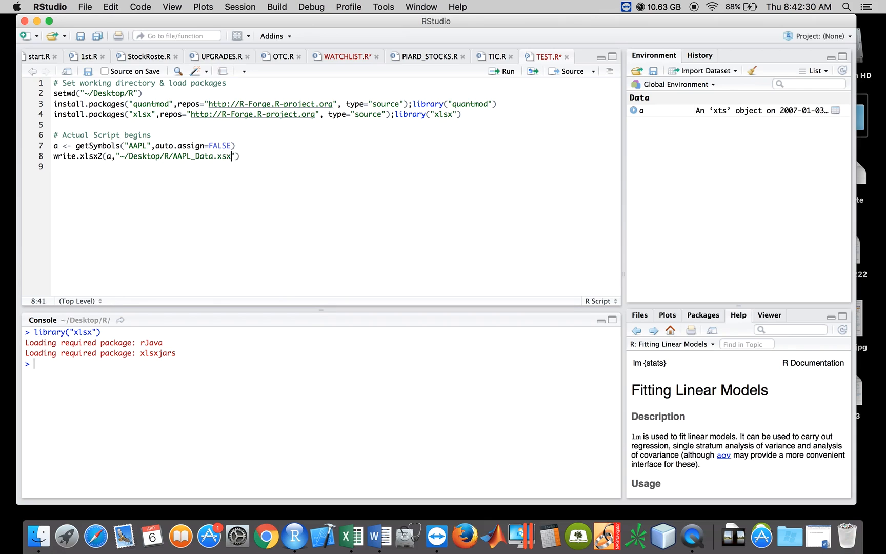
type("l")
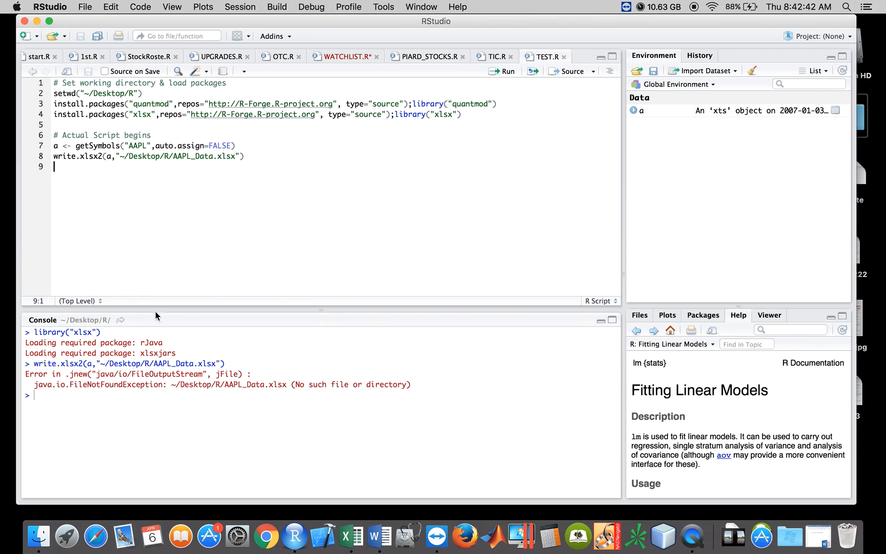
mouse_move(169, 178)
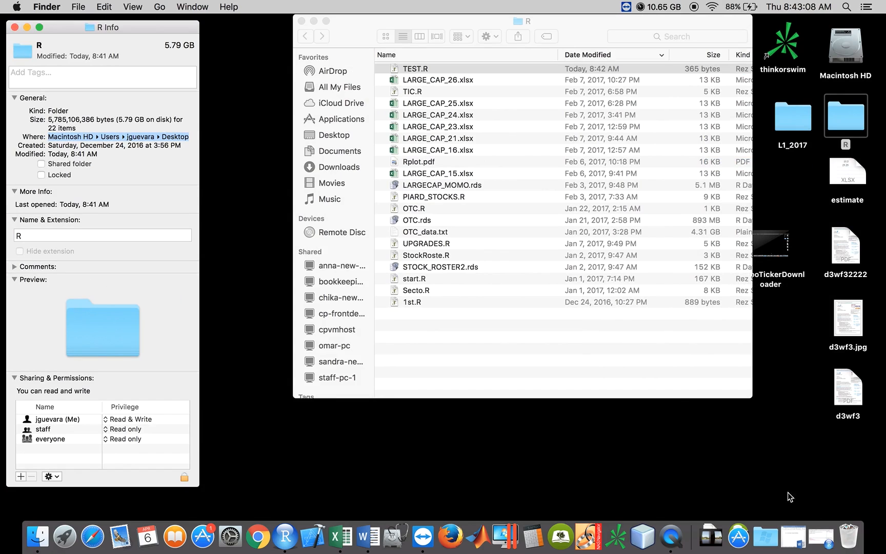
Check the R folder's Get Info panel confirming it sits on the Desktop.
left_click(294, 536)
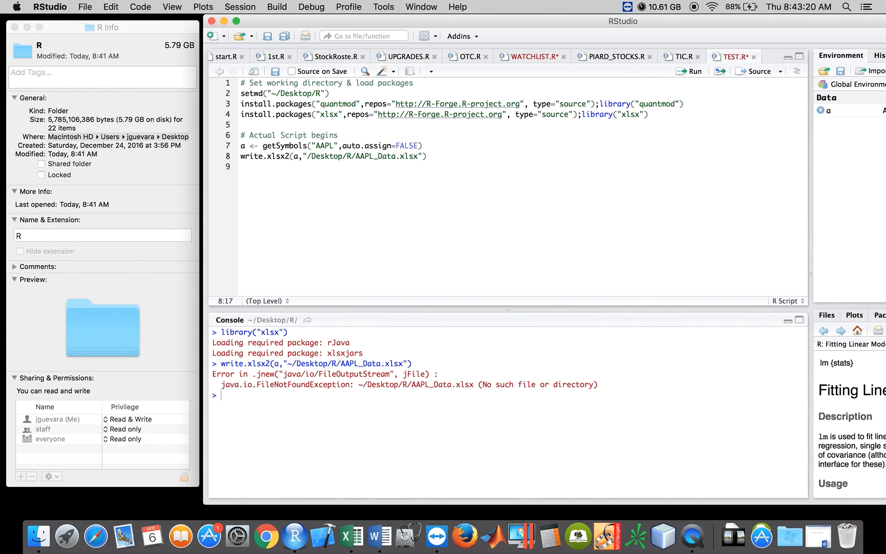
Point the write.xlsx2 path at Macintosh HD/Users and run the export.
type("Macintosh HD")
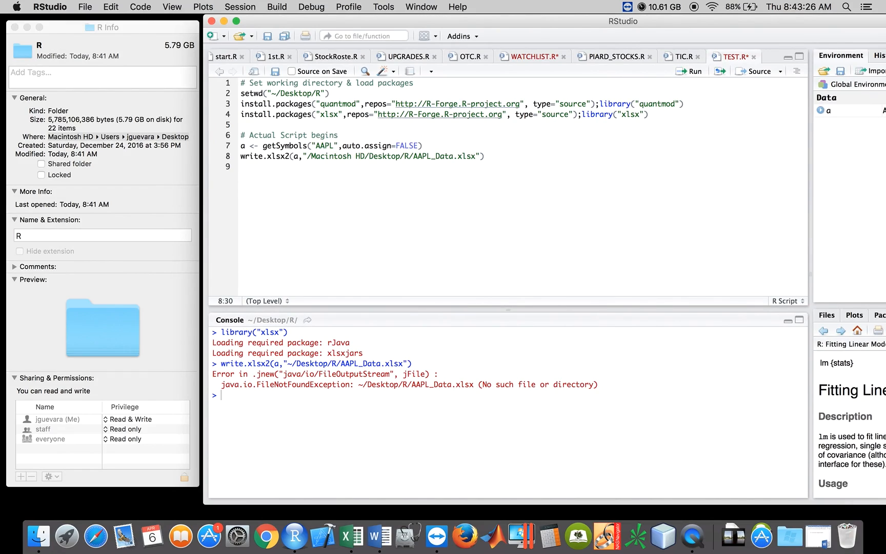
type("/Users/jguevara/")
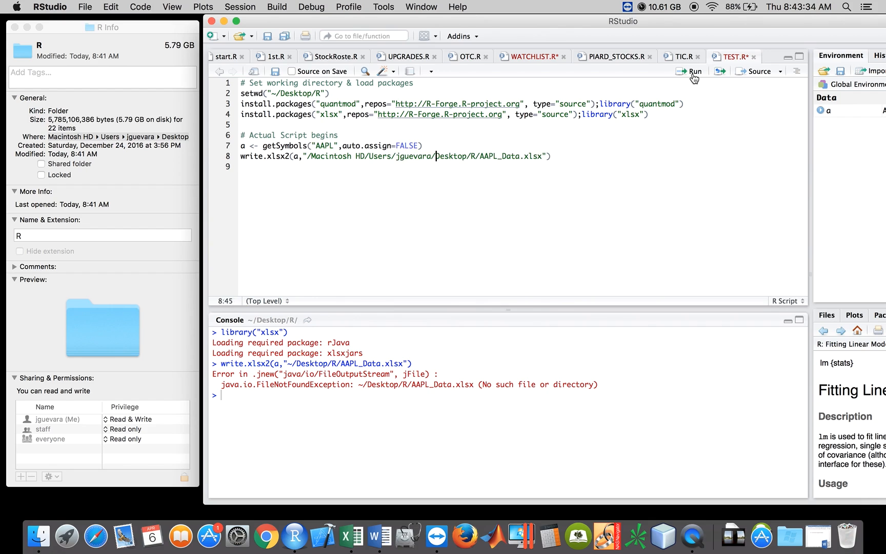
left_click(693, 70)
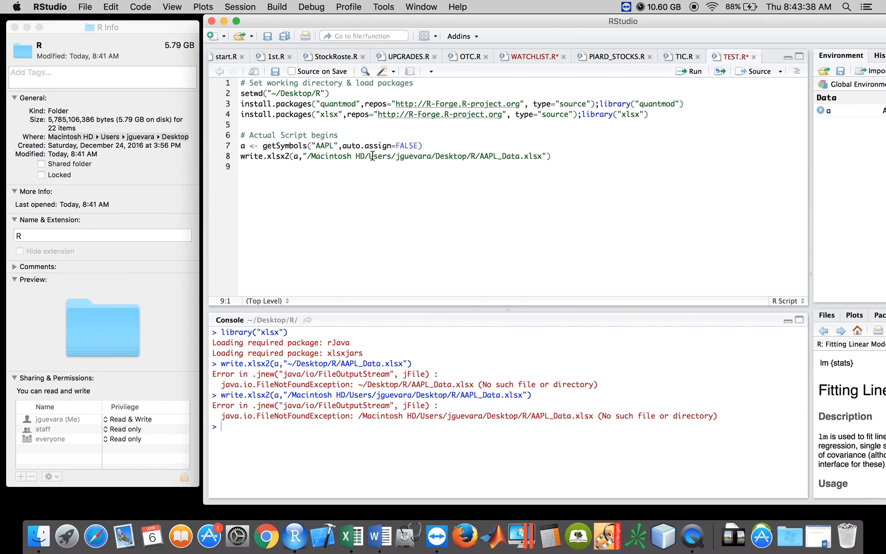
Fix the path to ~/Users/jguevara/Desktop/R/AAPL_Data.xlsx, rerun, and clear the console.
double_click(337, 157)
type("~")
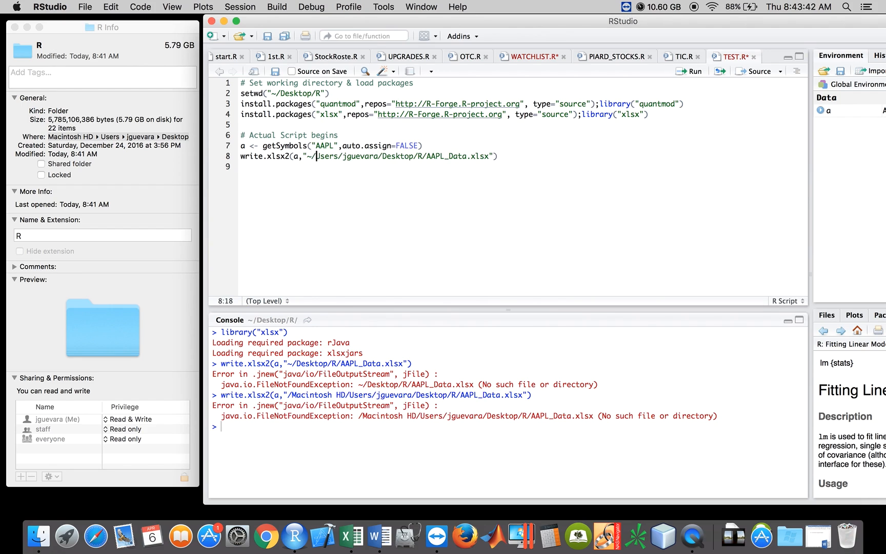
left_click(690, 71)
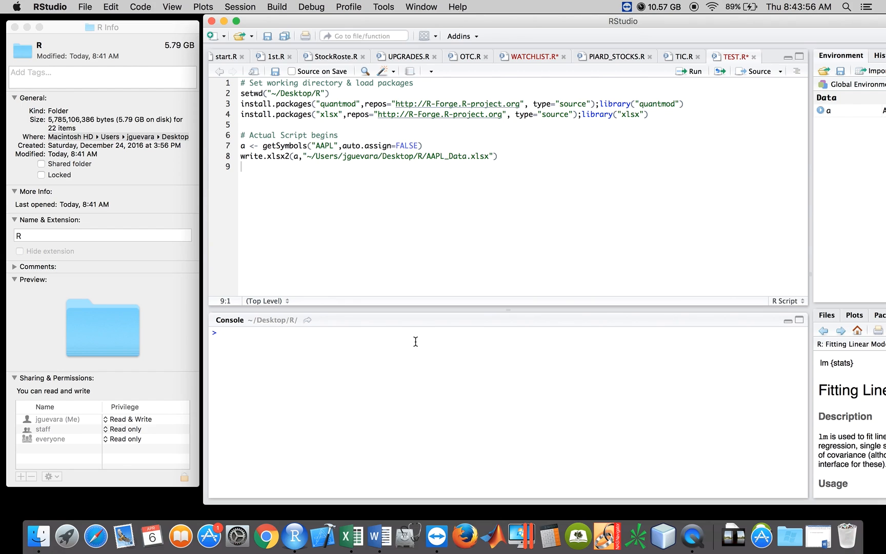
mouse_move(270, 101)
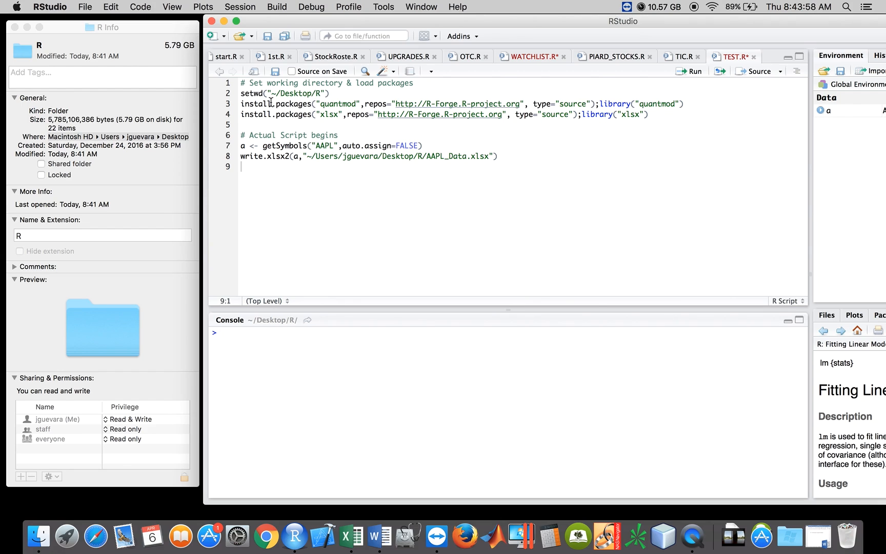
double_click(296, 94)
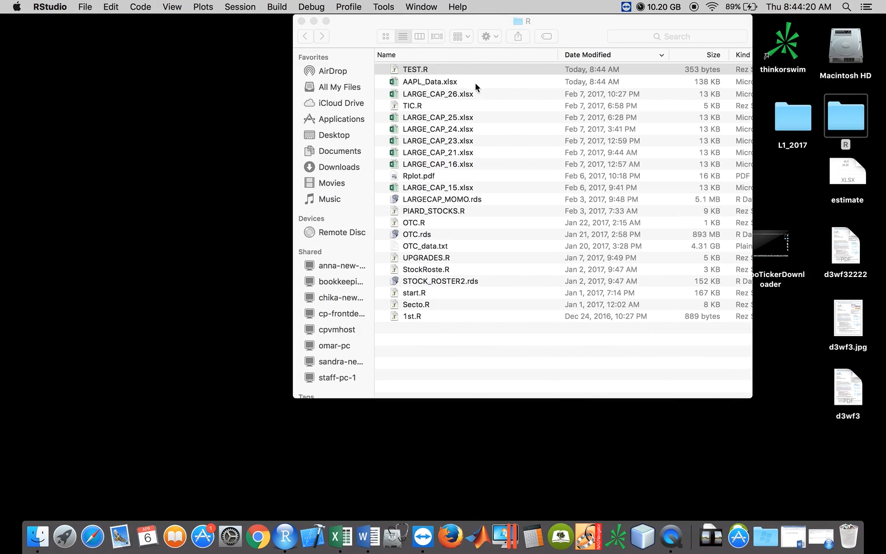
Open the newly generated AAPL_Data.xlsx in the R folder to check its contents.
left_click(415, 68)
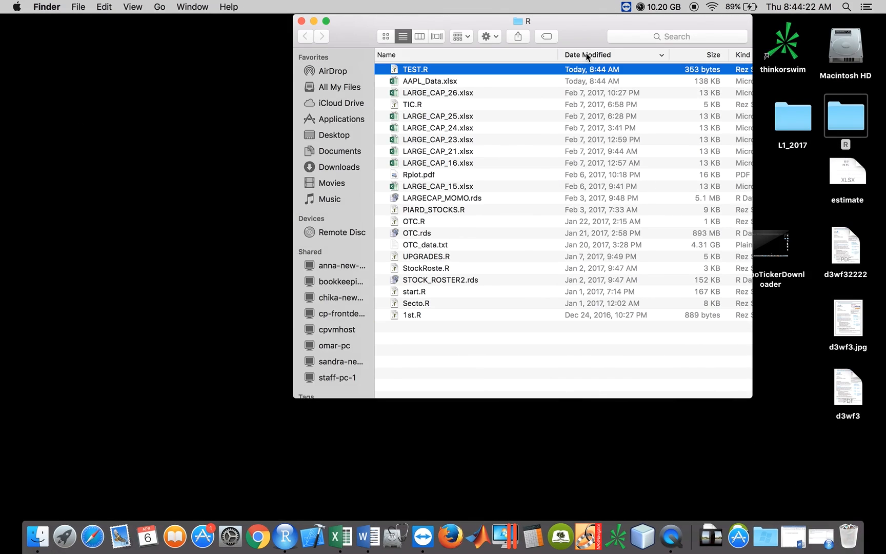
left_click(429, 81)
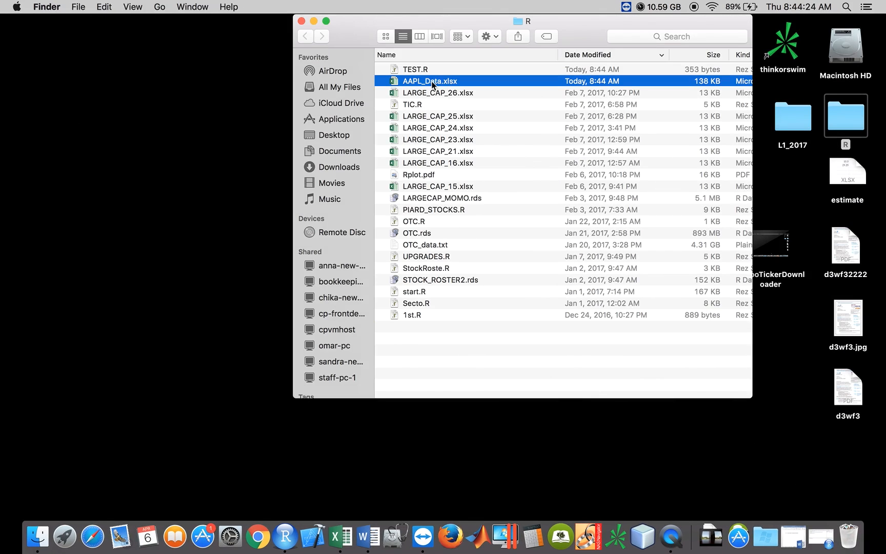
double_click(430, 81)
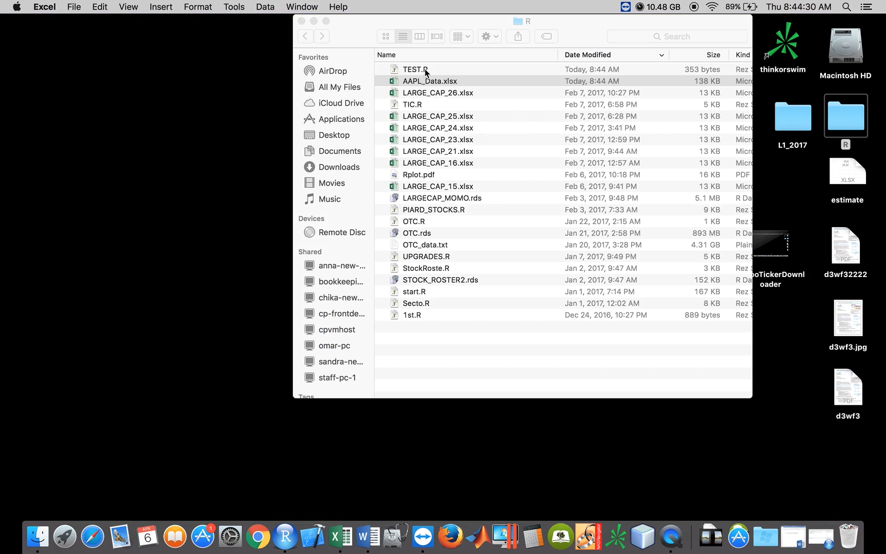
Move AAPL_Data.xlsx to the Trash so the R folder no longer lists it.
right_click(430, 81)
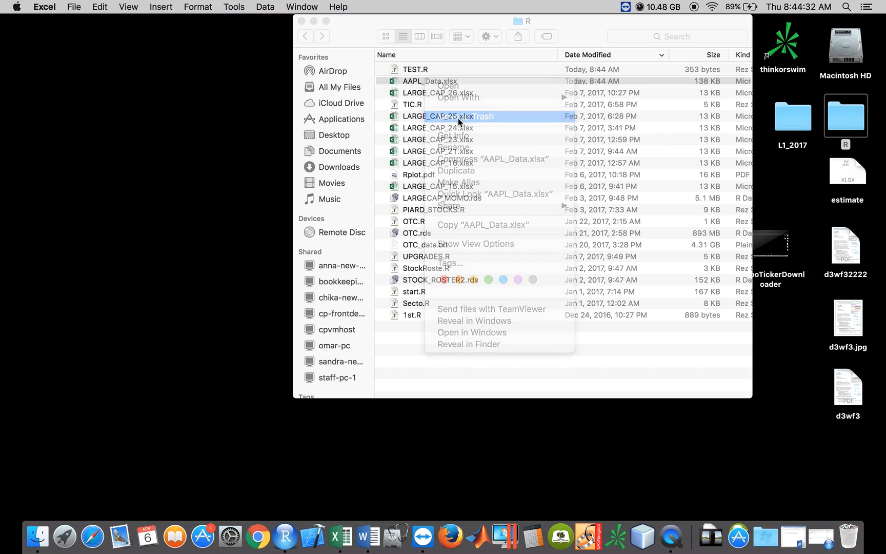
left_click(459, 116)
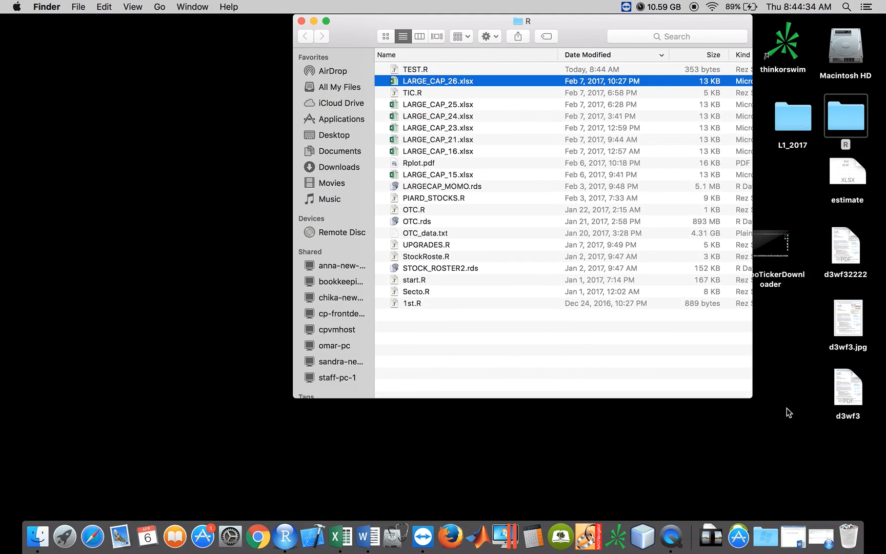
left_click(294, 535)
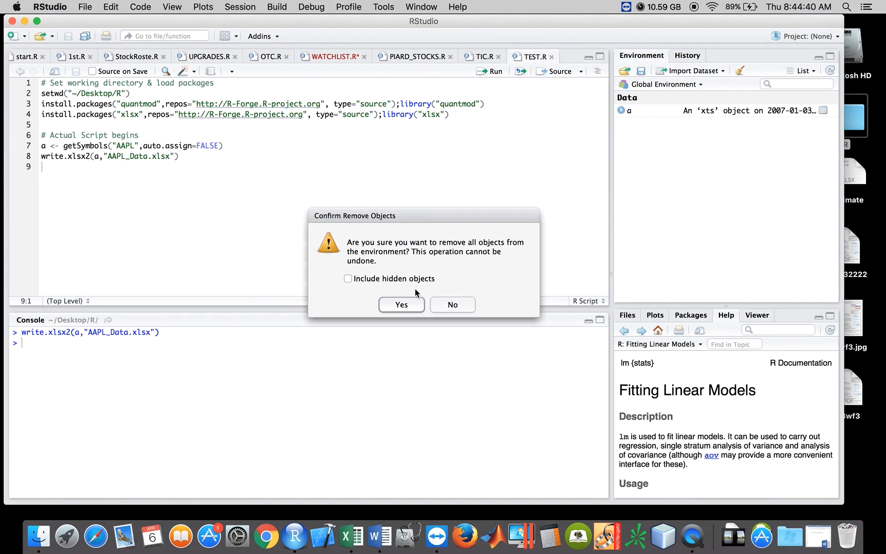
Quit the R session, attempting Save Selected twice and dismissing the no-such-file errors.
left_click(401, 303)
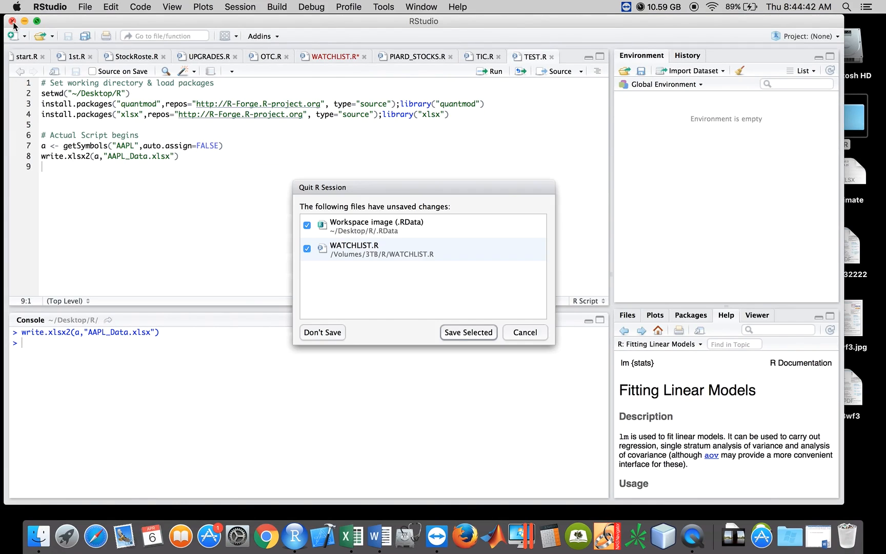
left_click(467, 332)
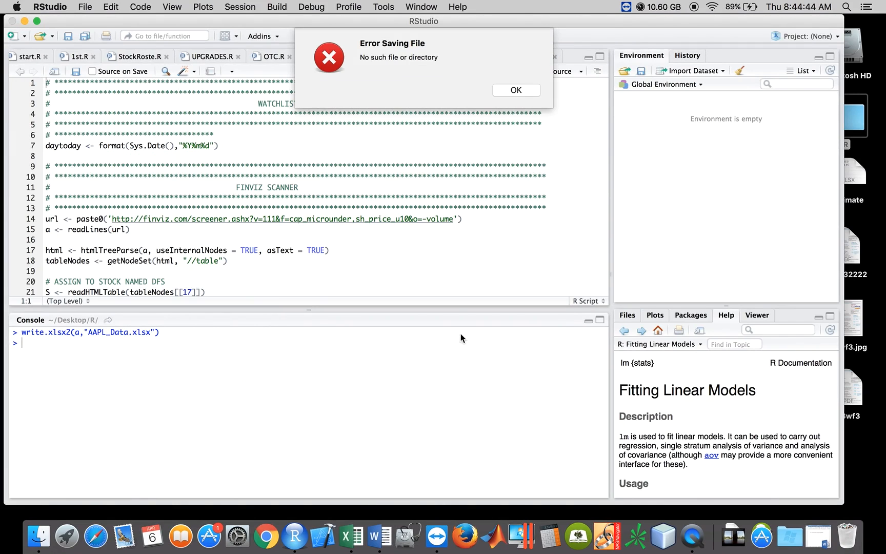
left_click(514, 91)
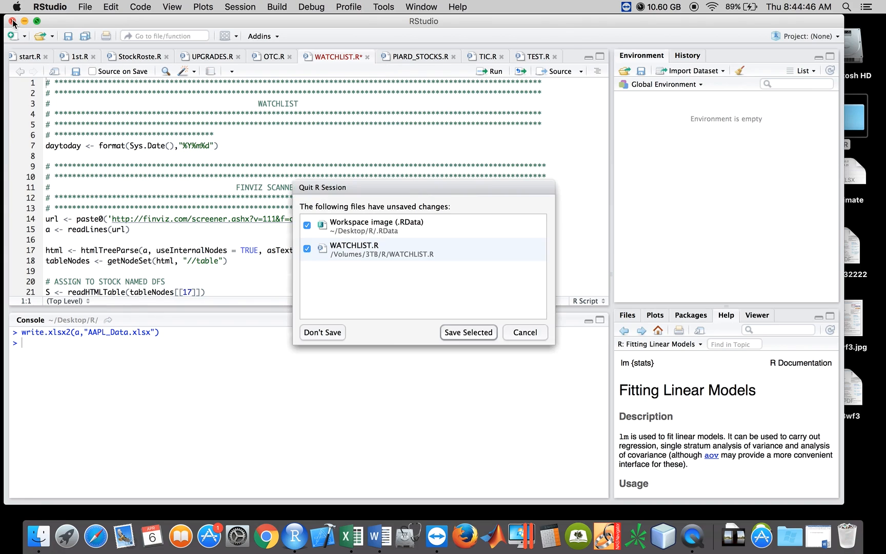
left_click(468, 331)
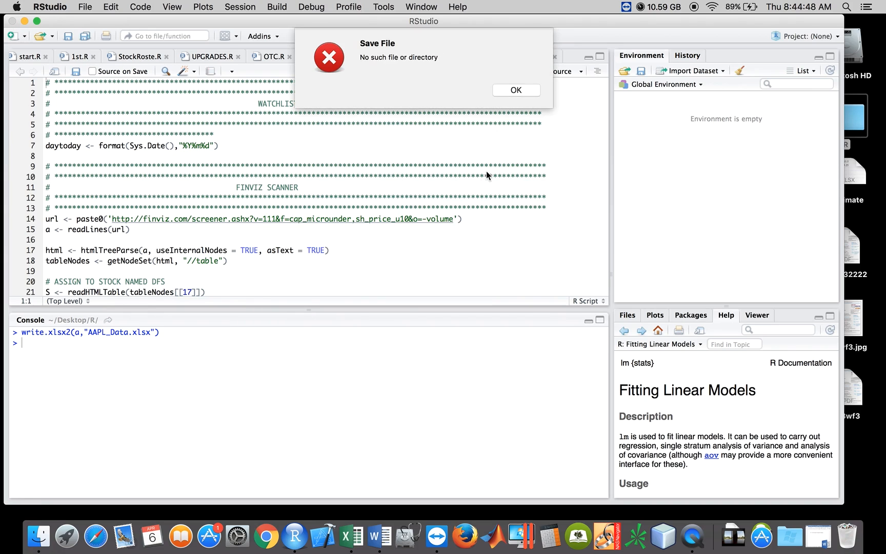
left_click(514, 90)
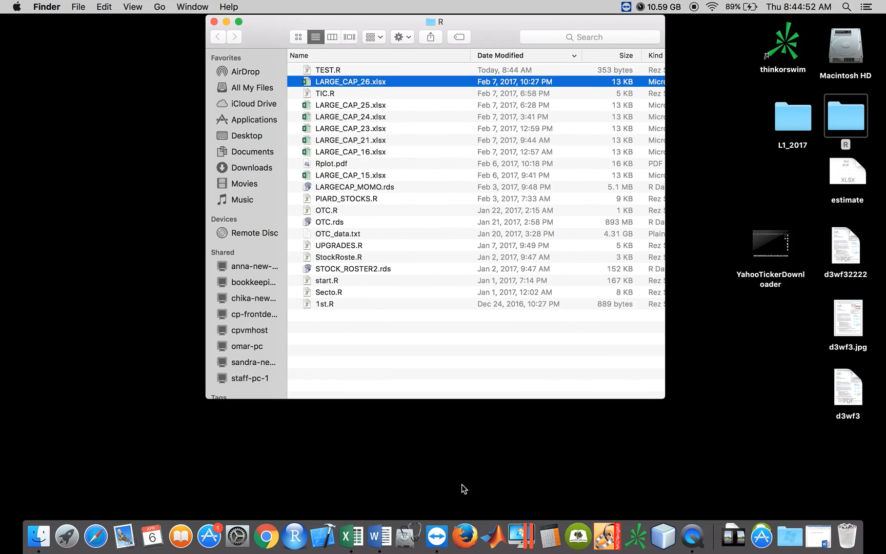
mouse_move(725, 459)
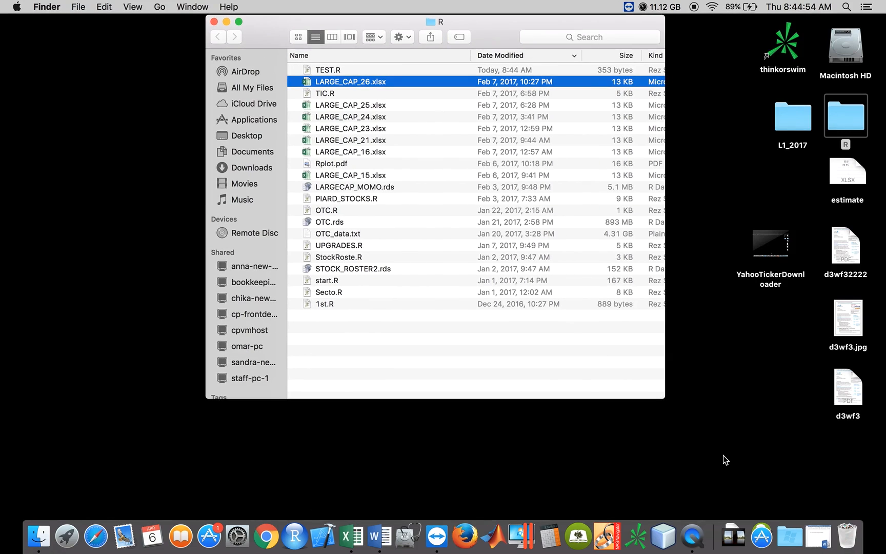
Launch Terminal from Spotlight search.
key("cmd+space")
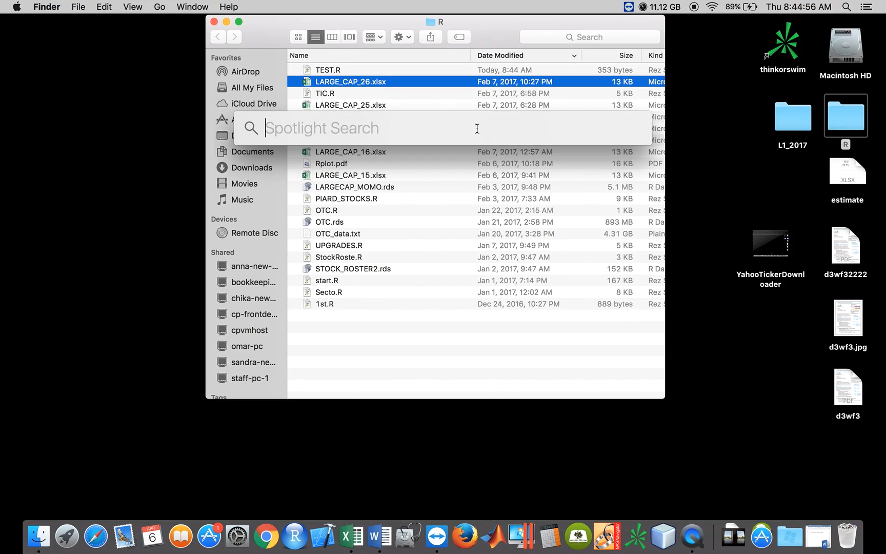
type("terminal")
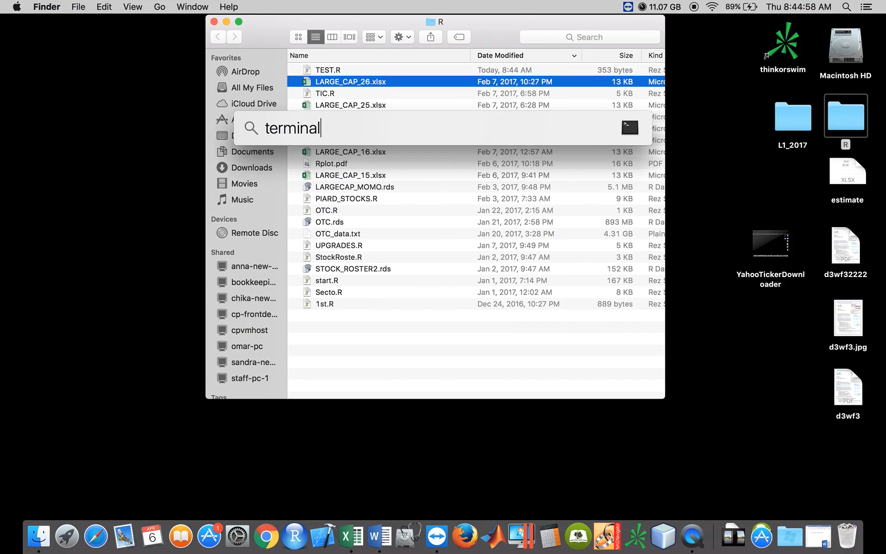
key("enter")
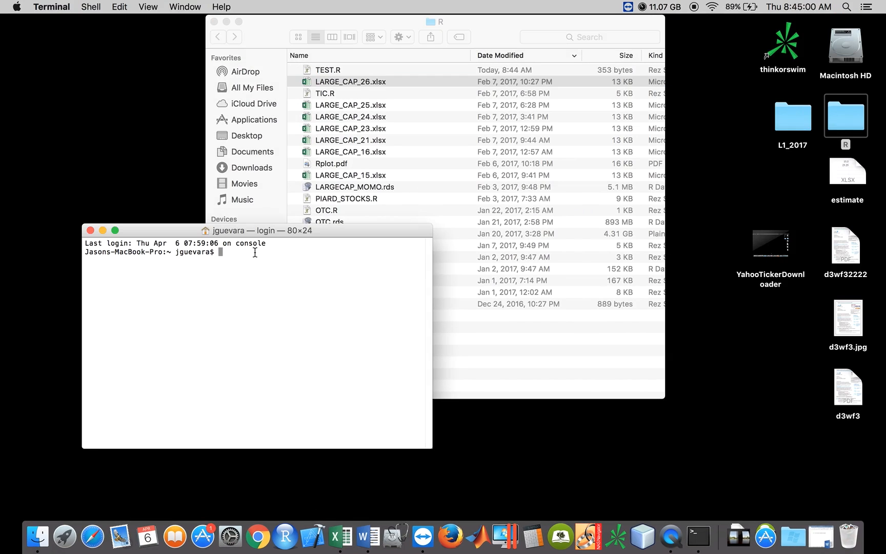
Enter the crontab command at the bash prompt.
type("crontab")
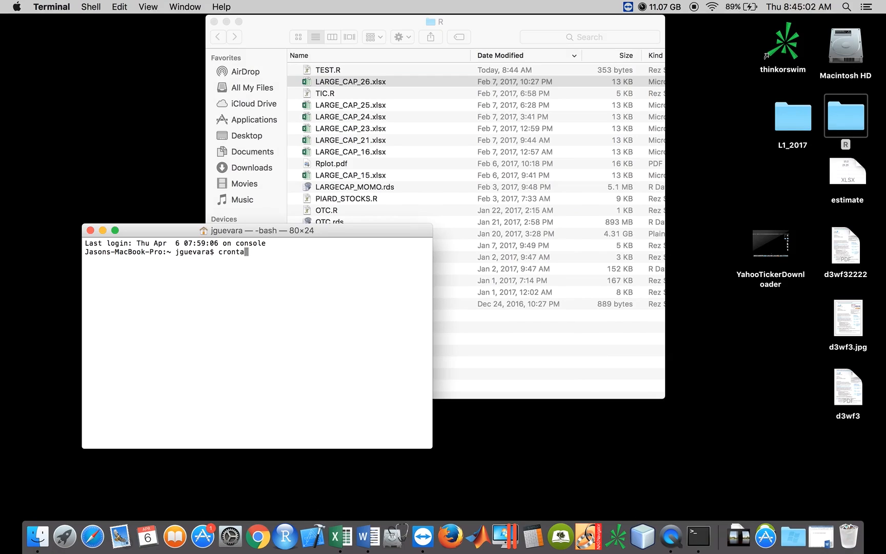
key("space")
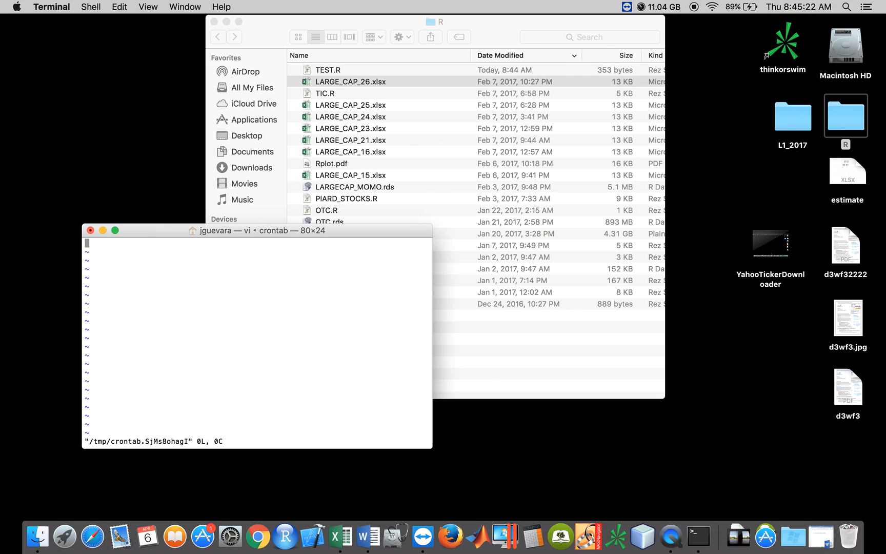
mouse_move(83, 253)
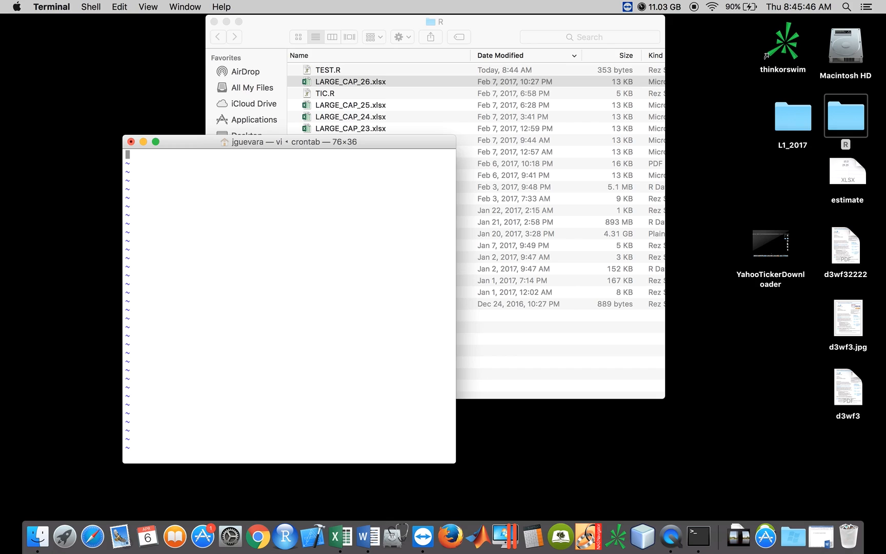
Move around the empty crontab in vi and enter insert mode.
type("kjf")
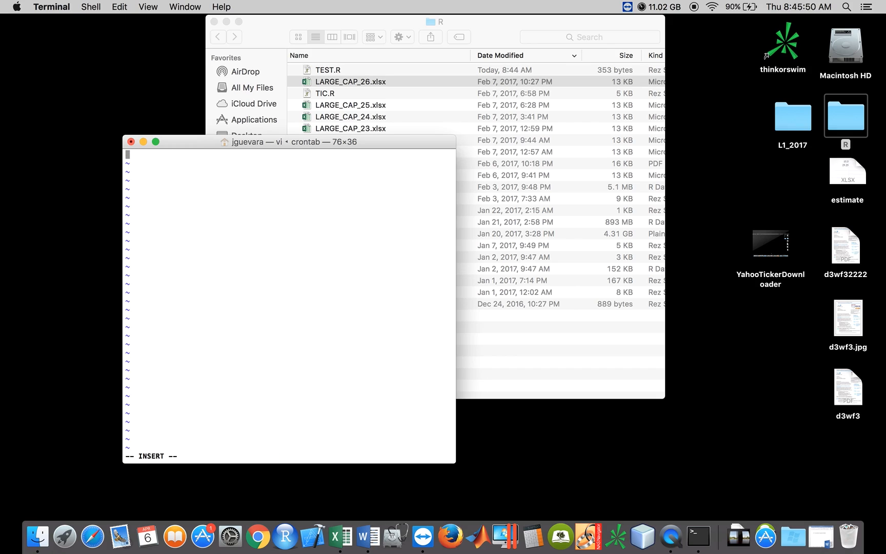
mouse_move(765, 535)
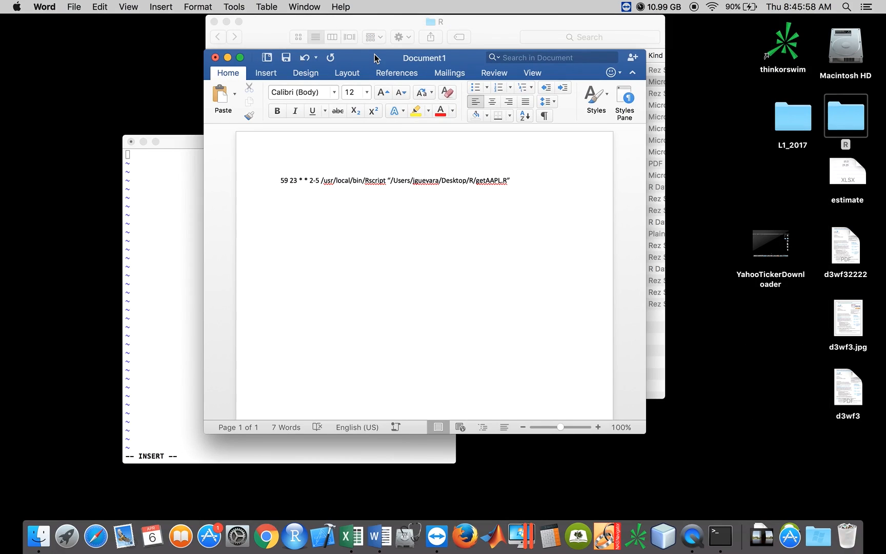
mouse_move(306, 210)
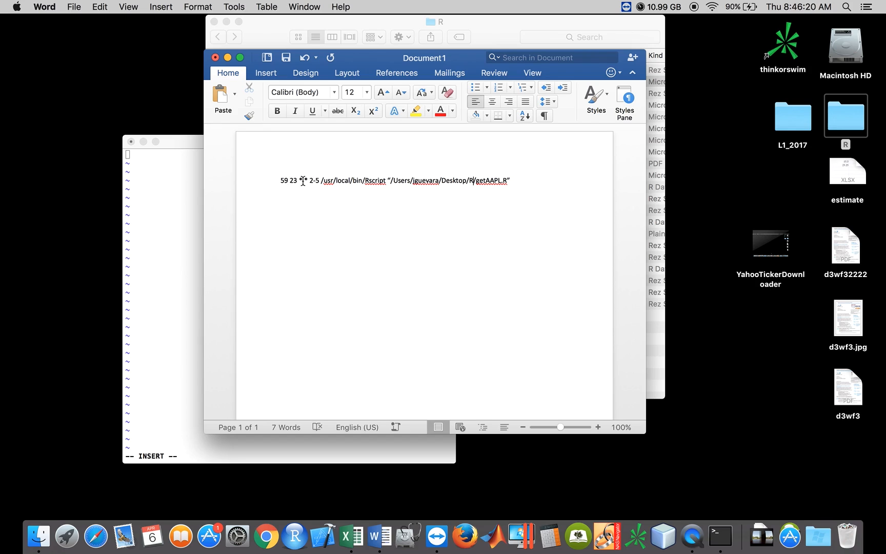
mouse_move(265, 534)
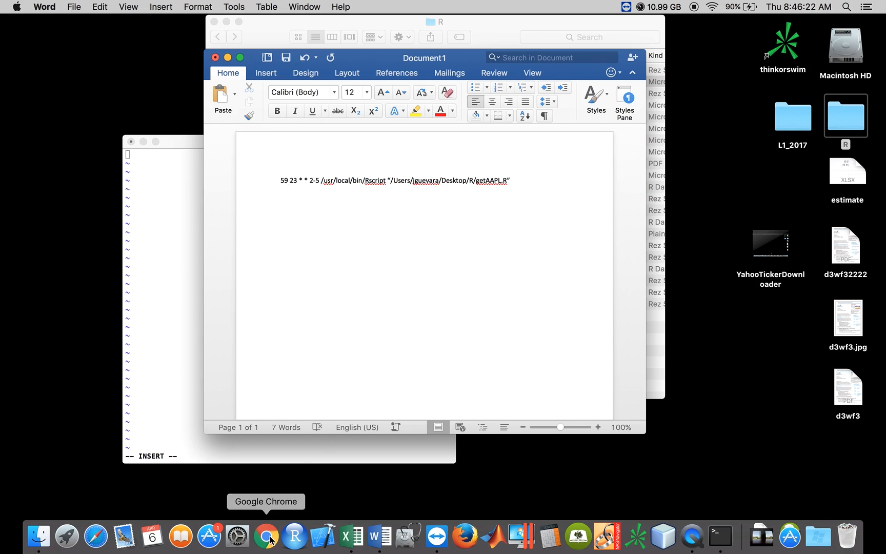
Switch from the Word draft of the getAAPL.R cron line to Google Chrome.
left_click(264, 535)
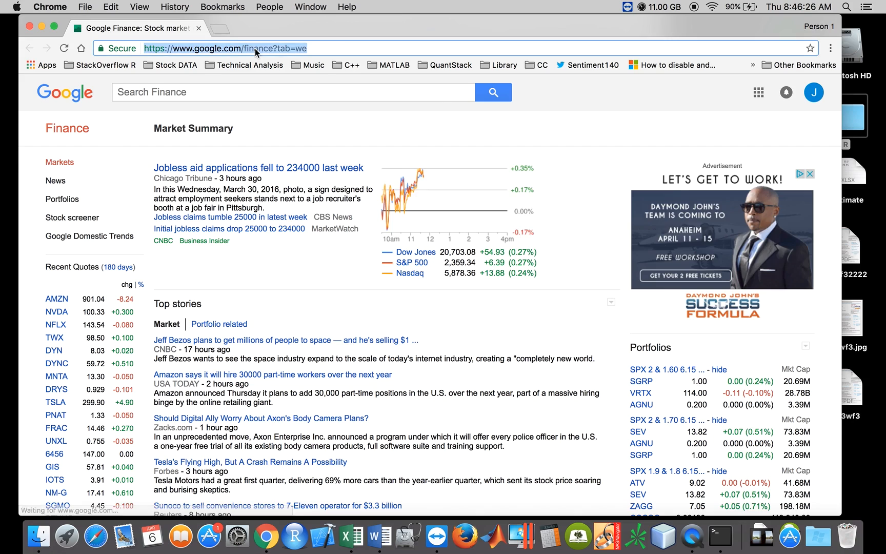
Search 'crontab format' and scroll Wikipedia's Cron article to the five time fields overview.
type("crontab")
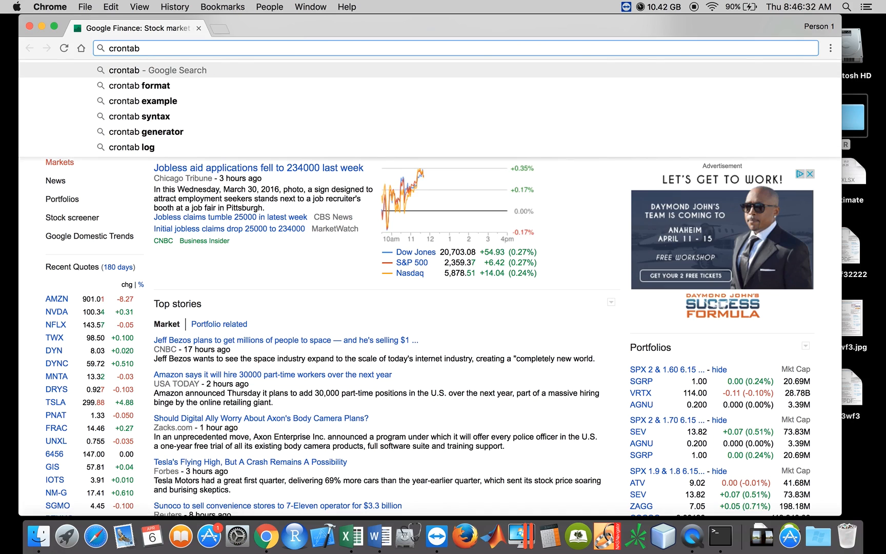
left_click(145, 85)
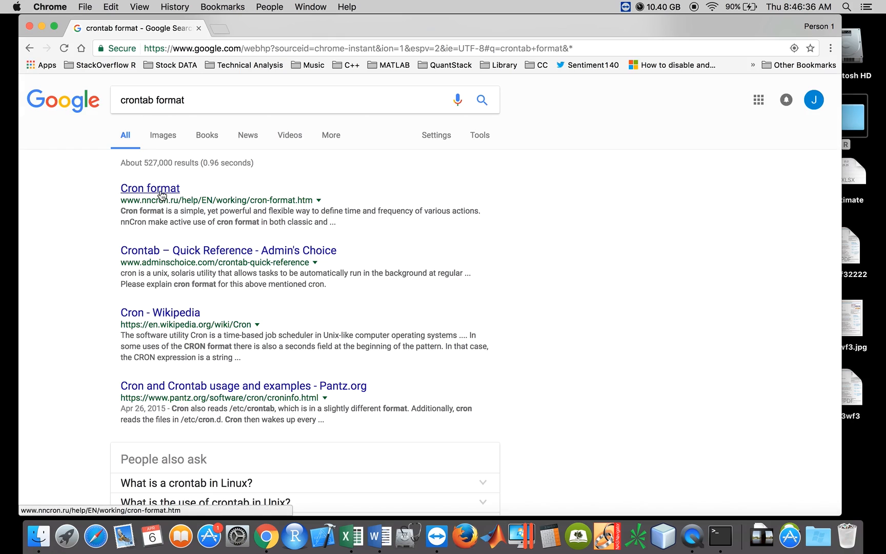
left_click(160, 312)
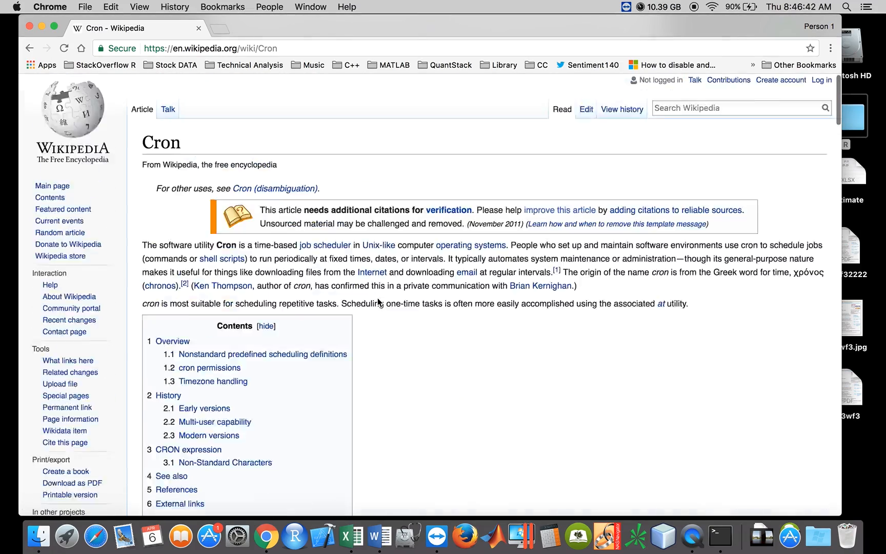
scroll("down", 3)
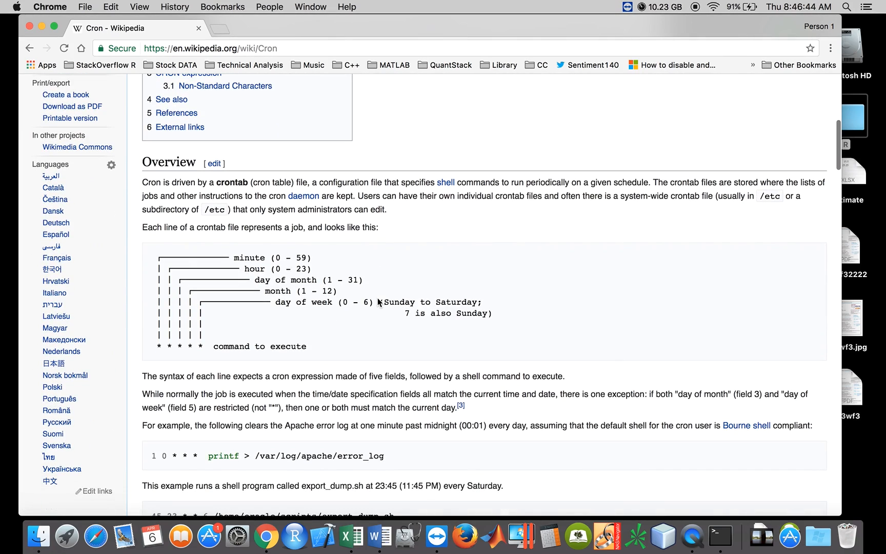
mouse_move(289, 279)
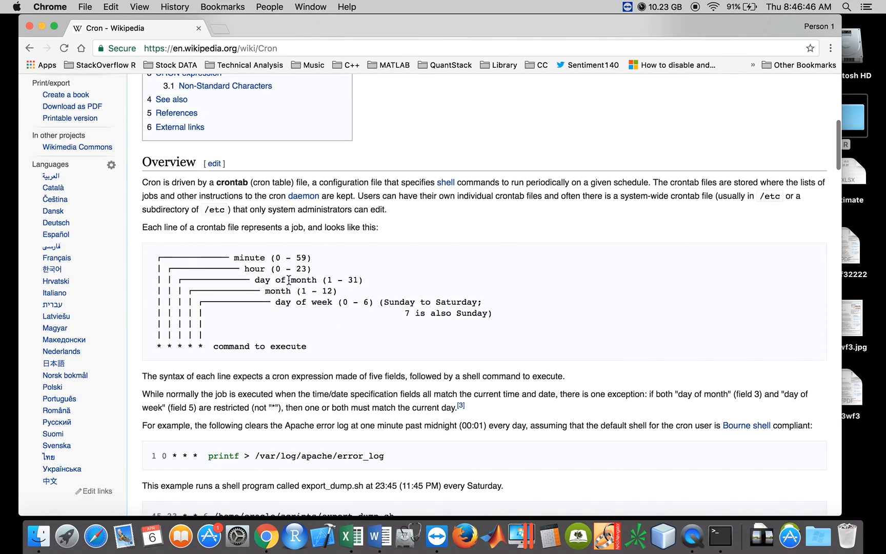
mouse_move(363, 311)
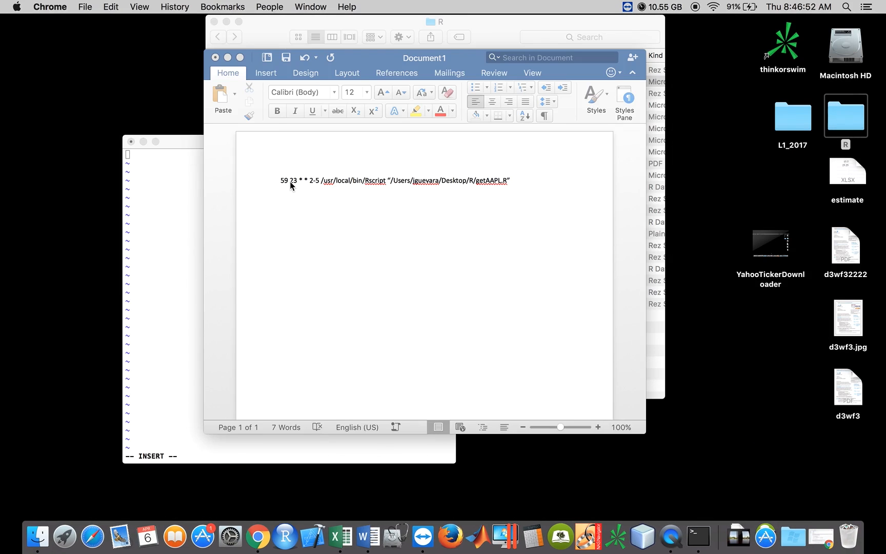
mouse_move(298, 191)
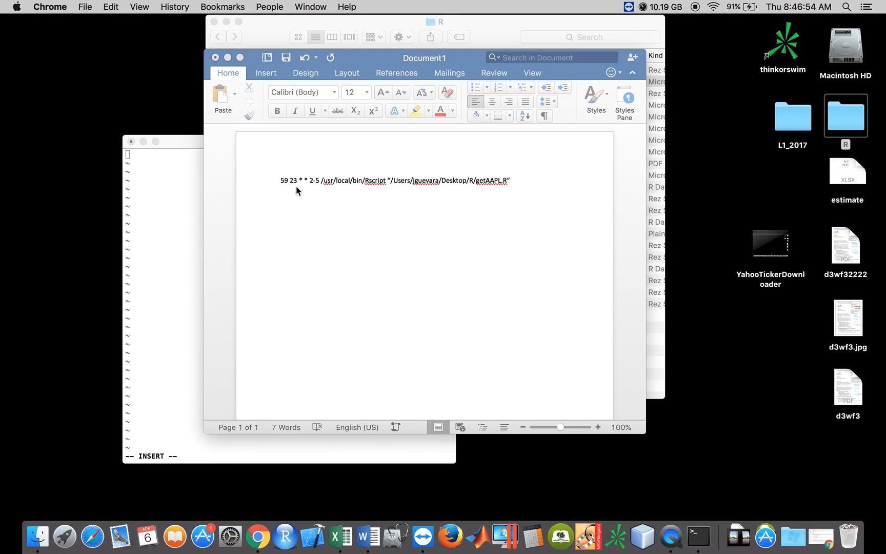
mouse_move(303, 189)
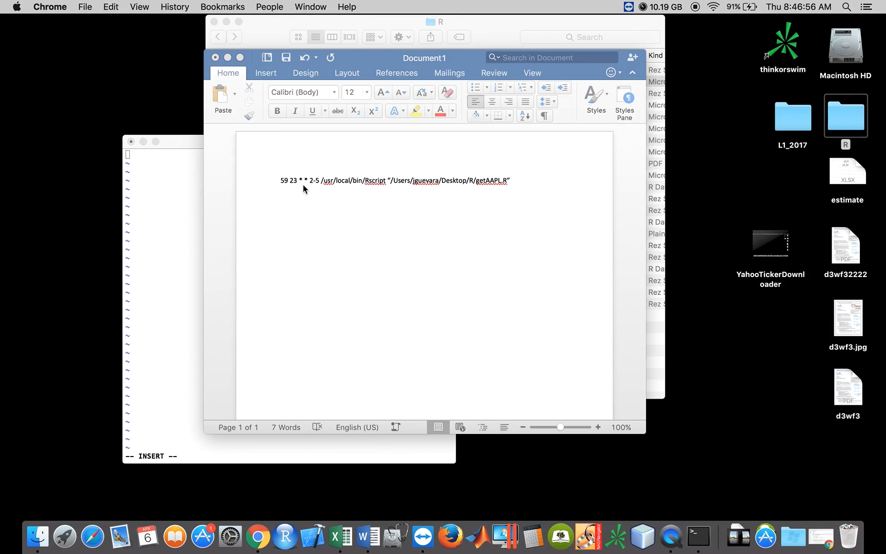
mouse_move(318, 190)
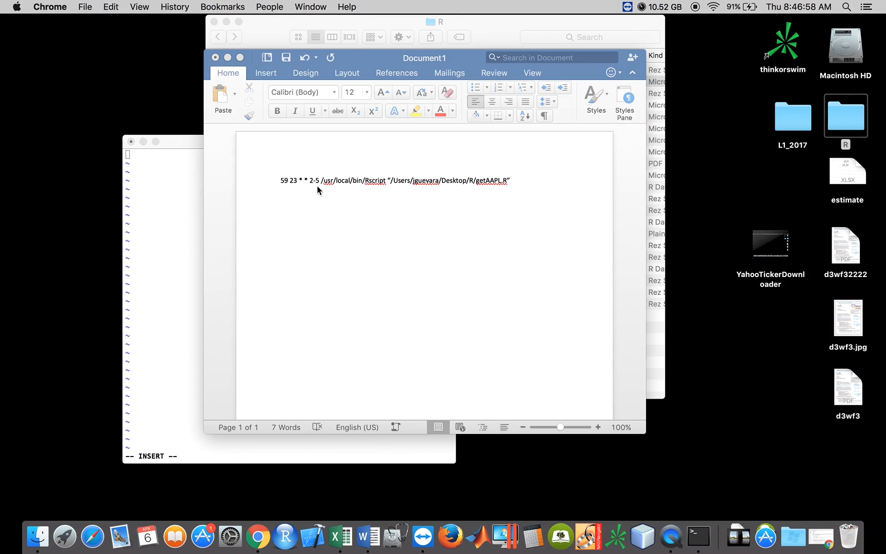
mouse_move(308, 190)
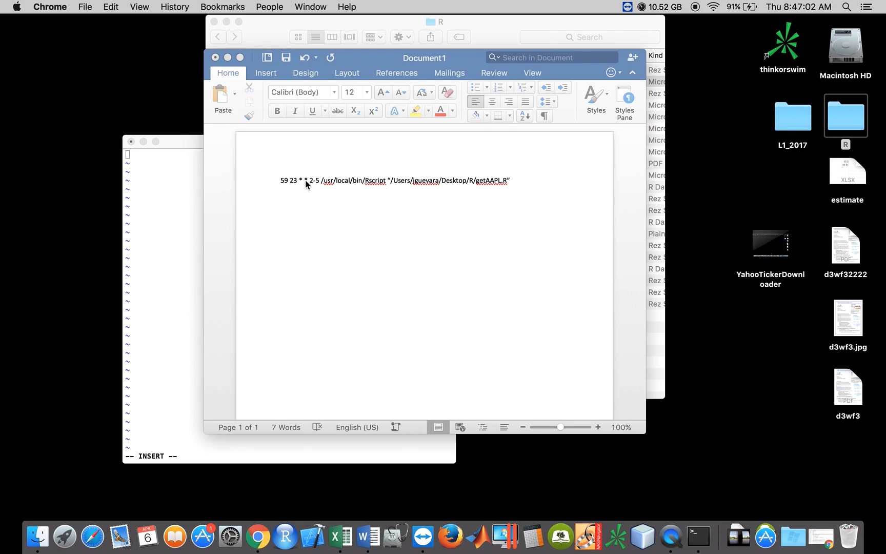
mouse_move(314, 192)
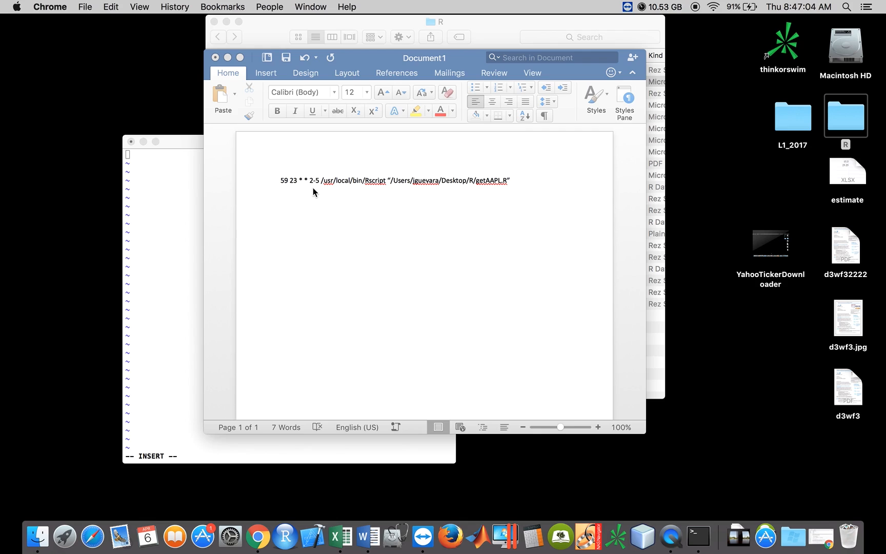
mouse_move(317, 188)
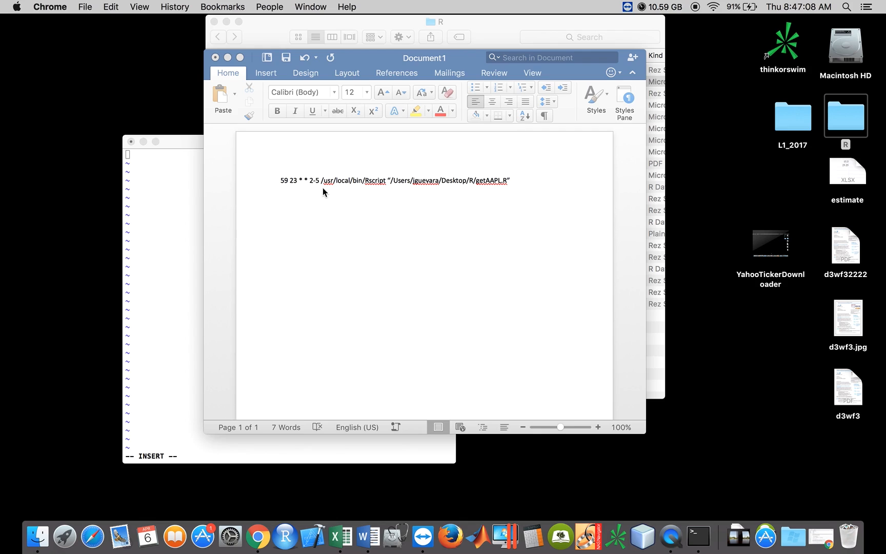
mouse_move(352, 192)
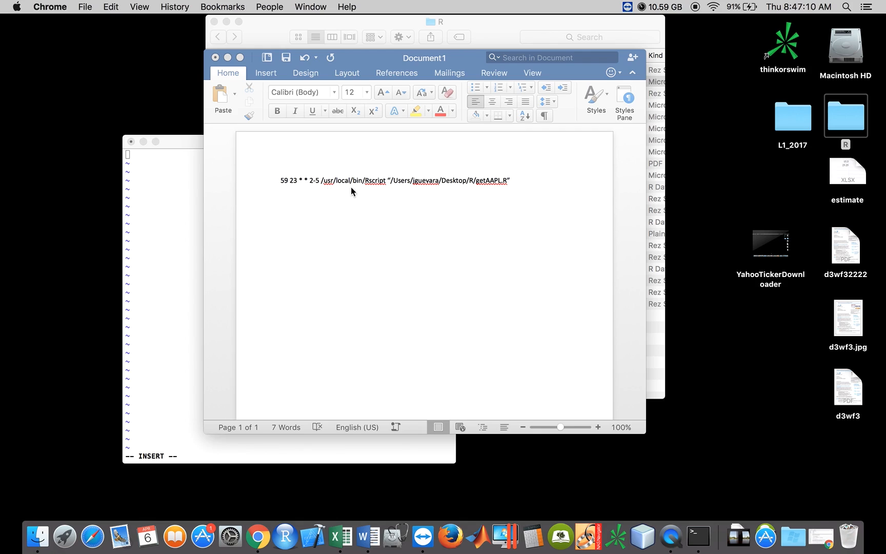
mouse_move(378, 189)
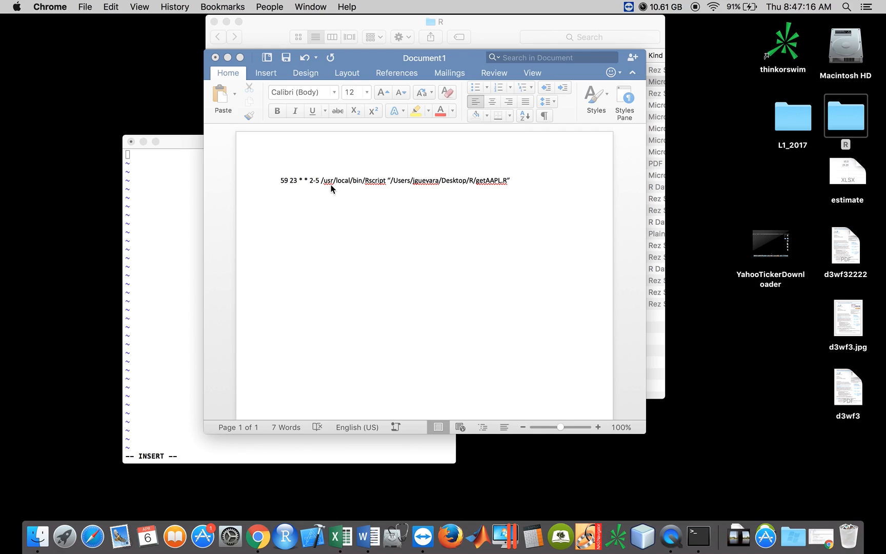
mouse_move(368, 191)
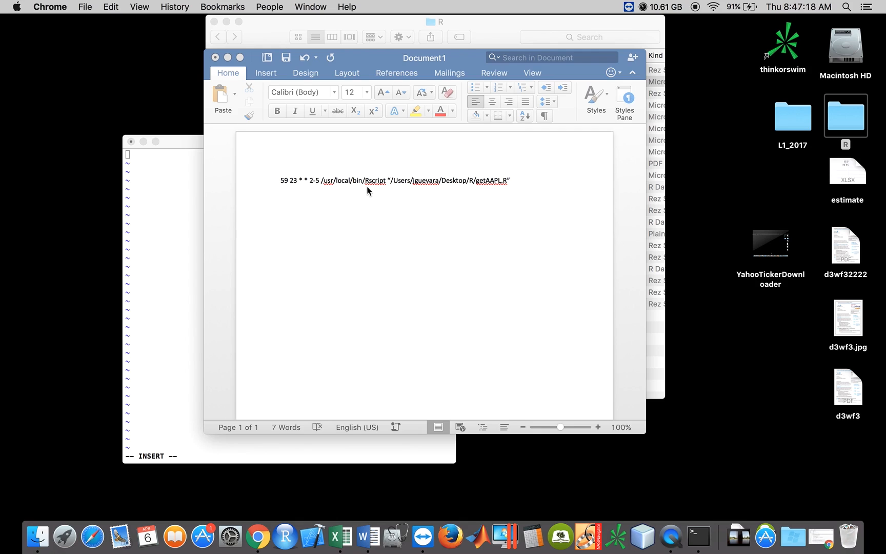
mouse_move(423, 193)
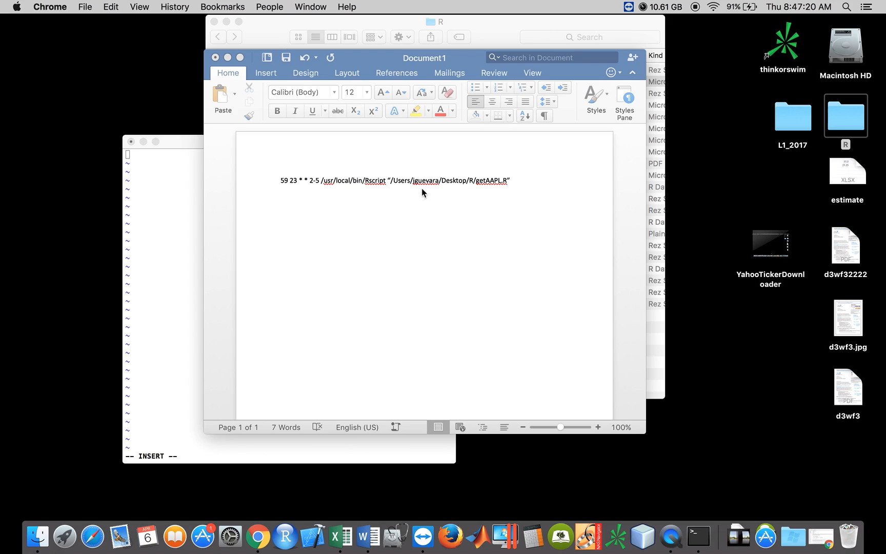
mouse_move(396, 185)
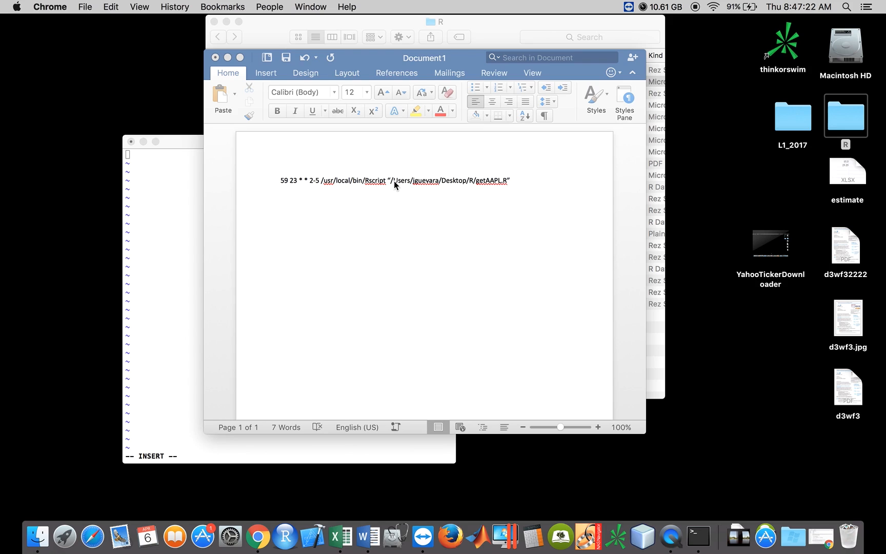
mouse_move(501, 190)
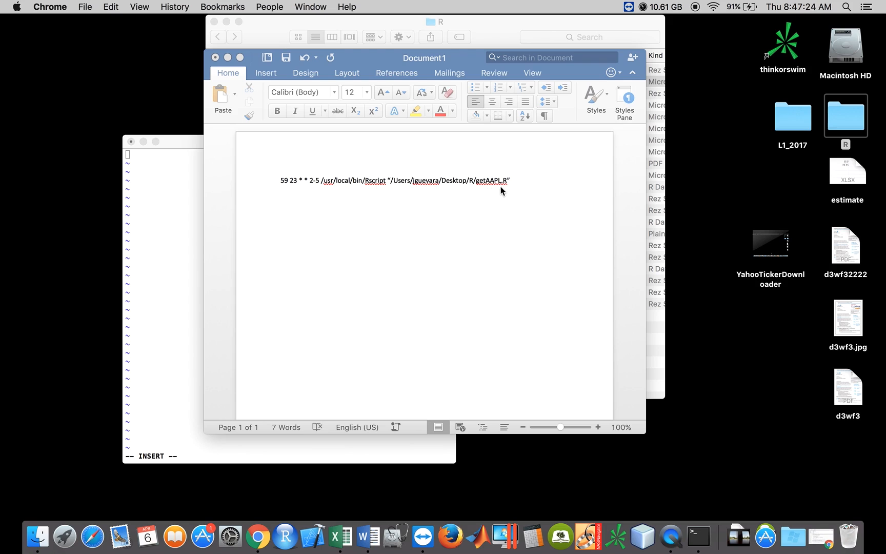
mouse_move(193, 152)
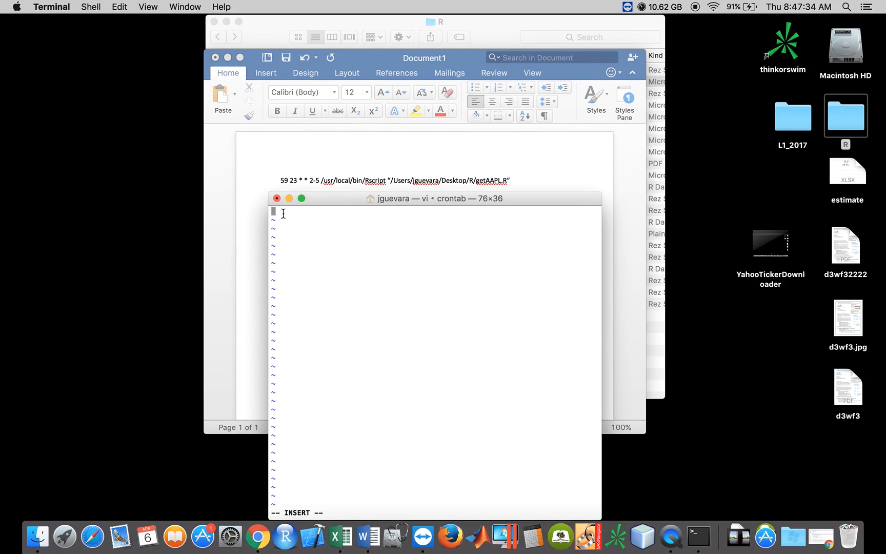
Enter the schedule fields 49 08 * * * for a daily 08:49 run.
type("49")
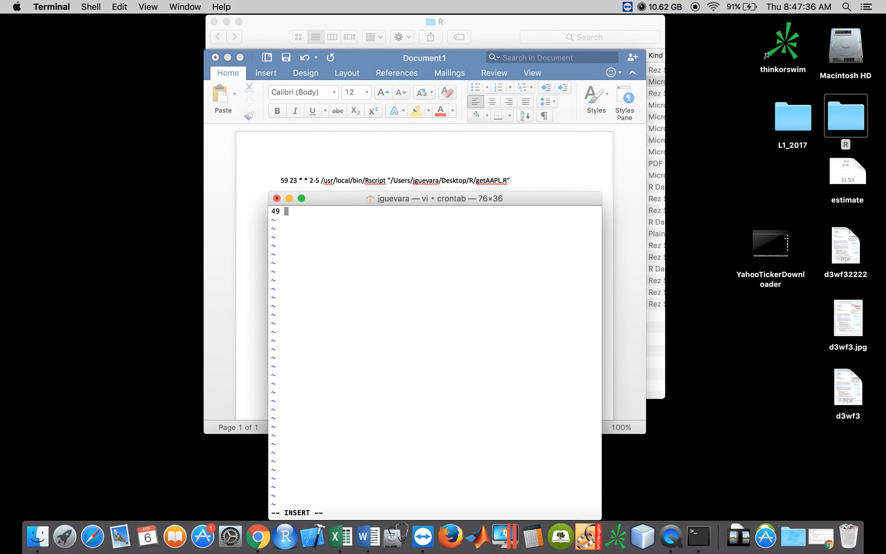
type("0")
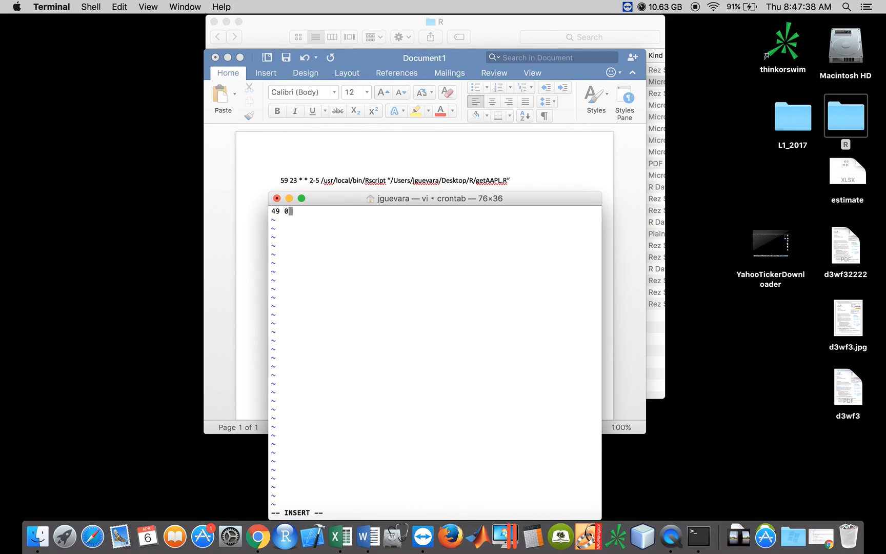
type("8")
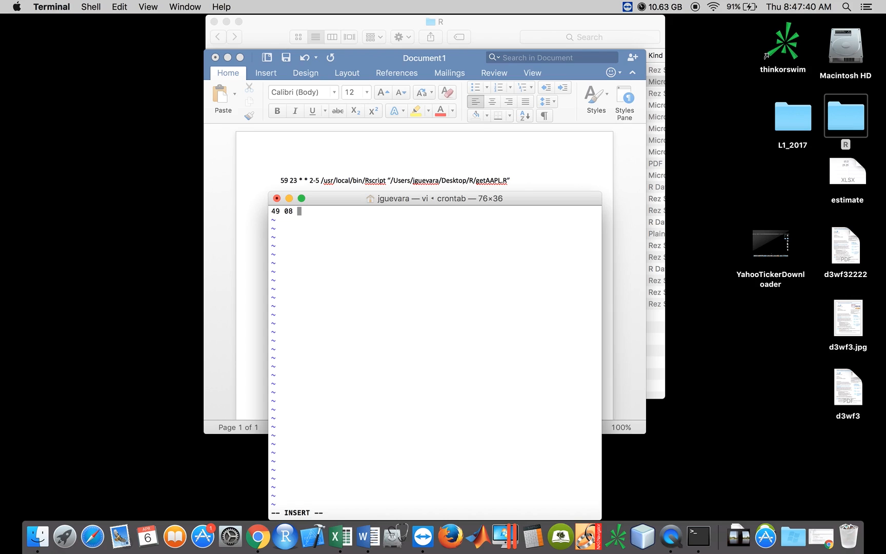
type("* *")
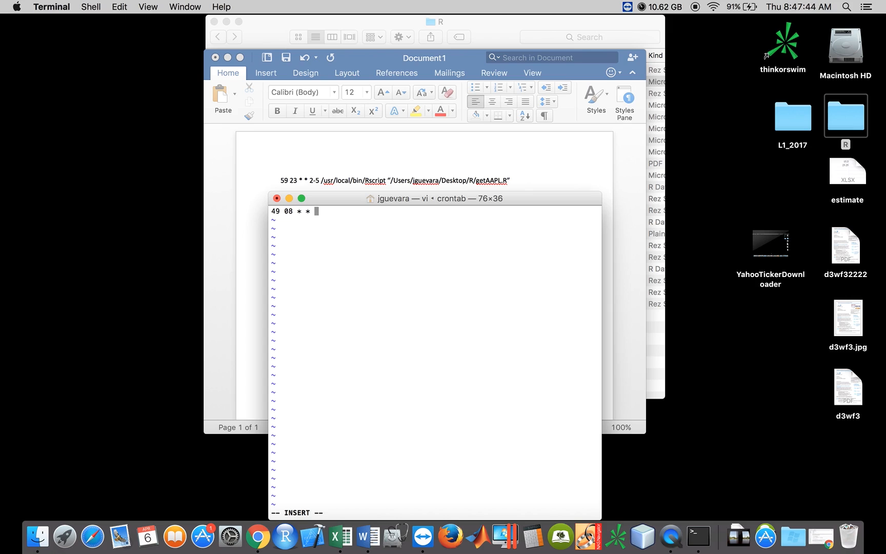
type("*")
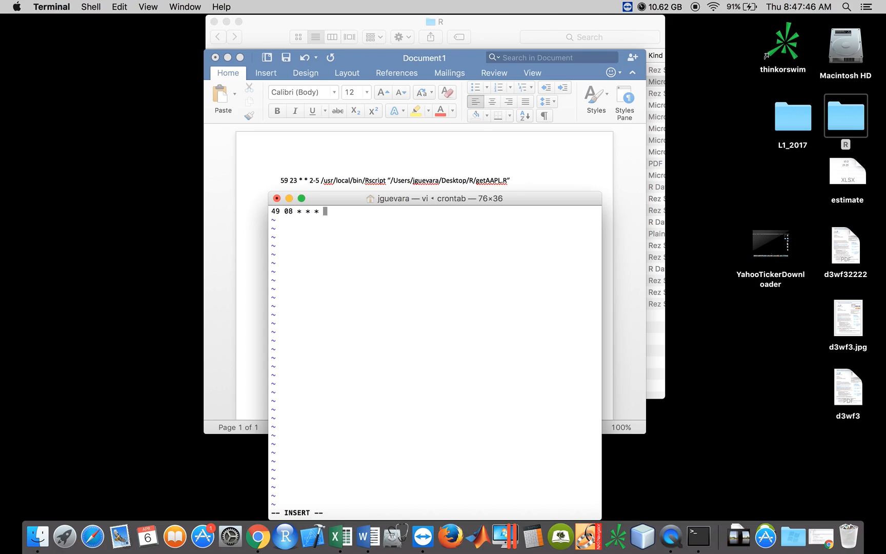
Add the /usr/local/bin/Rscript command path.
type("/usr")
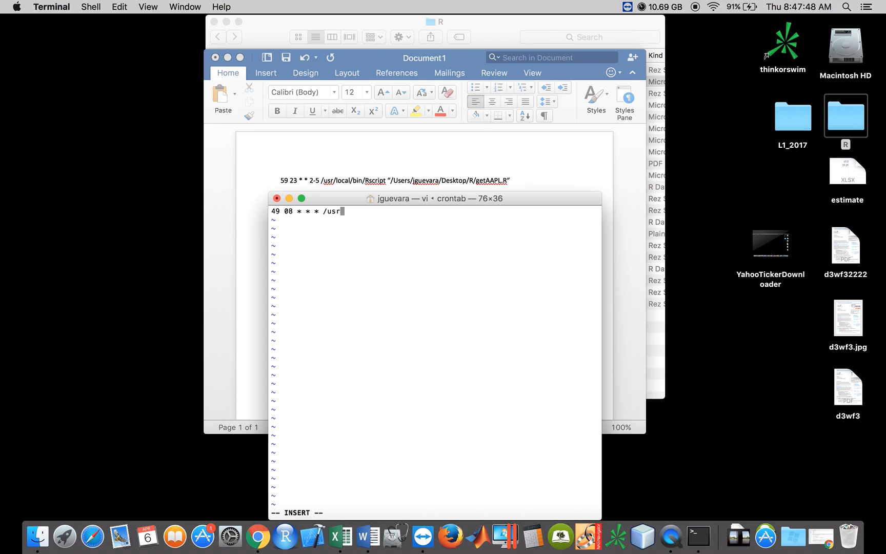
type("loa")
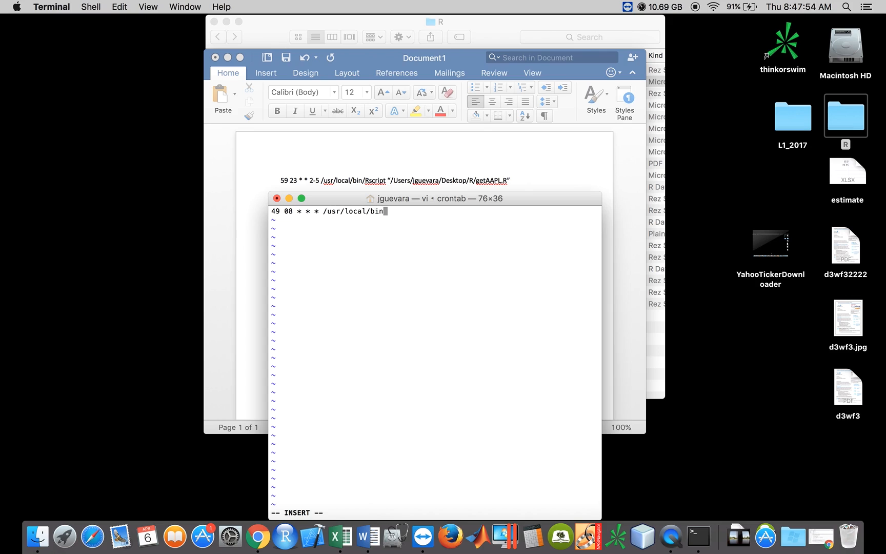
type("R")
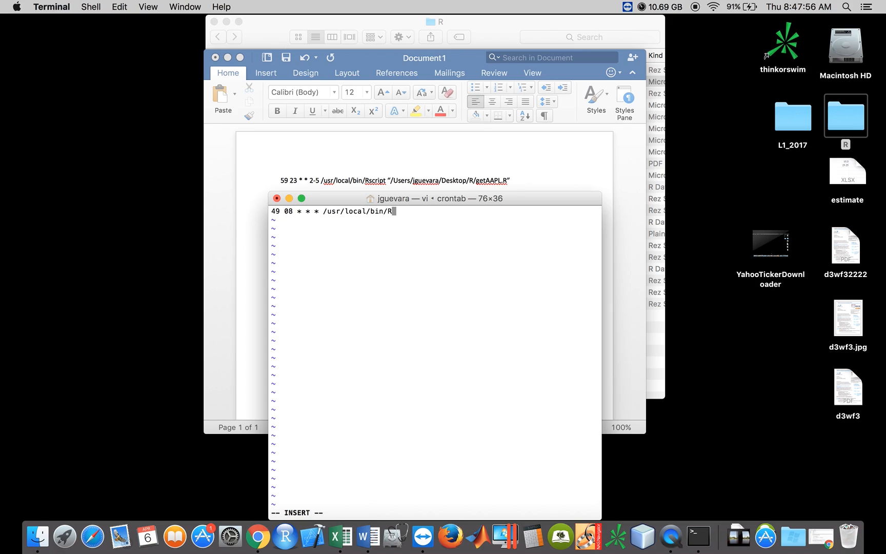
type("script \"")
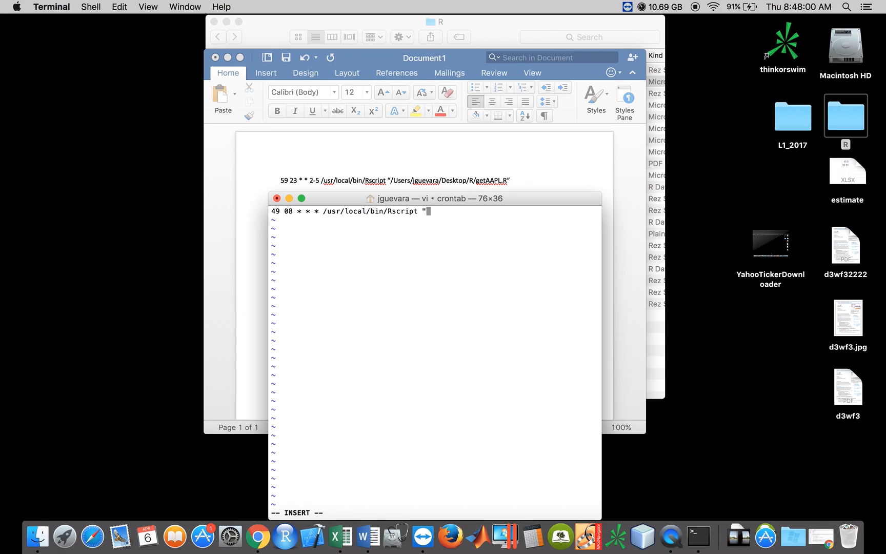
Add the script argument /Users/jguevara/Desktop/R/TEST.R.
type("Users/")
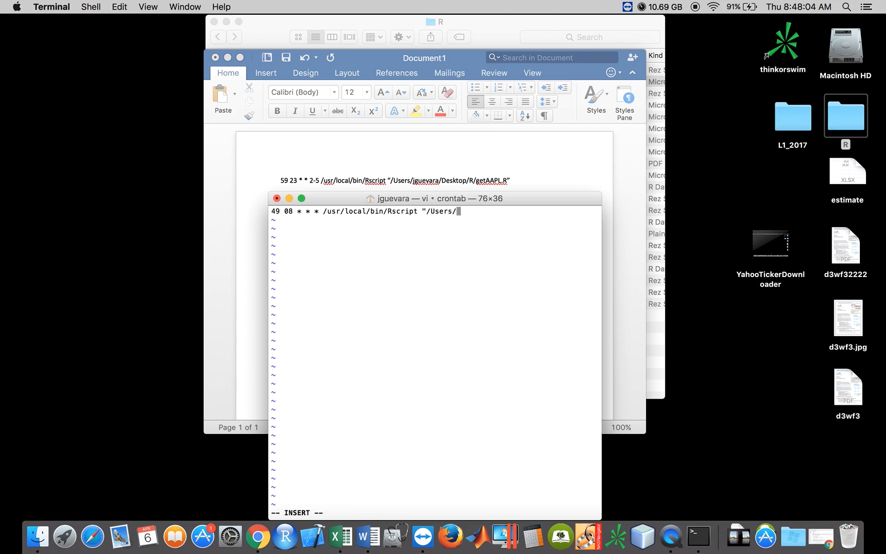
type("jgue")
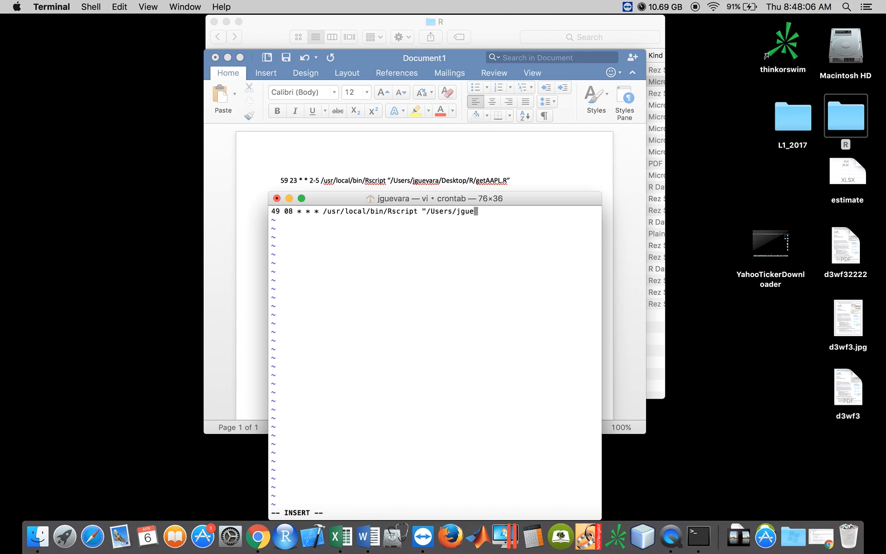
type("vara/")
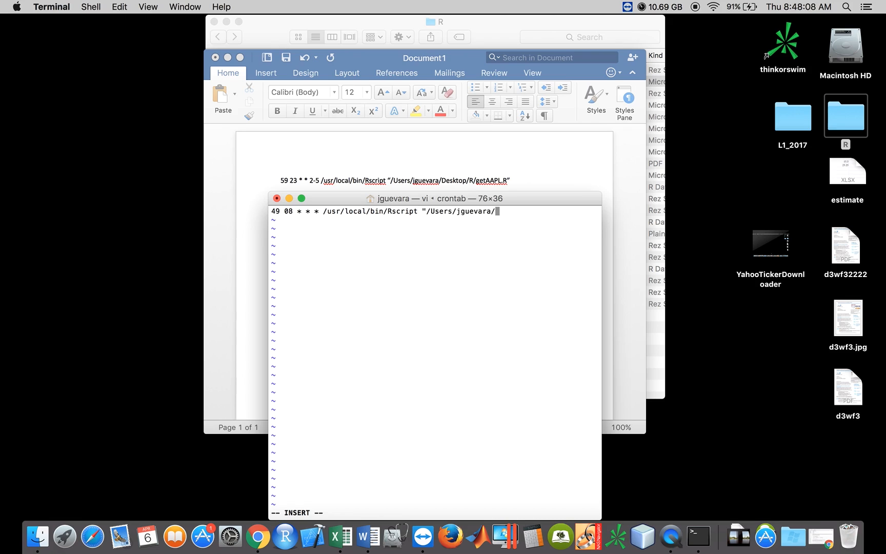
type("Desktop")
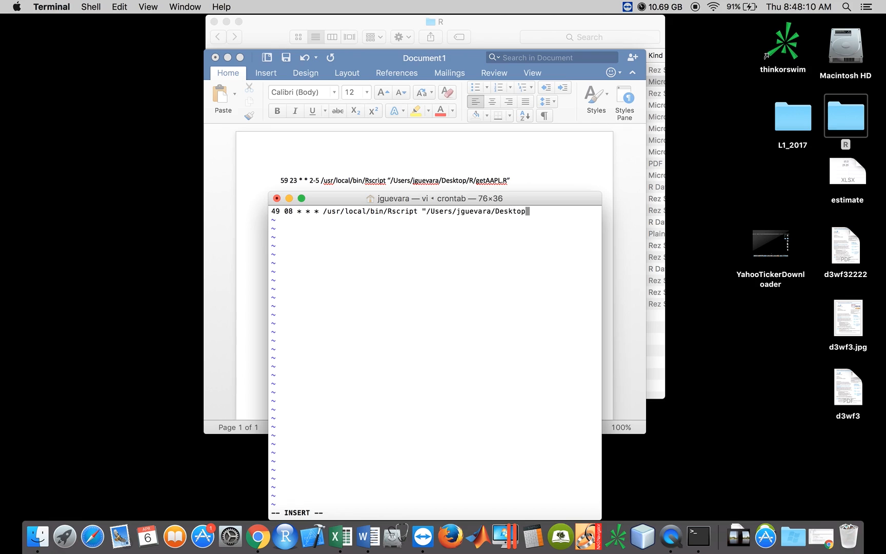
type("R/")
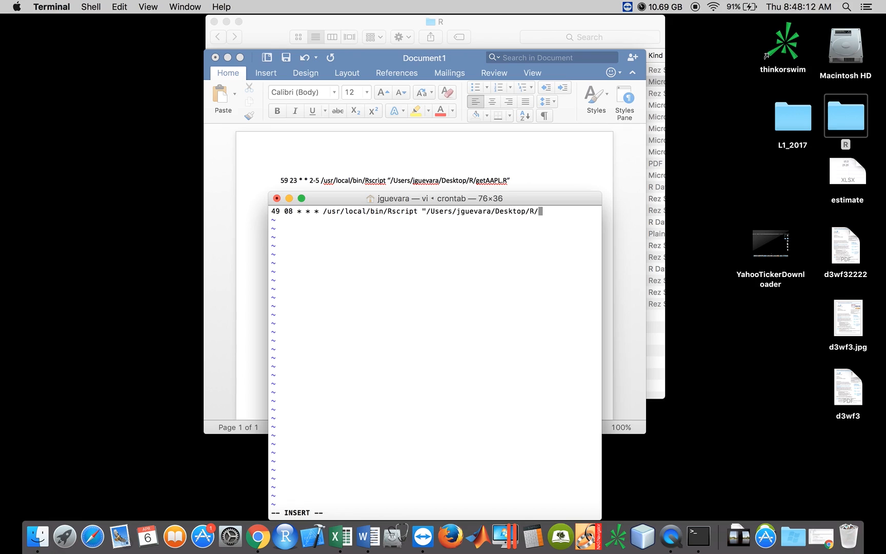
type("TEST.")
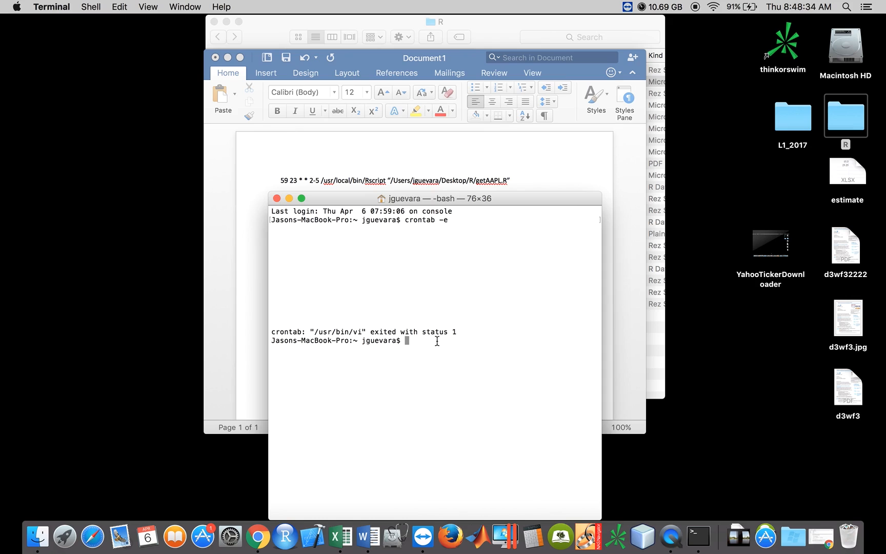
mouse_move(543, 263)
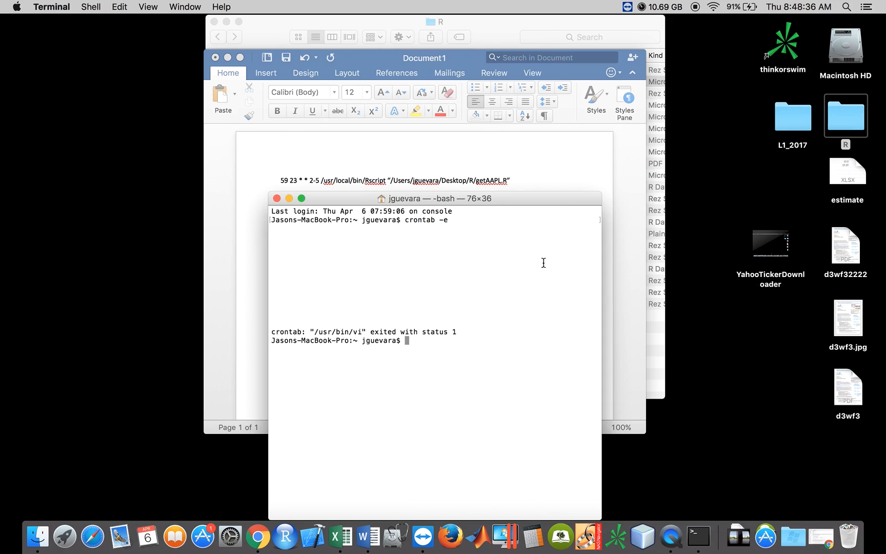
mouse_move(238, 55)
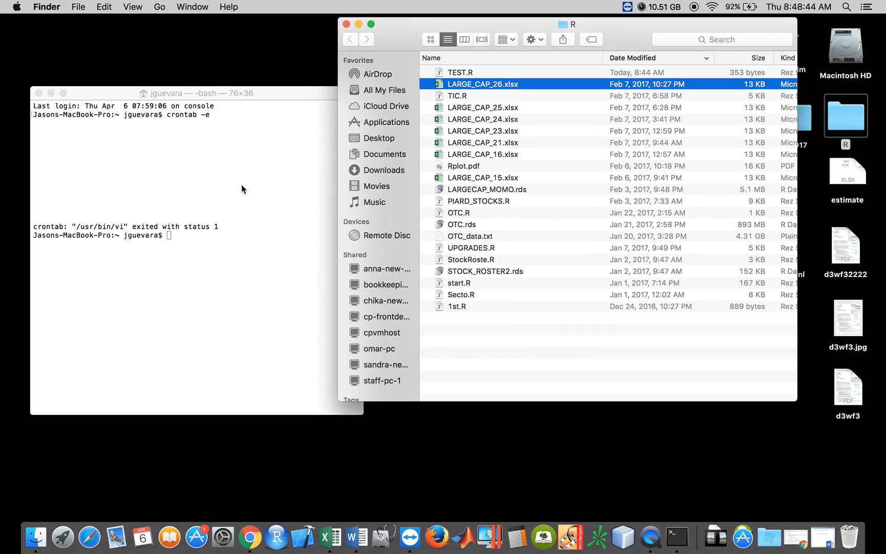
mouse_move(398, 363)
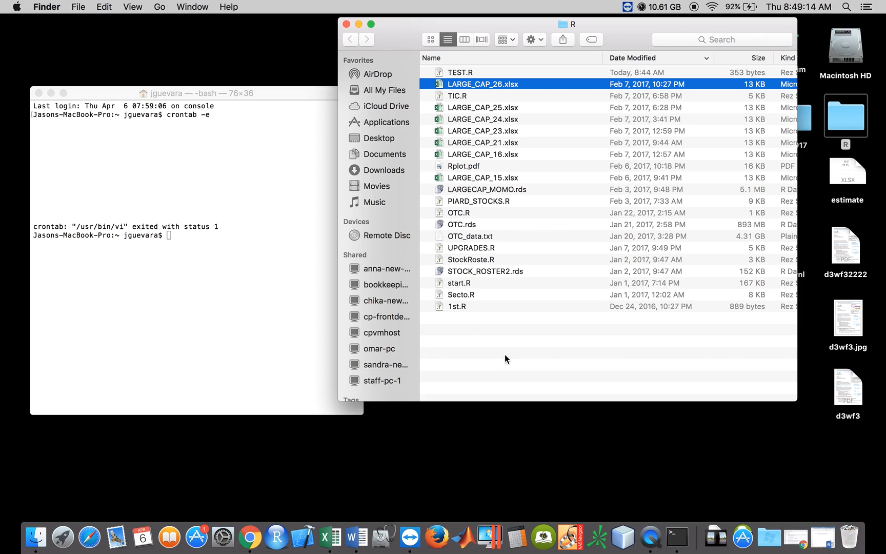
mouse_move(418, 49)
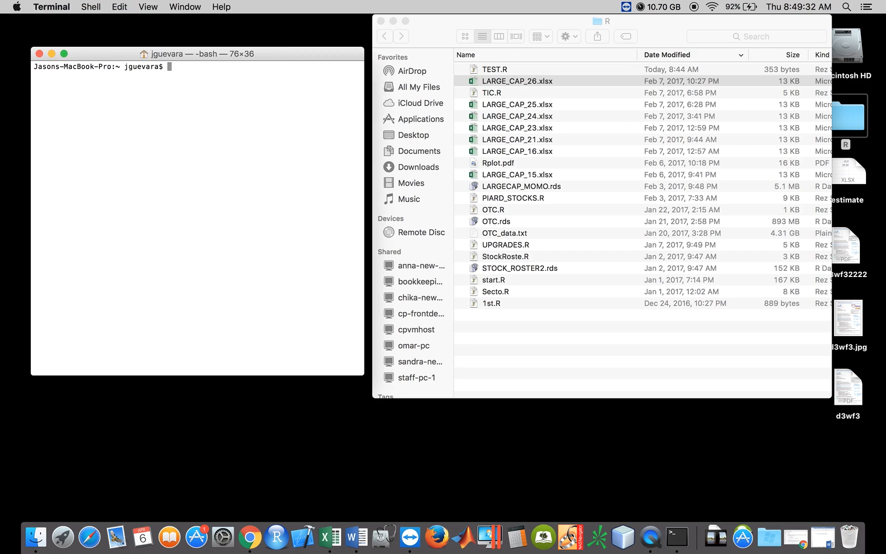
Run Rscript /Users/jguevara/Desktop/R/TEST.R in Terminal, generating AAPL_Data.xlsx in the R folder.
type("RS")
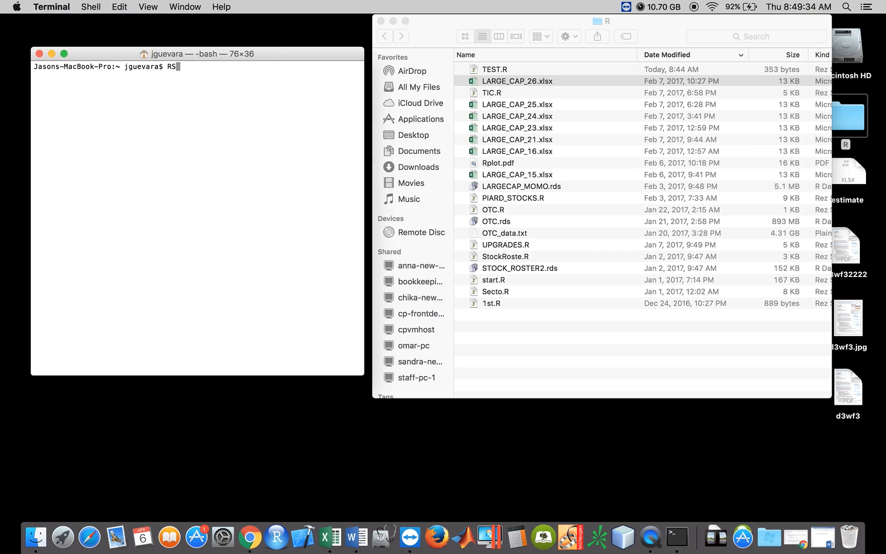
key("Backspace")
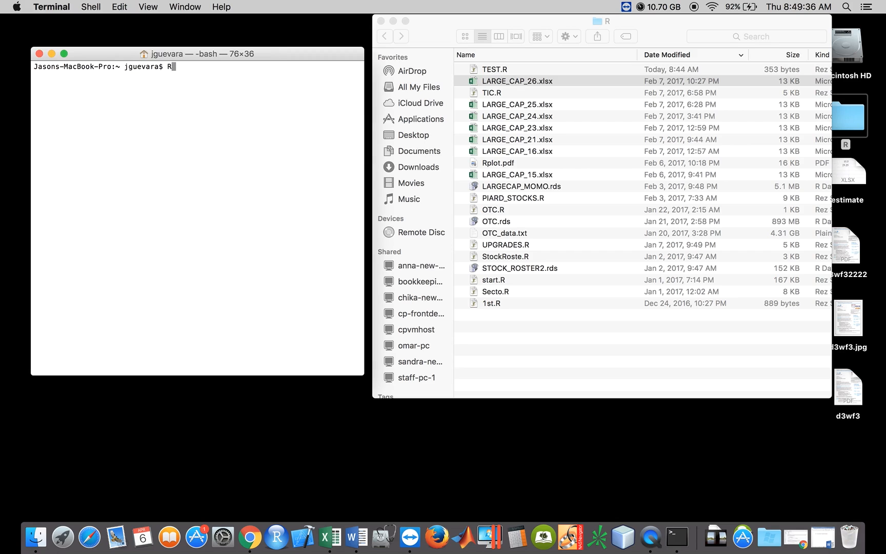
type("script")
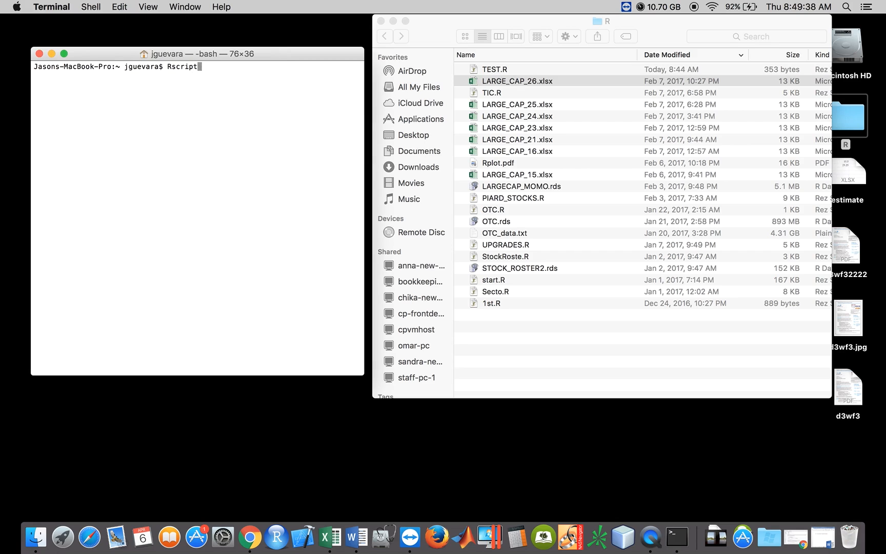
type("/")
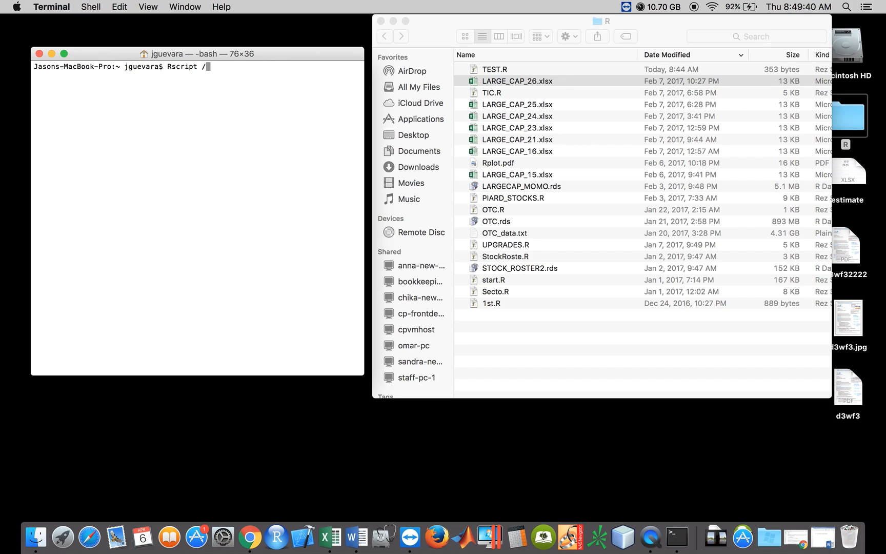
type("Users/")
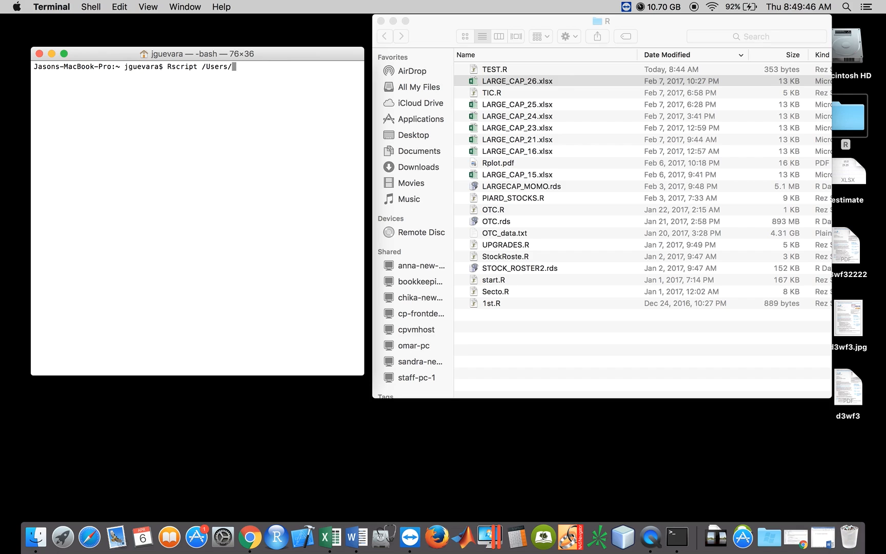
type("jguevara")
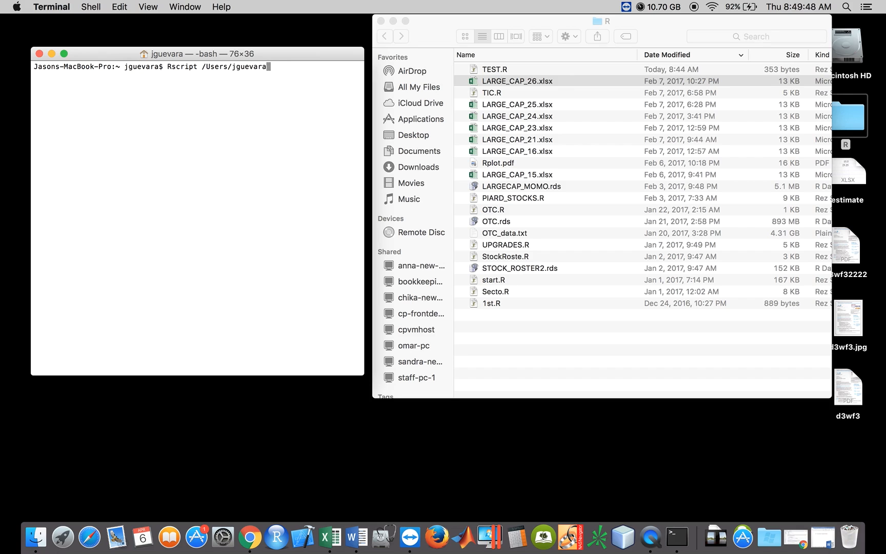
type("/")
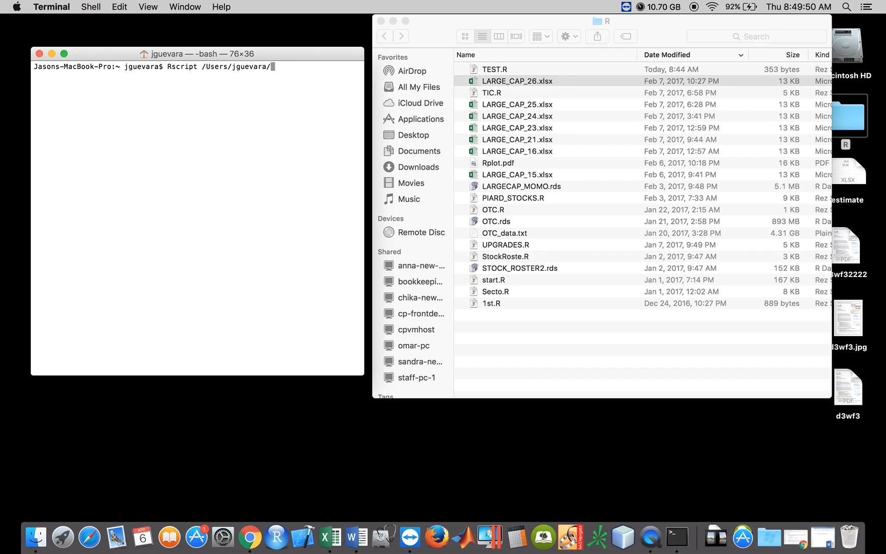
type("Desk")
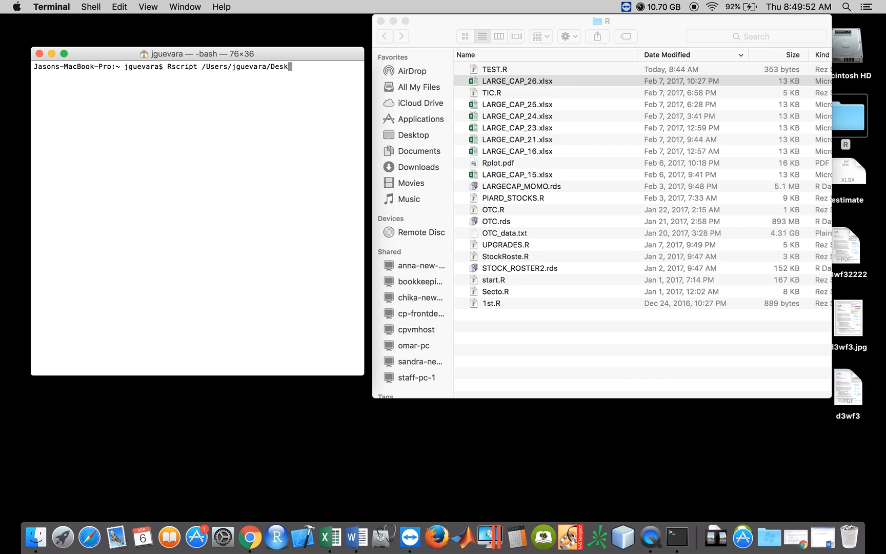
type("top/R/")
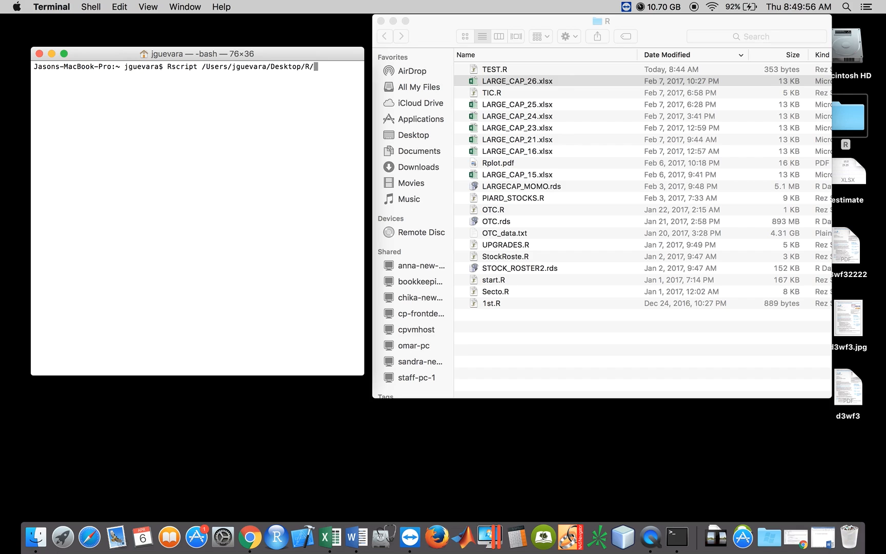
type("TEST.")
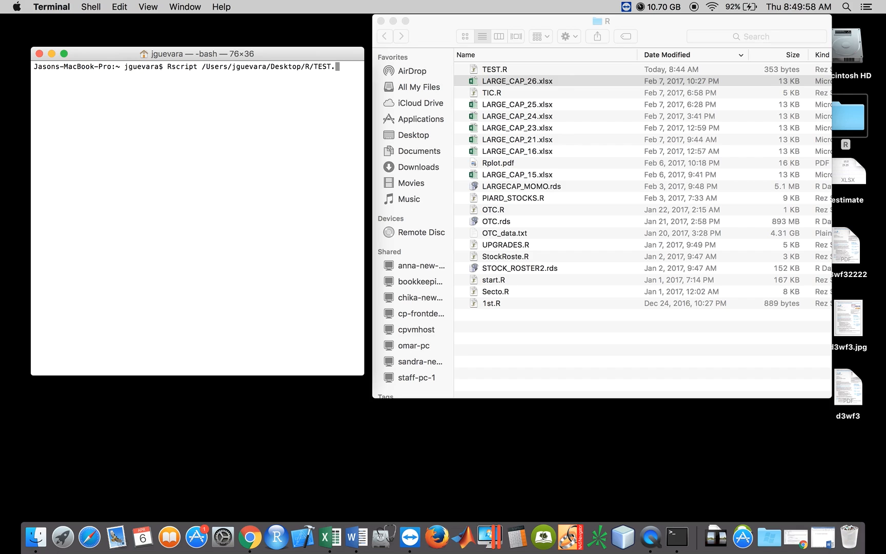
key("Return")
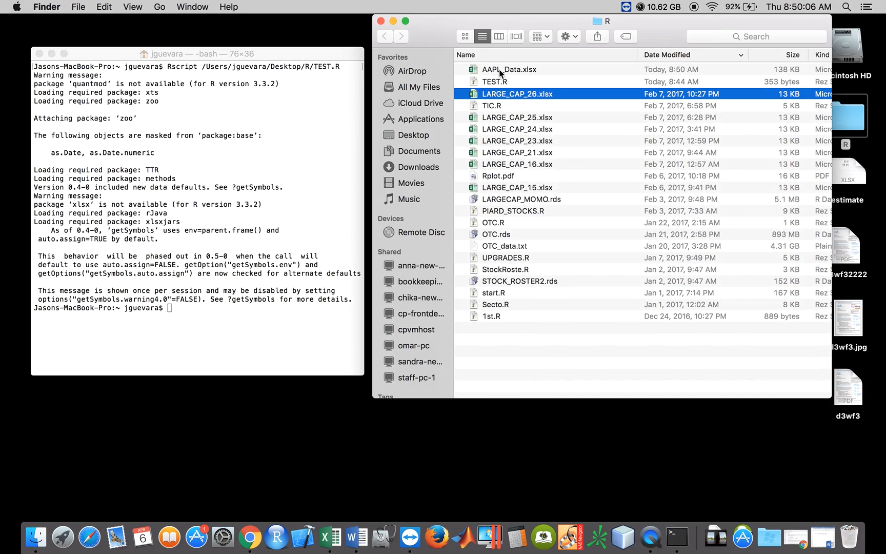
Return to Terminal and start the crontab -e command to install the new schedule.
left_click(508, 69)
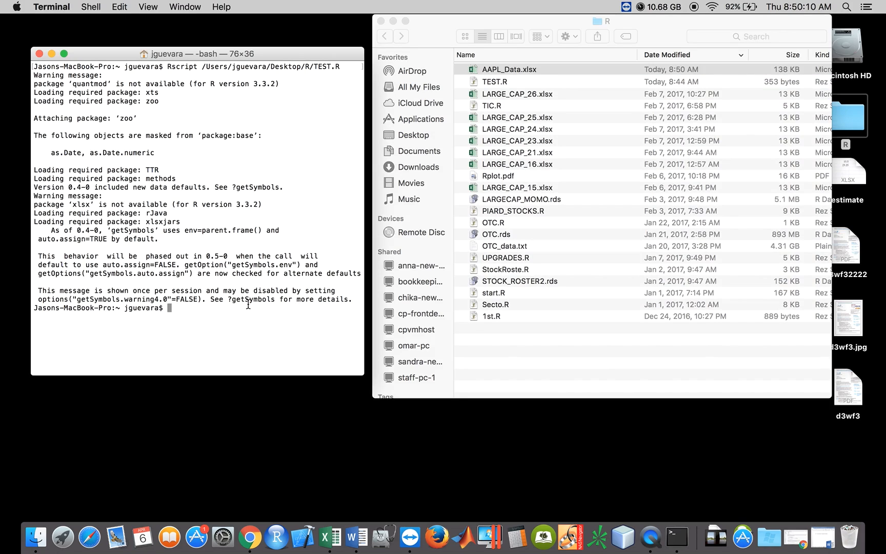
type("crontab -e")
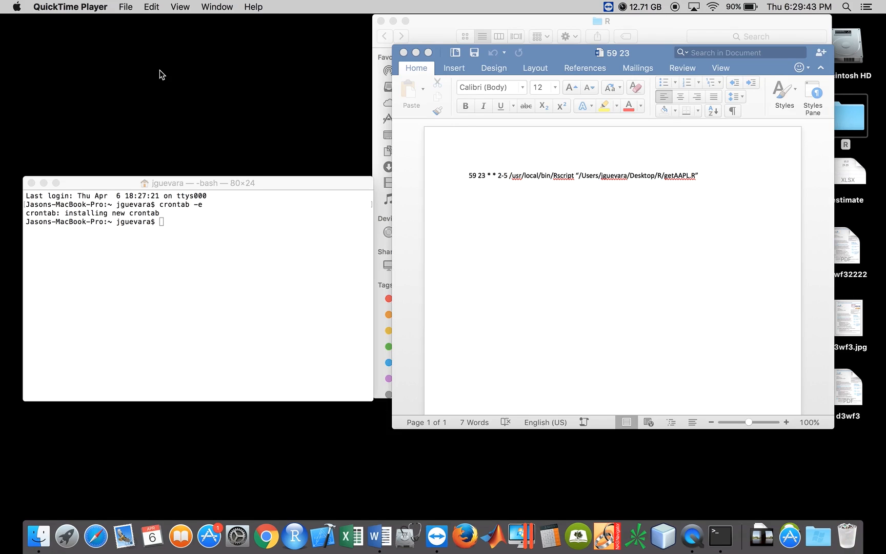
mouse_move(348, 228)
type("cront")
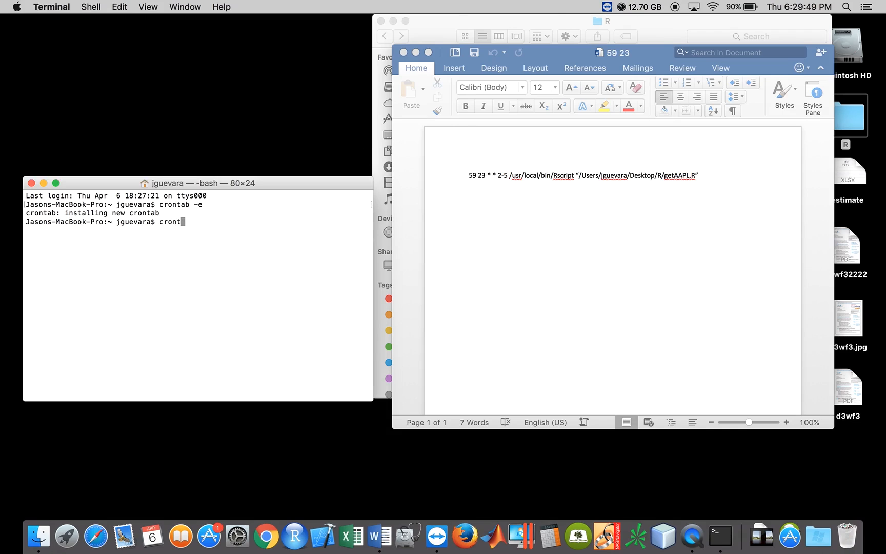
Reopen crontab -e to review the 29 6 * * * Rscript TEST.R entry and quit without changes.
type("-")
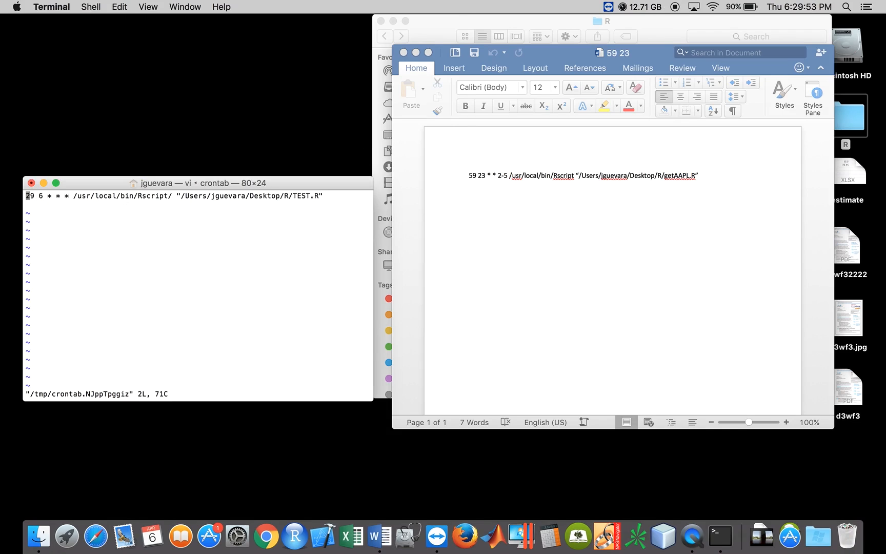
mouse_move(194, 137)
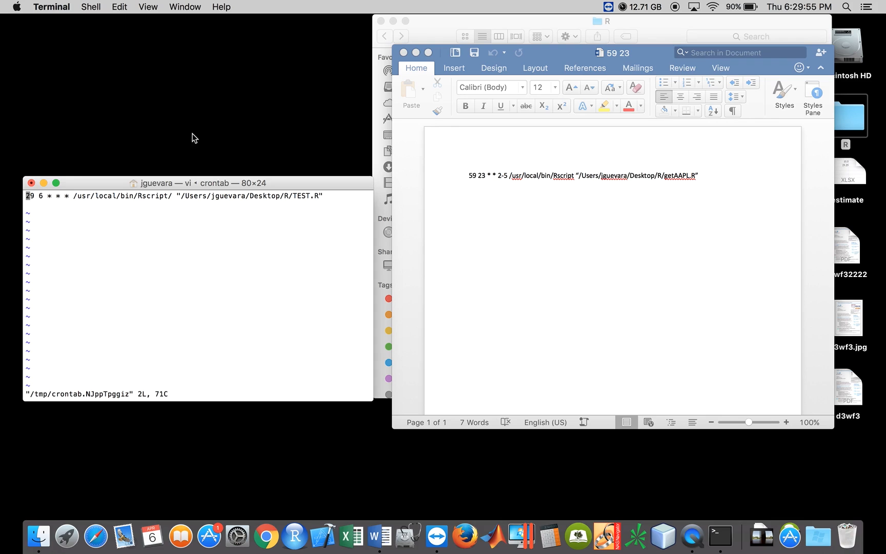
mouse_move(66, 208)
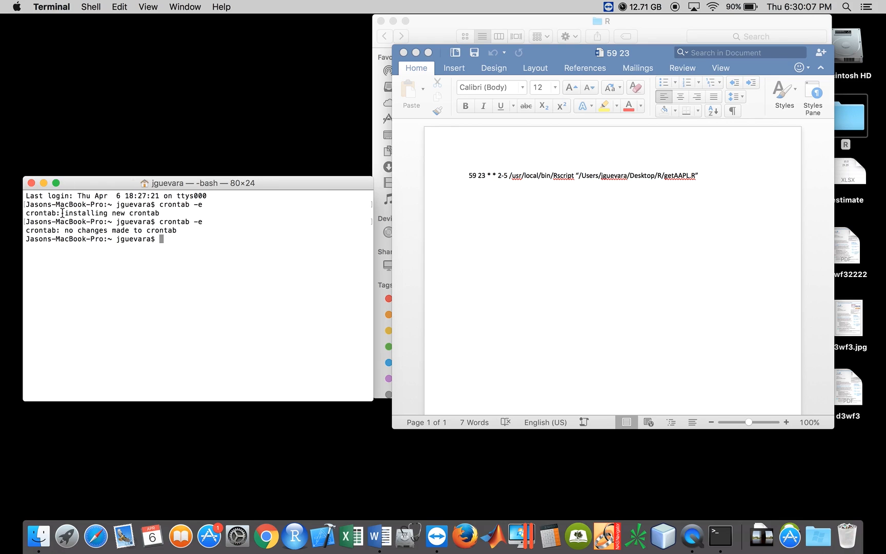
double_click(76, 213)
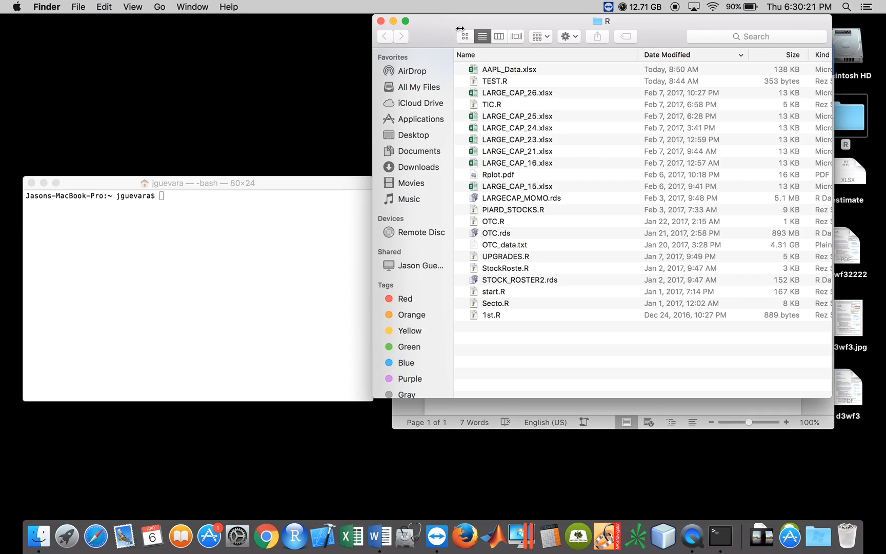
mouse_move(436, 24)
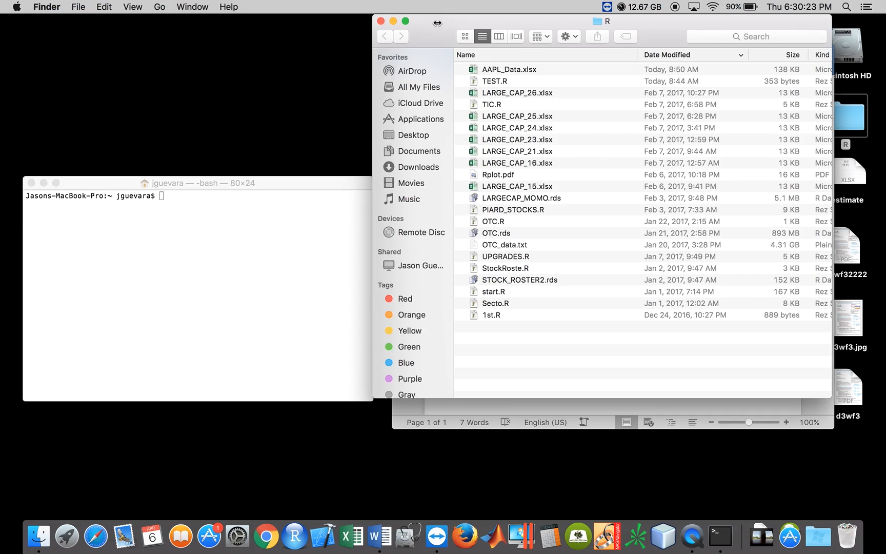
Trash the old AAPL_Data.xlsx from the R folder and reopen the crontab for editing.
left_click(508, 69)
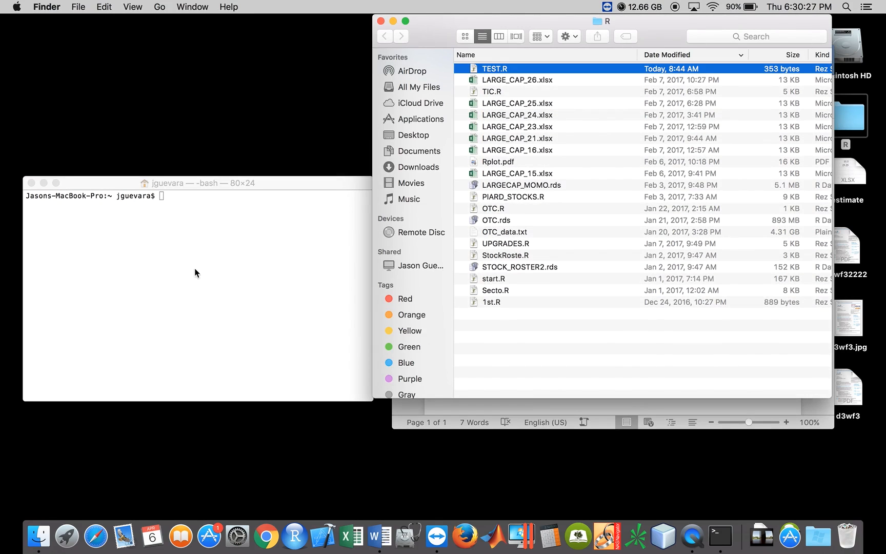
type("crontab")
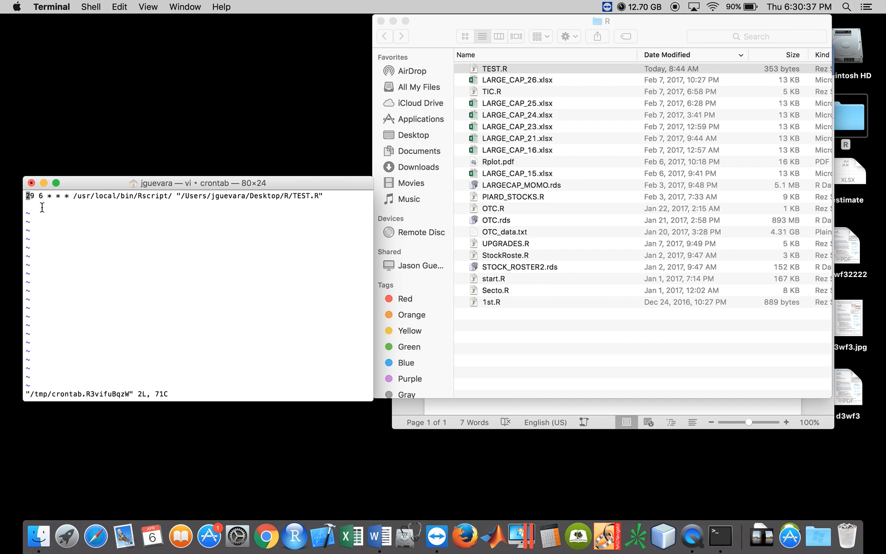
Edit the TEST.R crontab entry to minute 32 and hour 18, saving the new crontab.
key("i")
type("3")
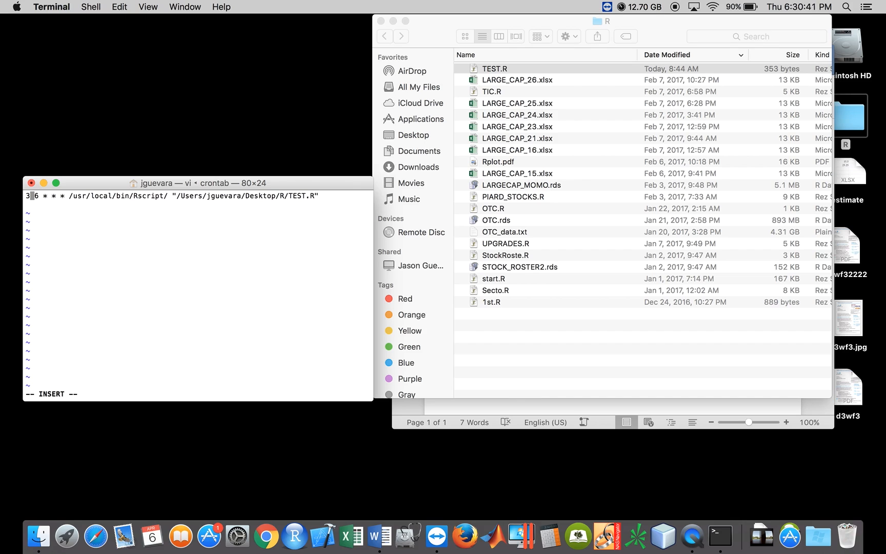
type("2")
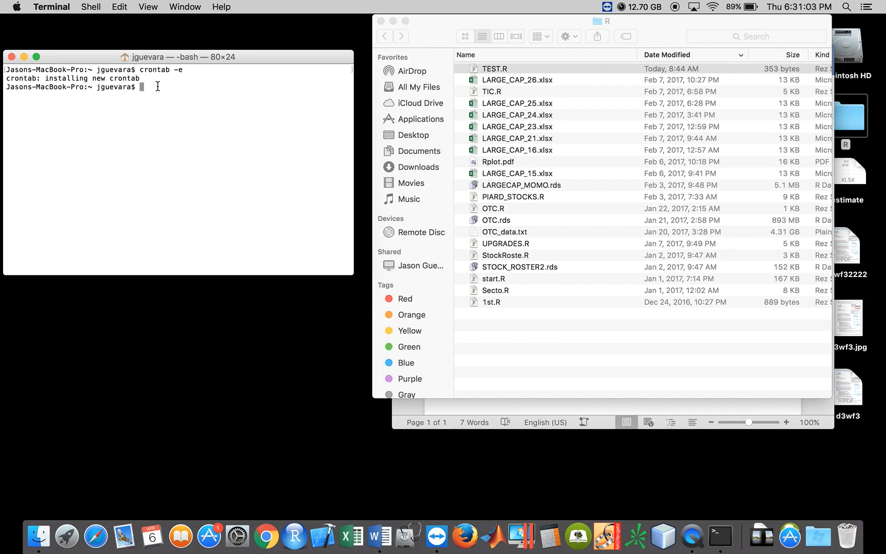
type("cr")
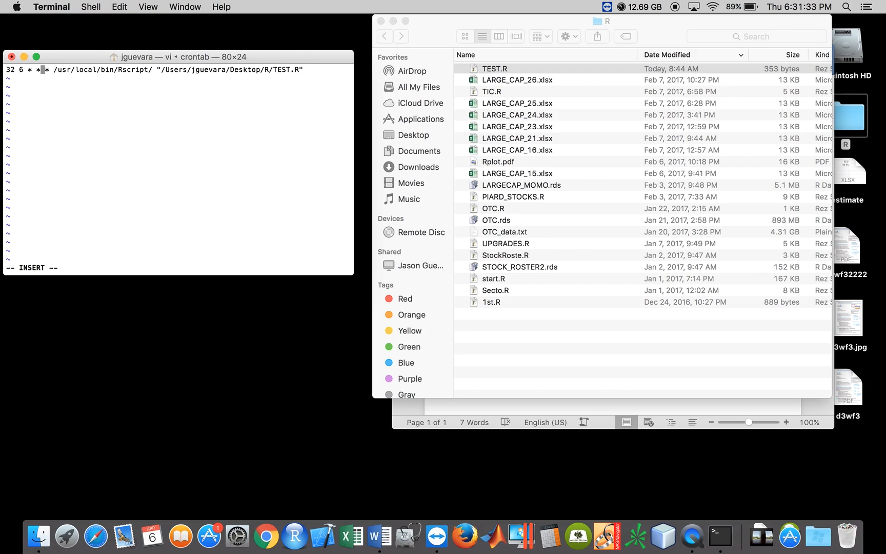
type("18")
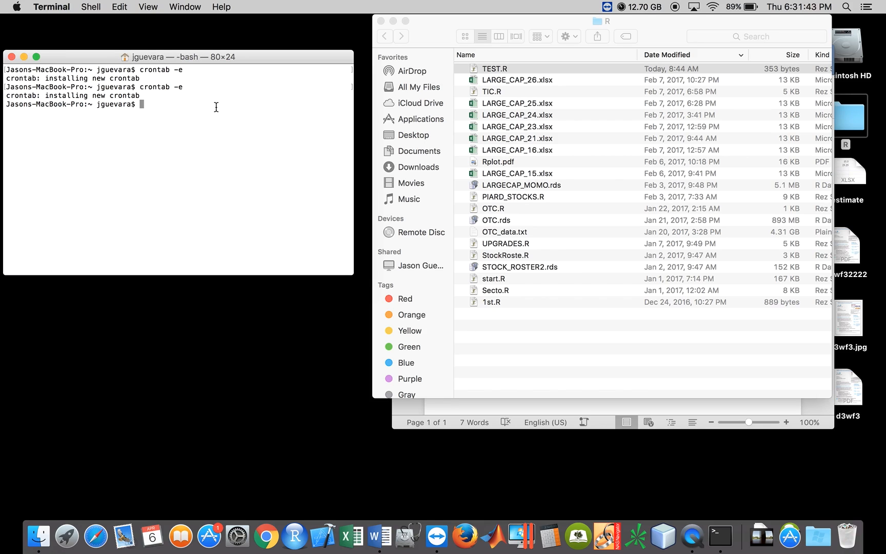
mouse_move(525, 62)
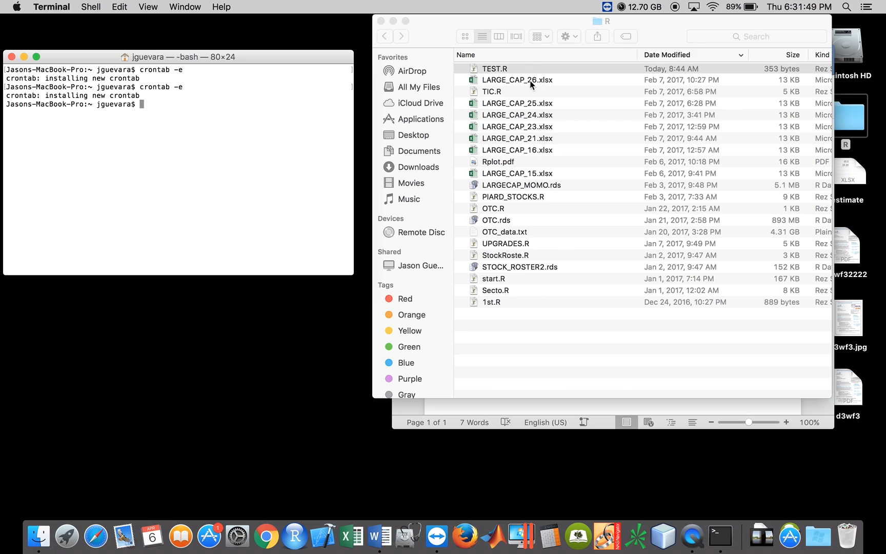
mouse_move(666, 38)
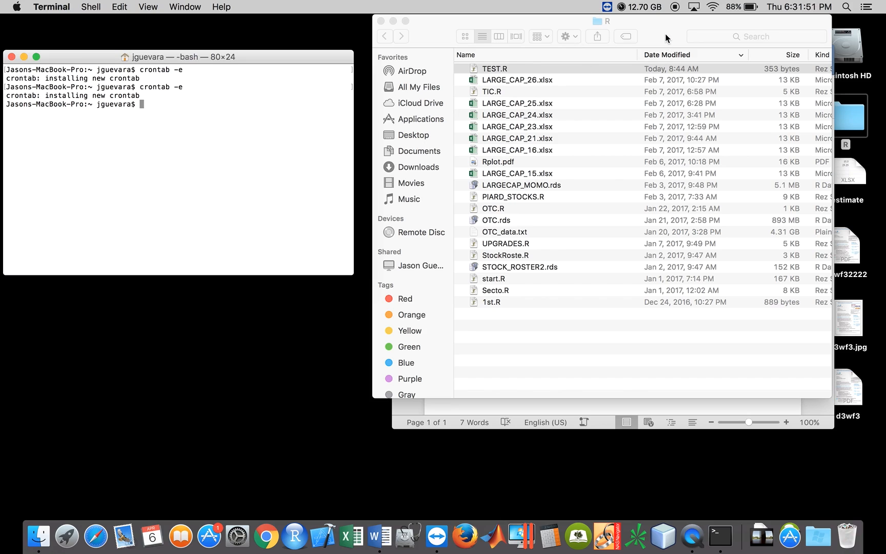
mouse_move(628, 36)
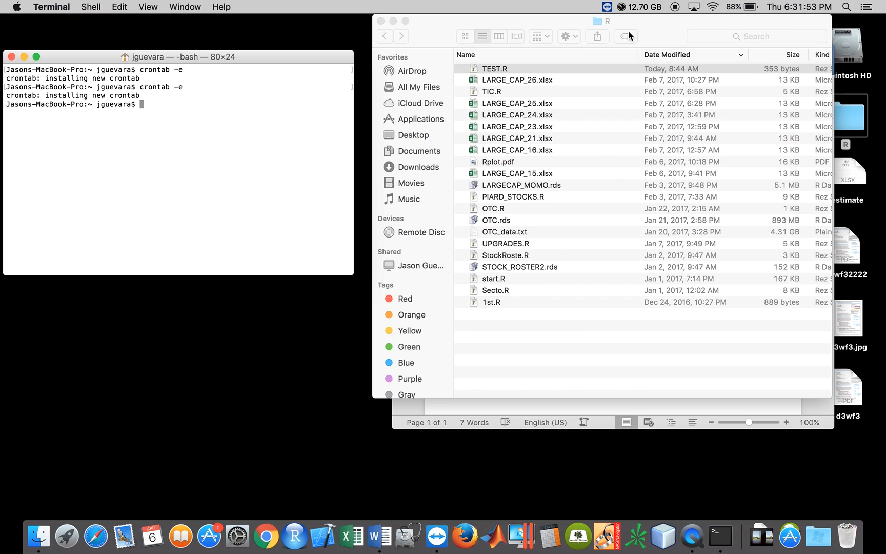
mouse_move(649, 40)
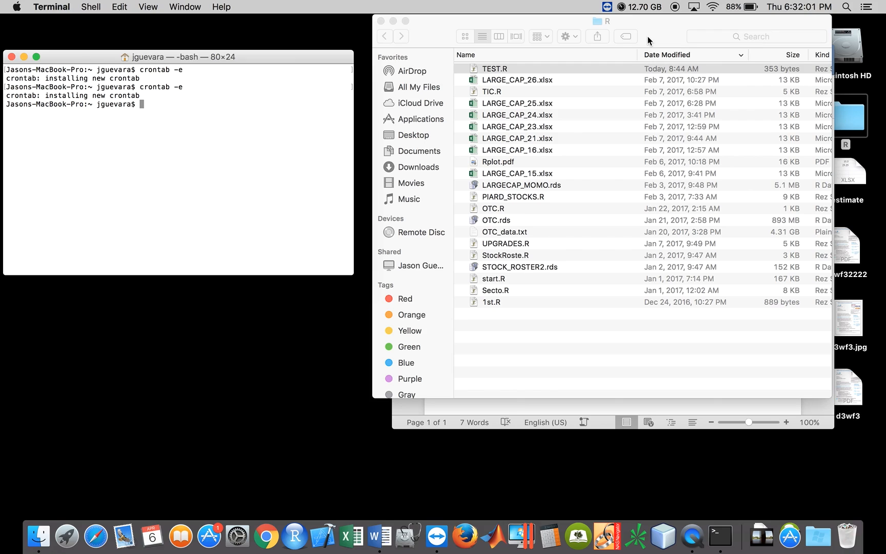
mouse_move(551, 285)
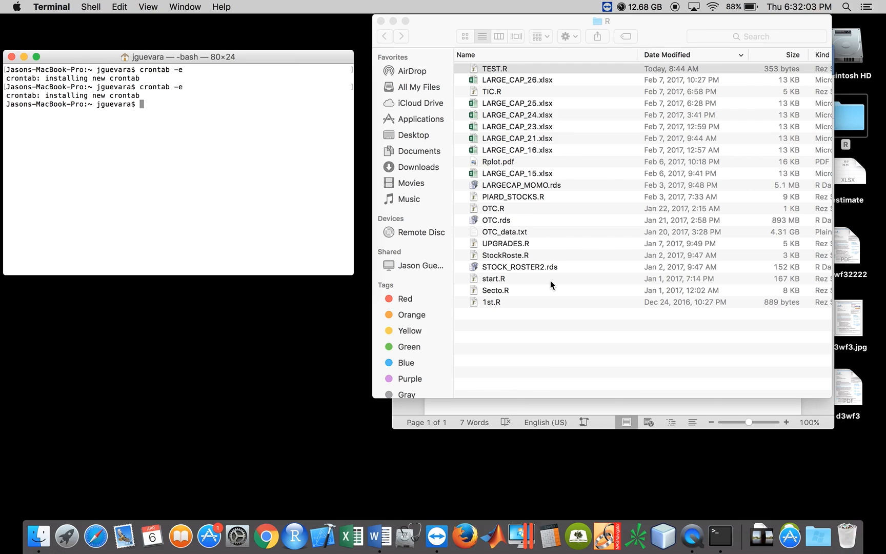
mouse_move(514, 367)
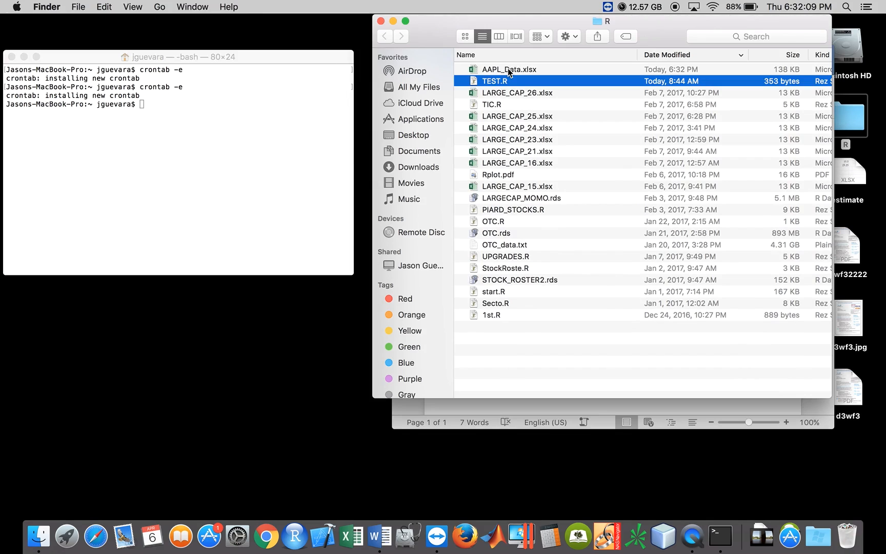
Open the regenerated AAPL_Data.xlsx in Excel and reopen crontab -e to view the 32 18 entry.
left_click(509, 69)
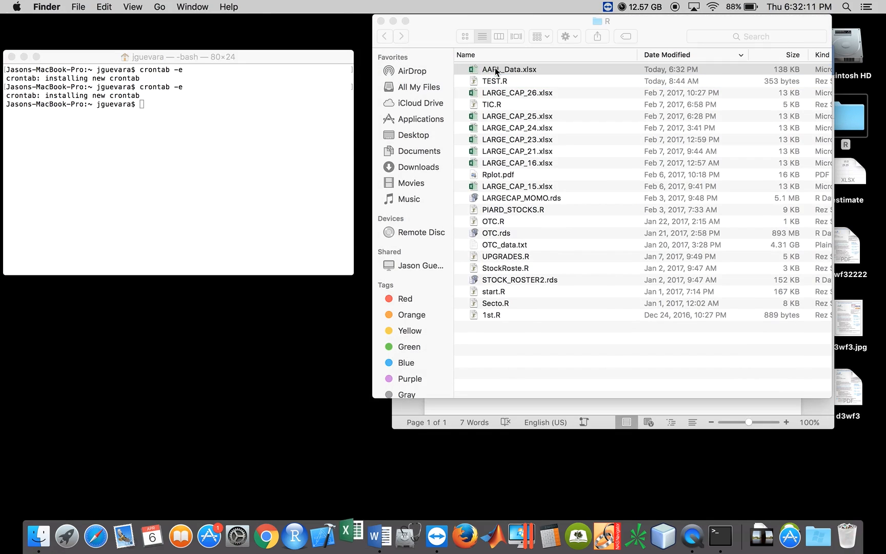
double_click(507, 69)
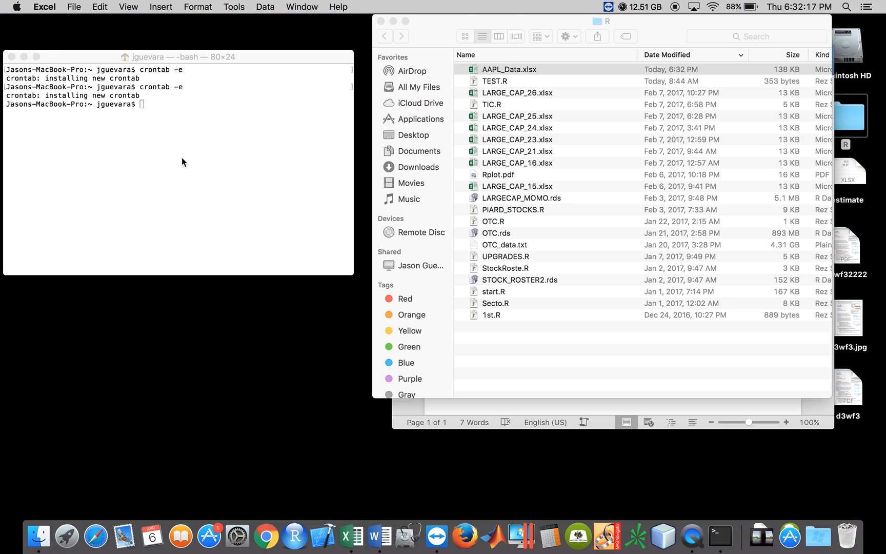
type("cron")
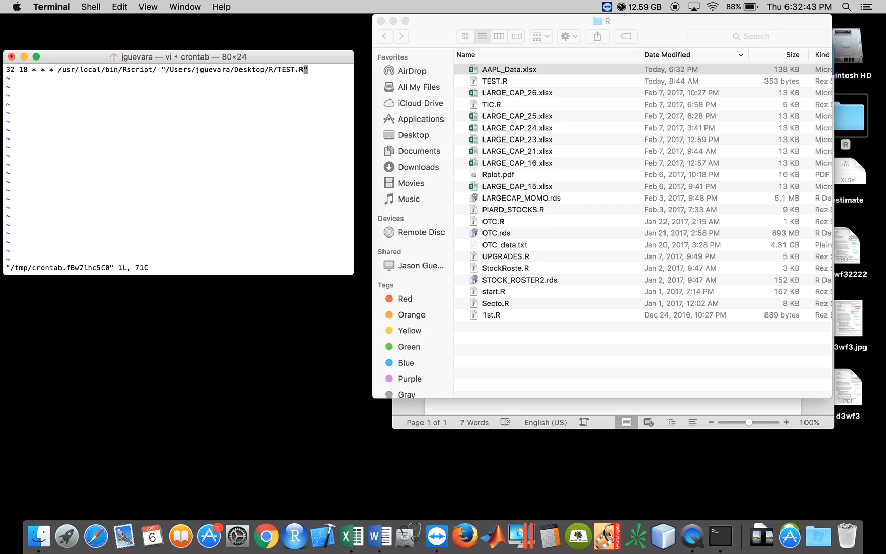
mouse_move(581, 5)
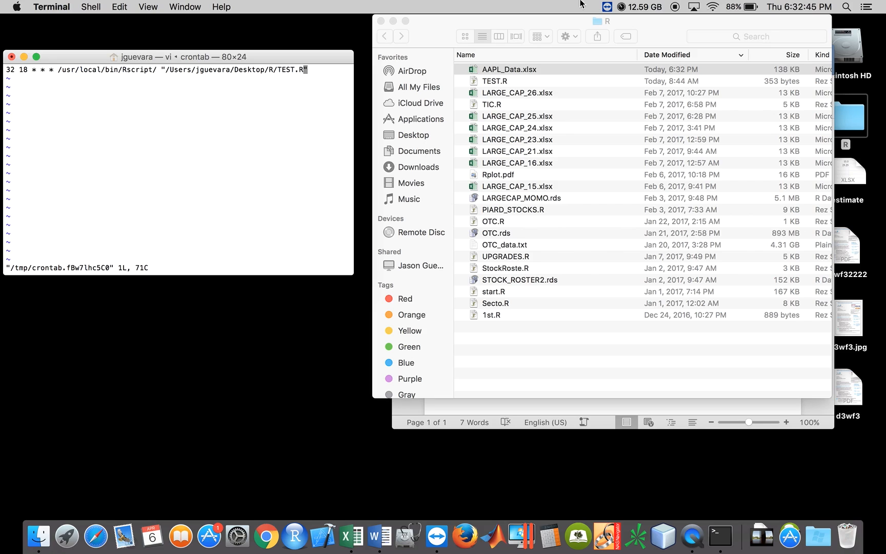